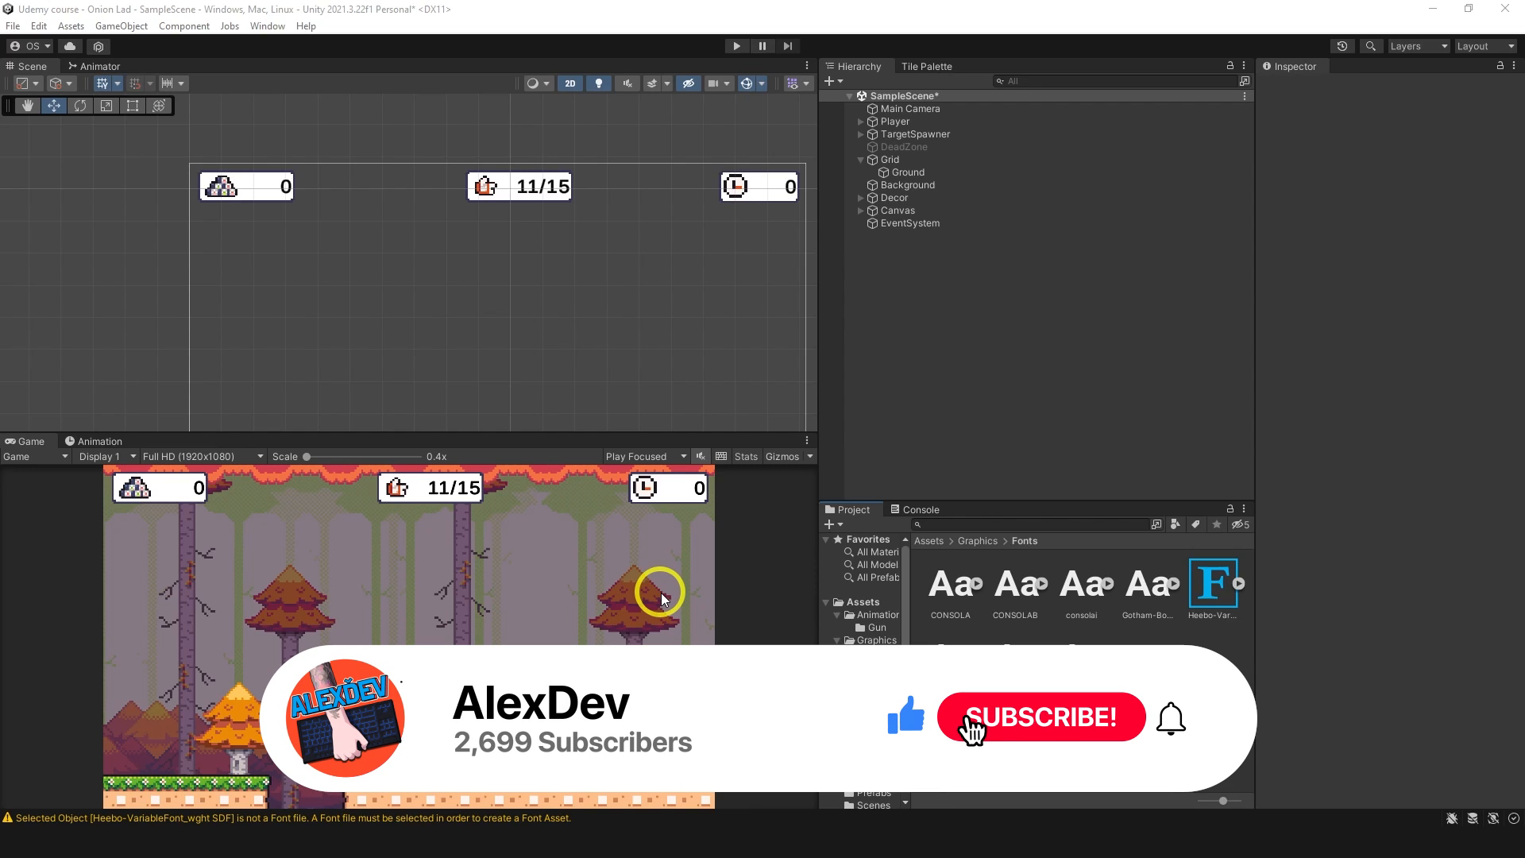
Select the imported fonts including CONSOLA and generate TextMeshPro SDF font assets from them.
left_click(1040, 718)
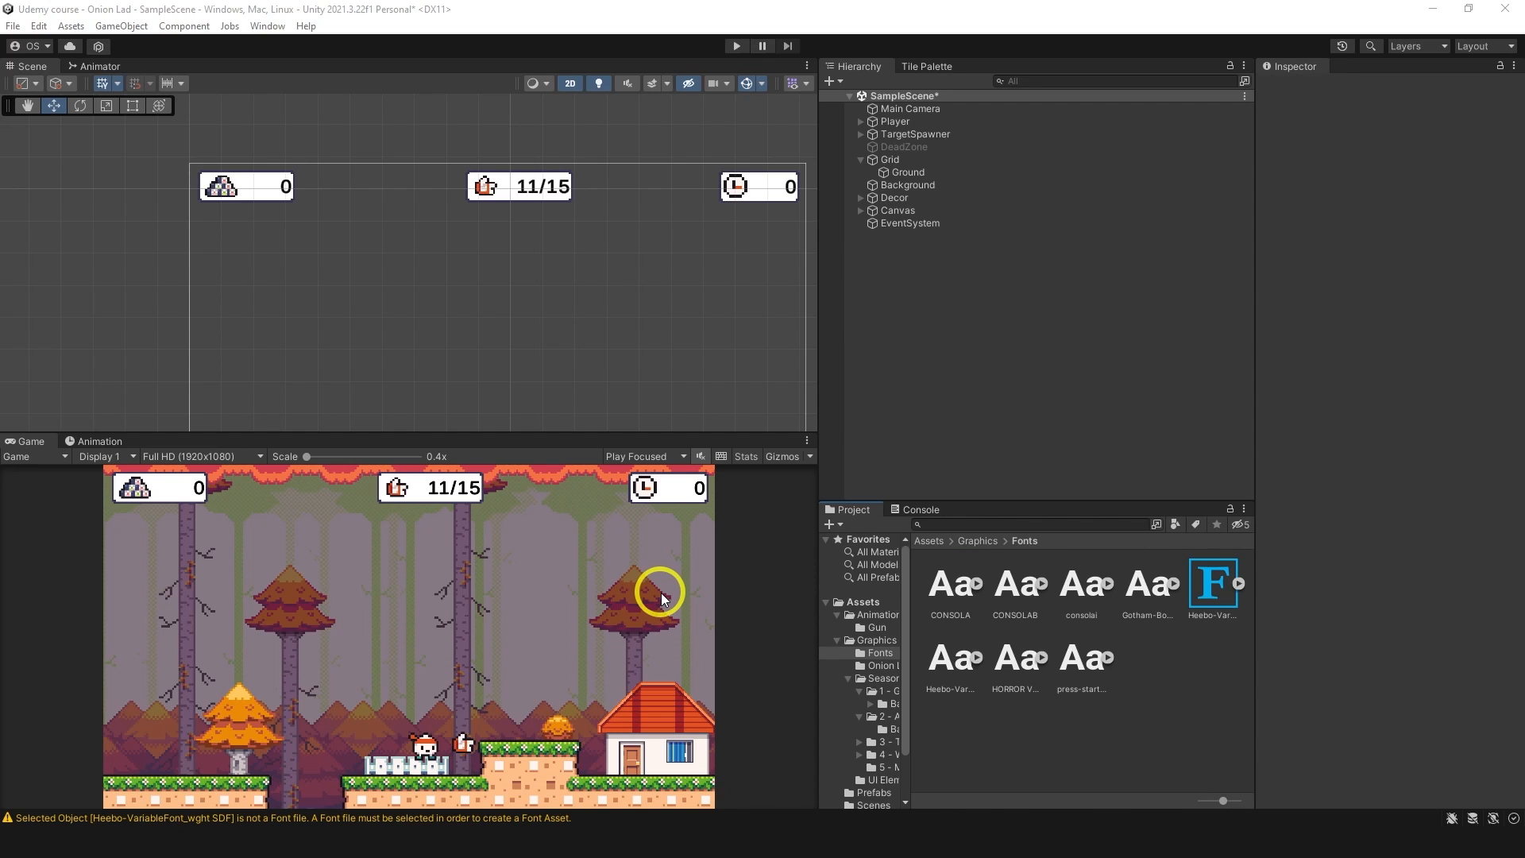
left_click(948, 583)
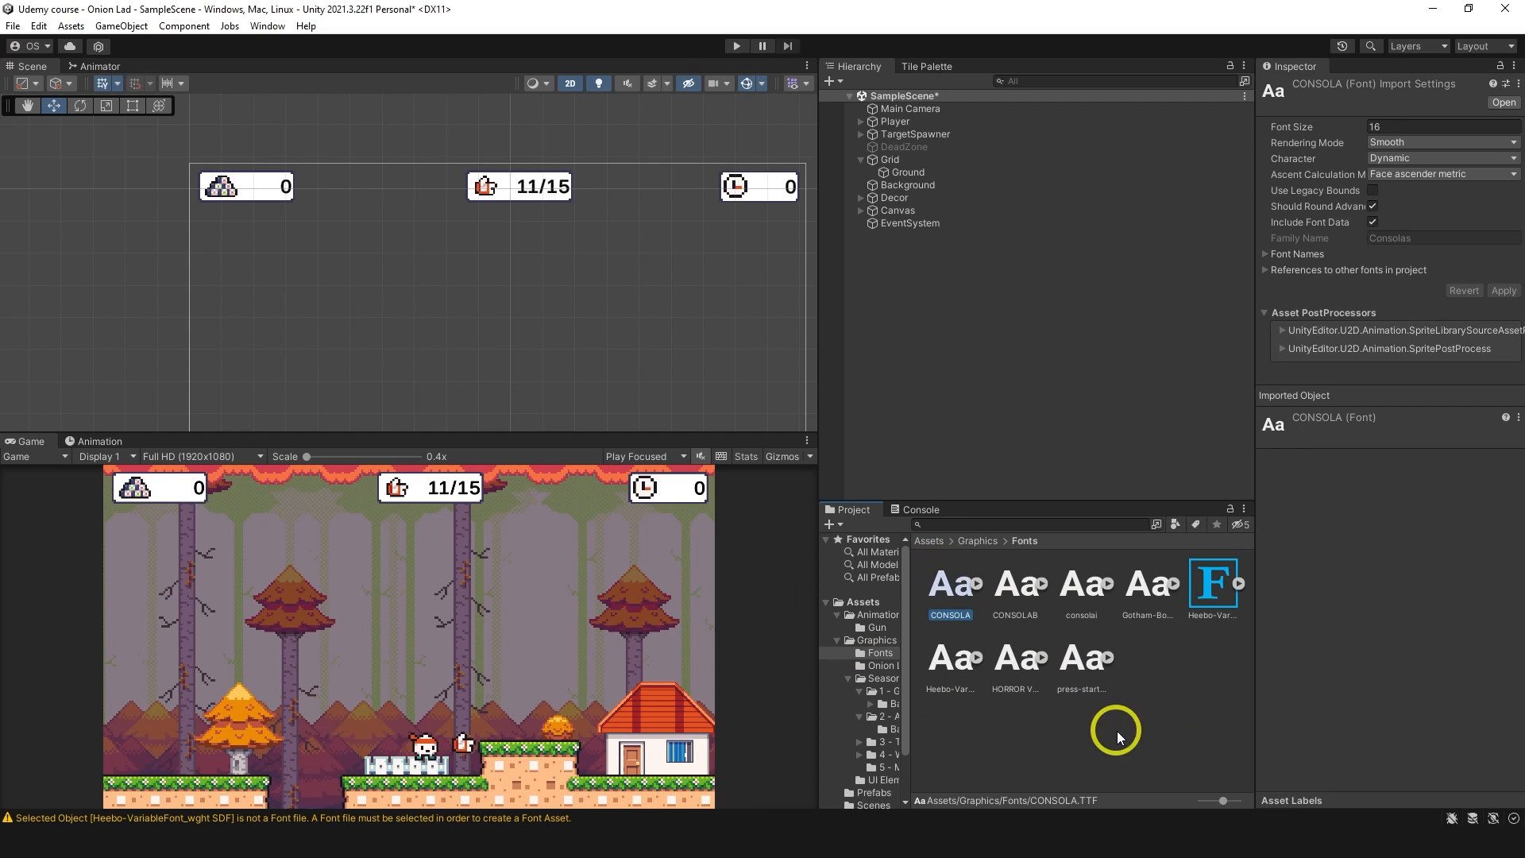
mouse_move(1019, 586)
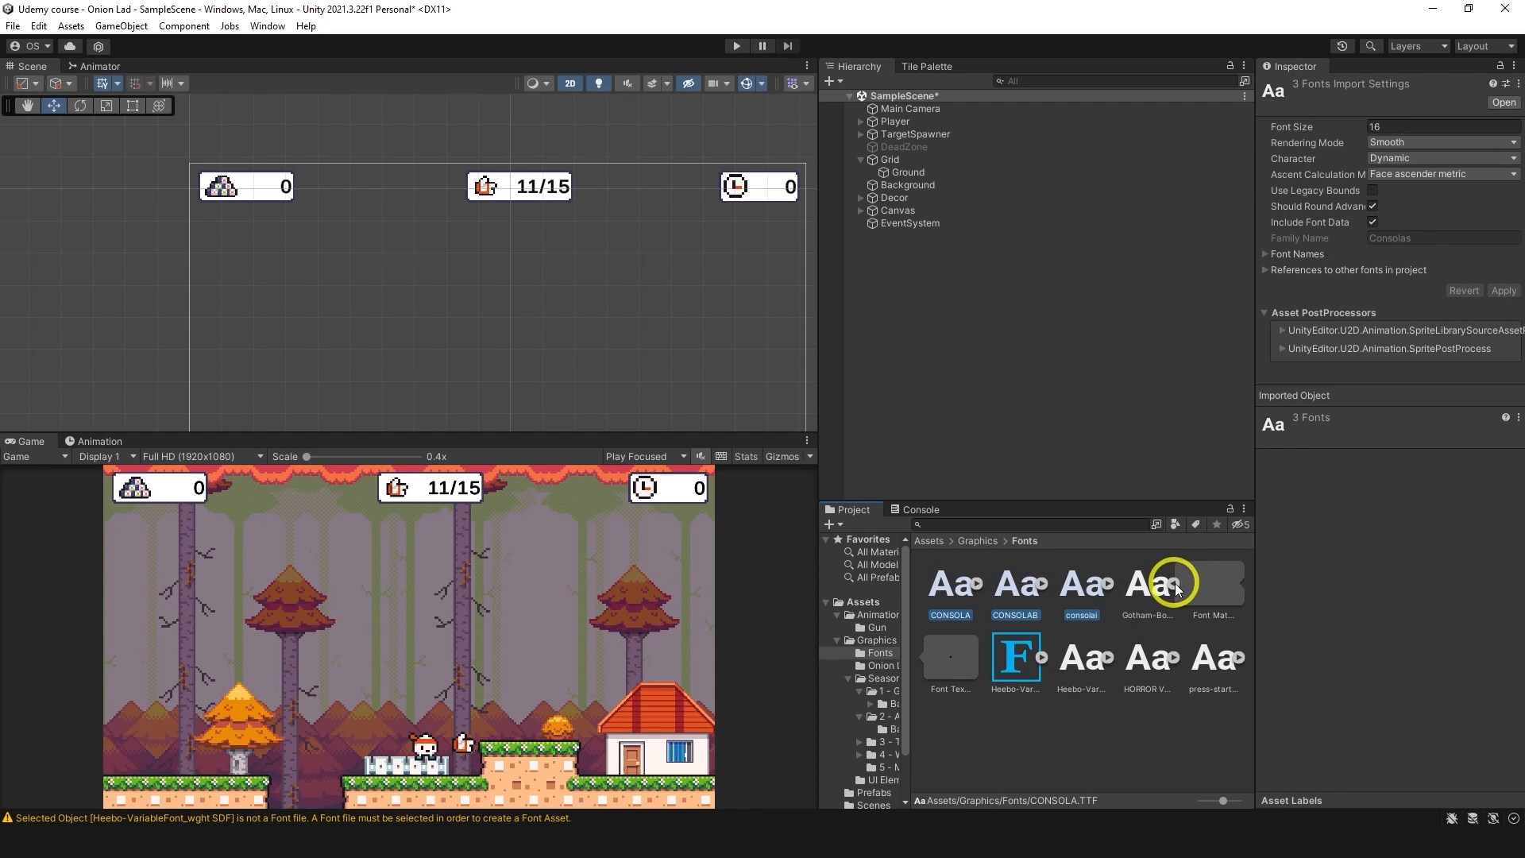
right_click(950, 581)
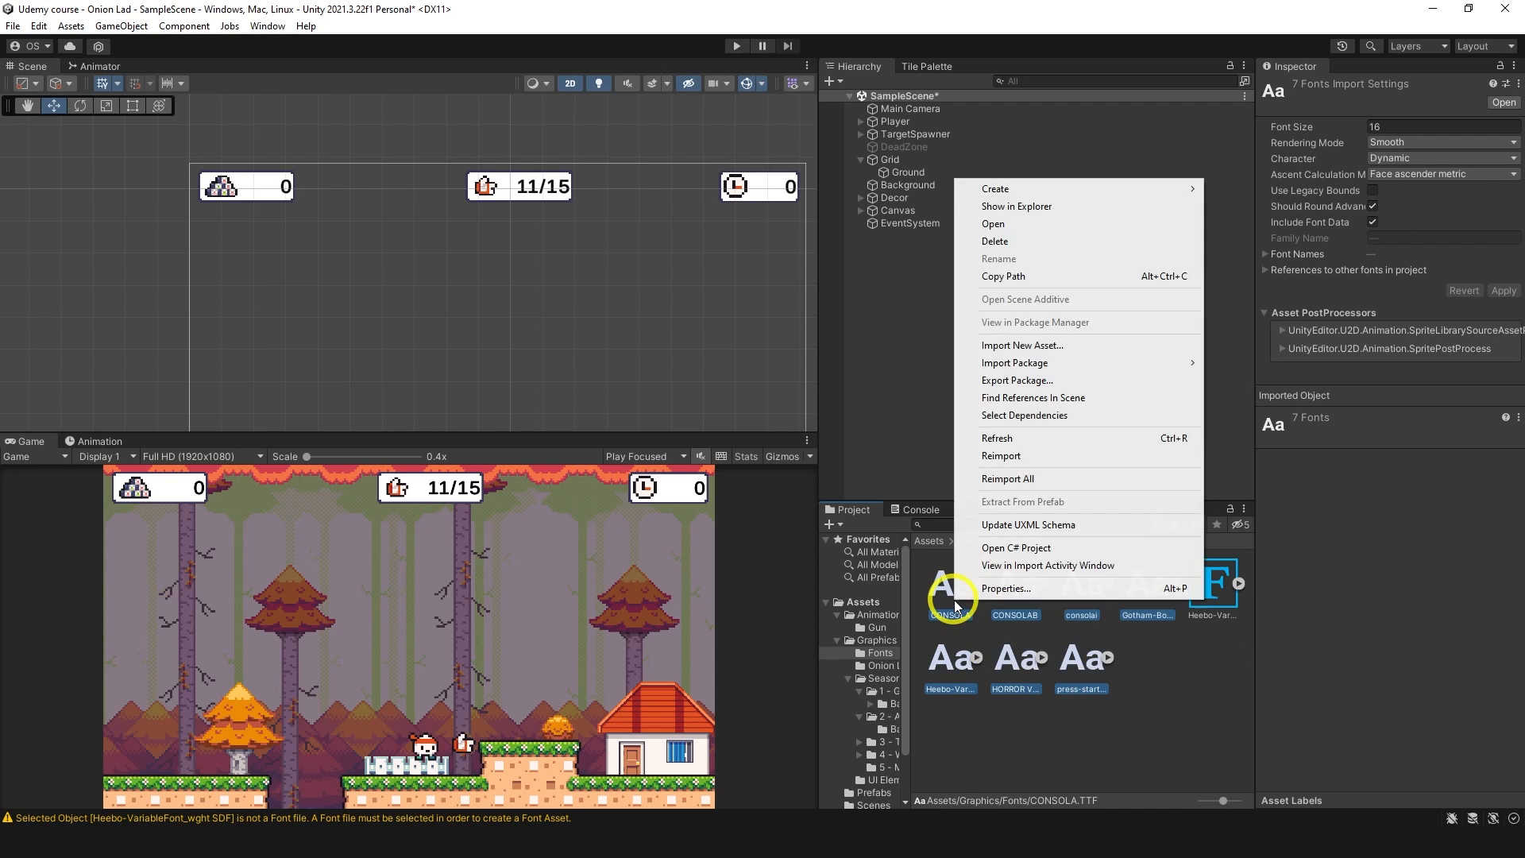
mouse_move(994, 189)
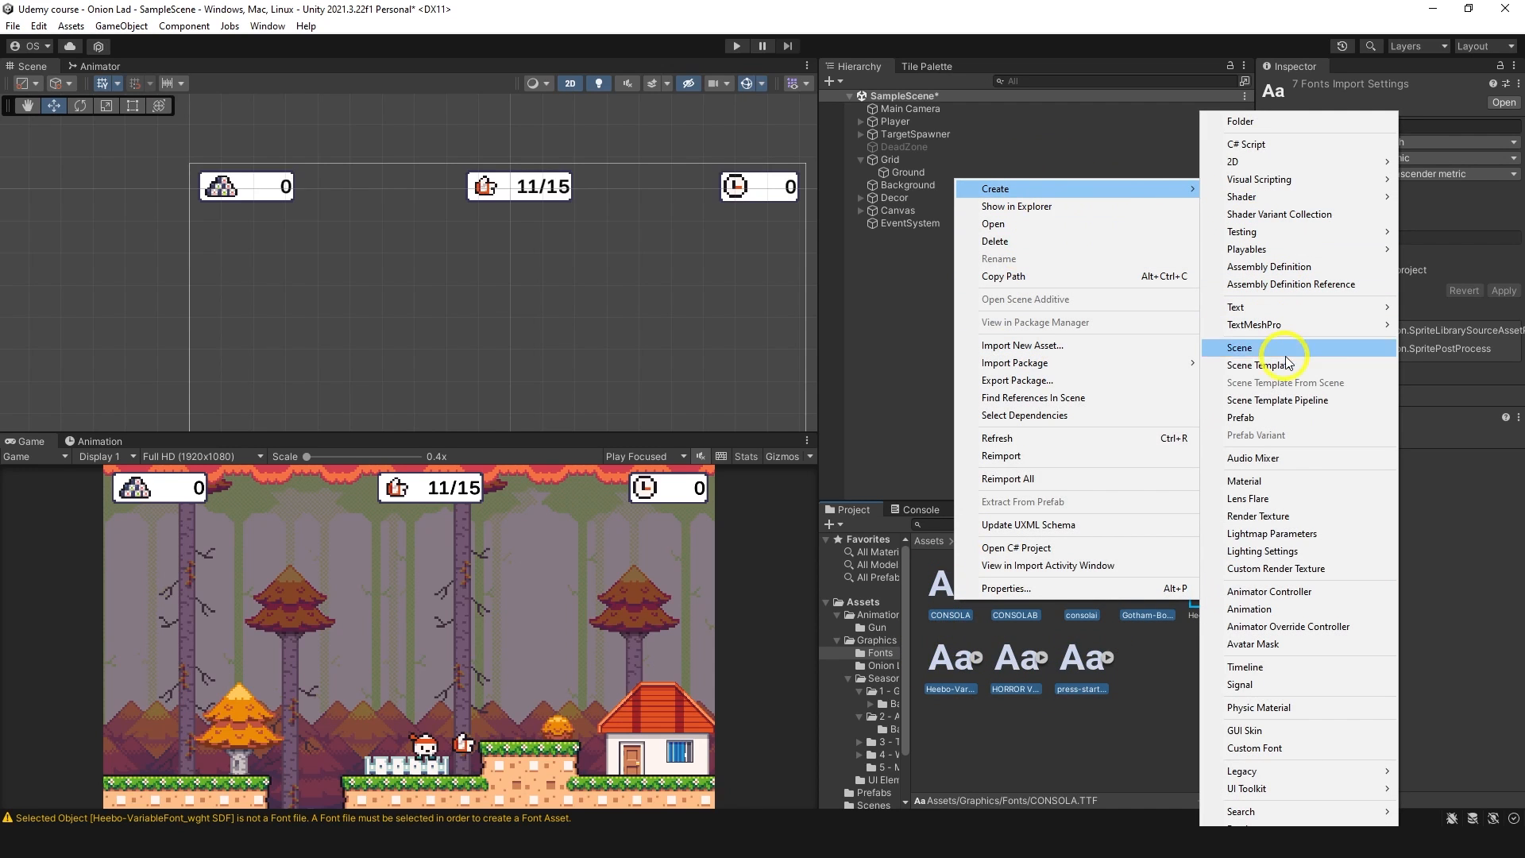
mouse_move(1248, 731)
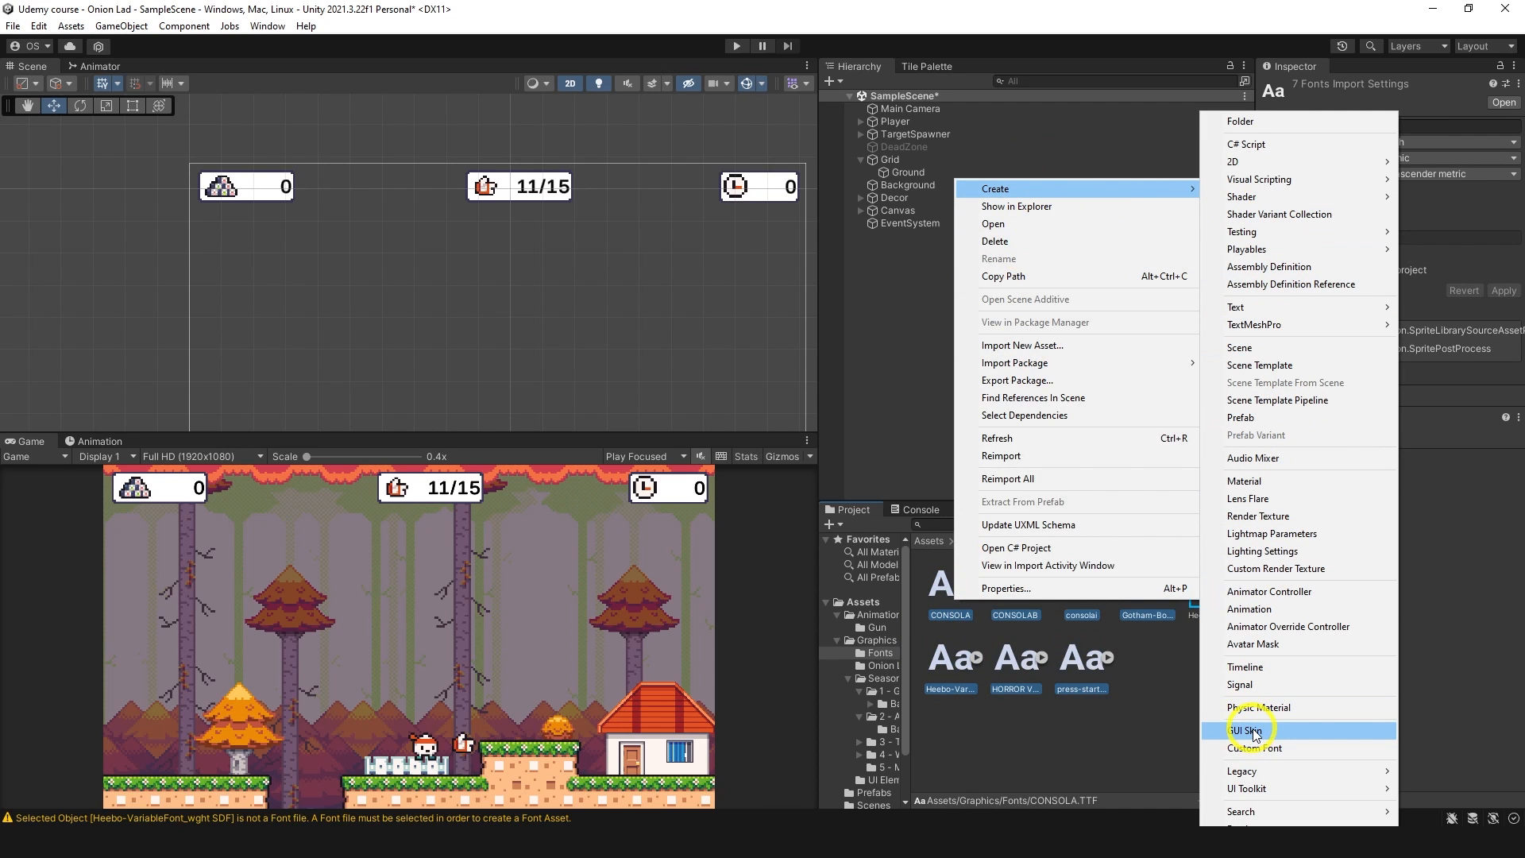
mouse_move(1269, 365)
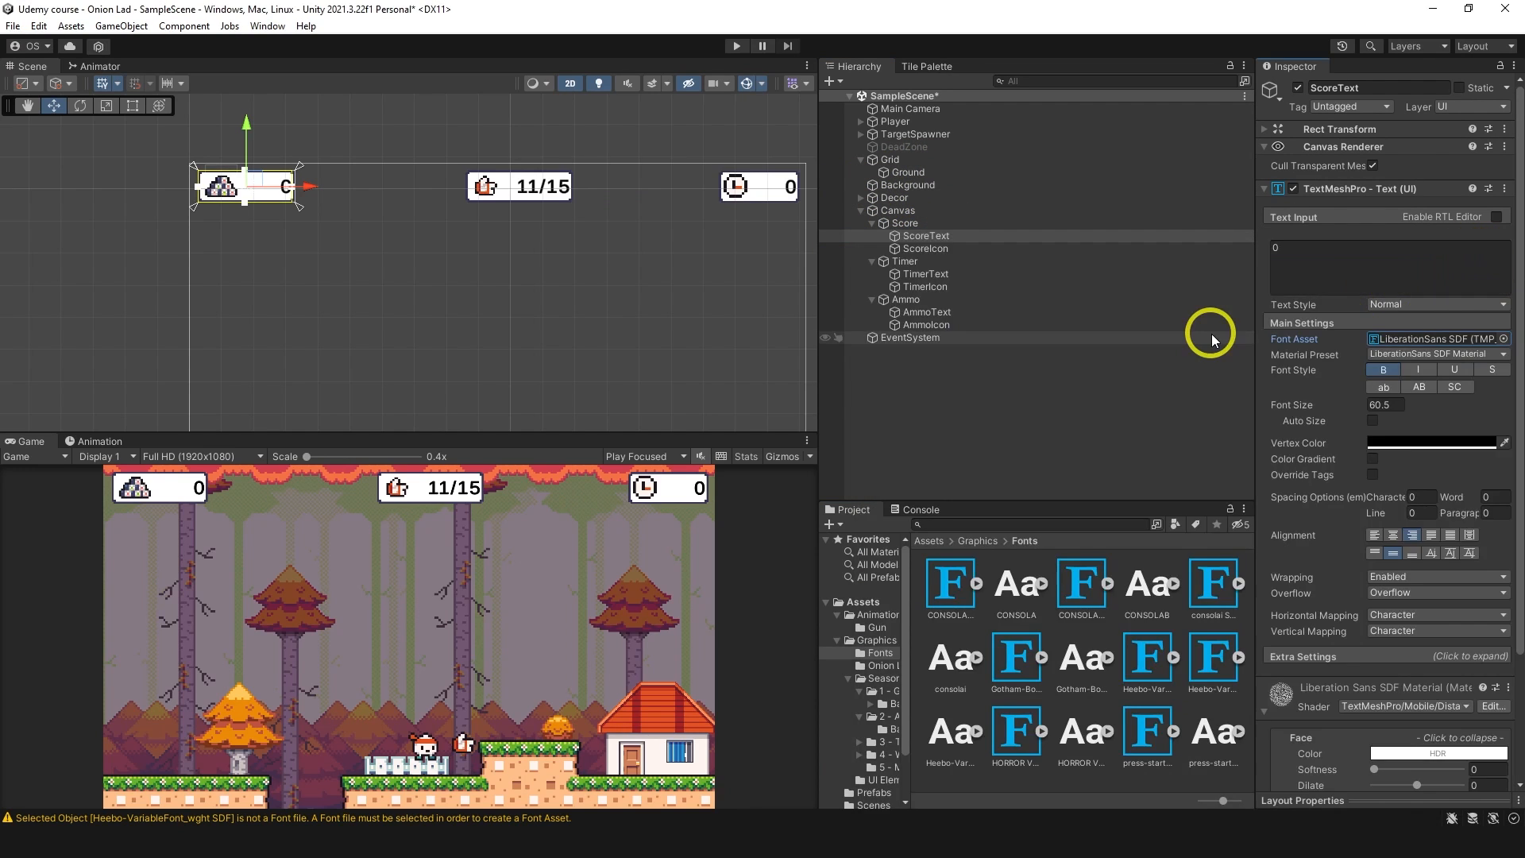
Add a UI Image under the Canvas and name it GameEnd.
left_click(917, 509)
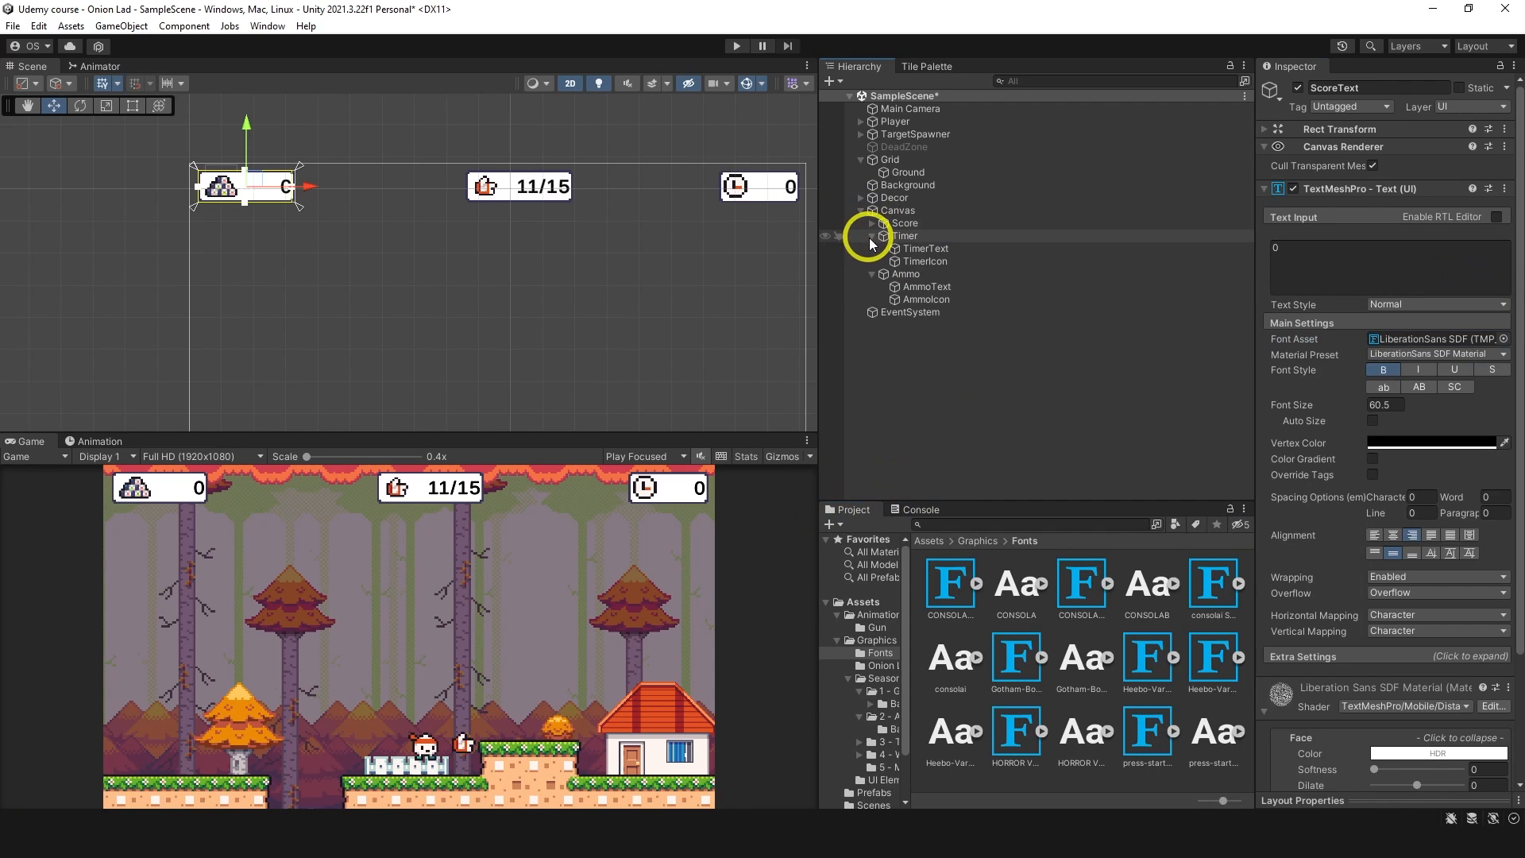
right_click(896, 209)
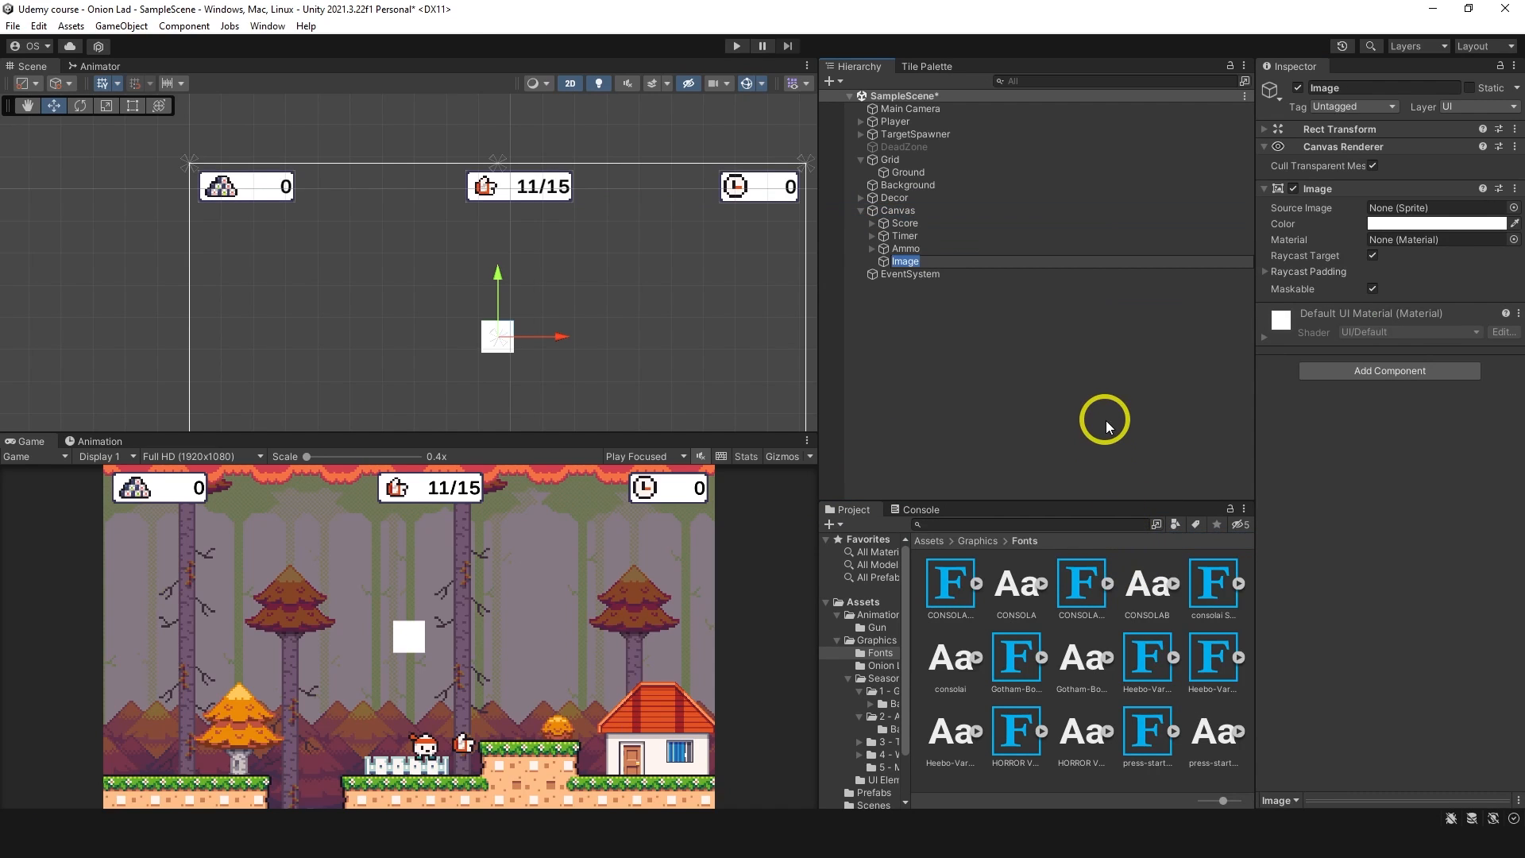
type("End")
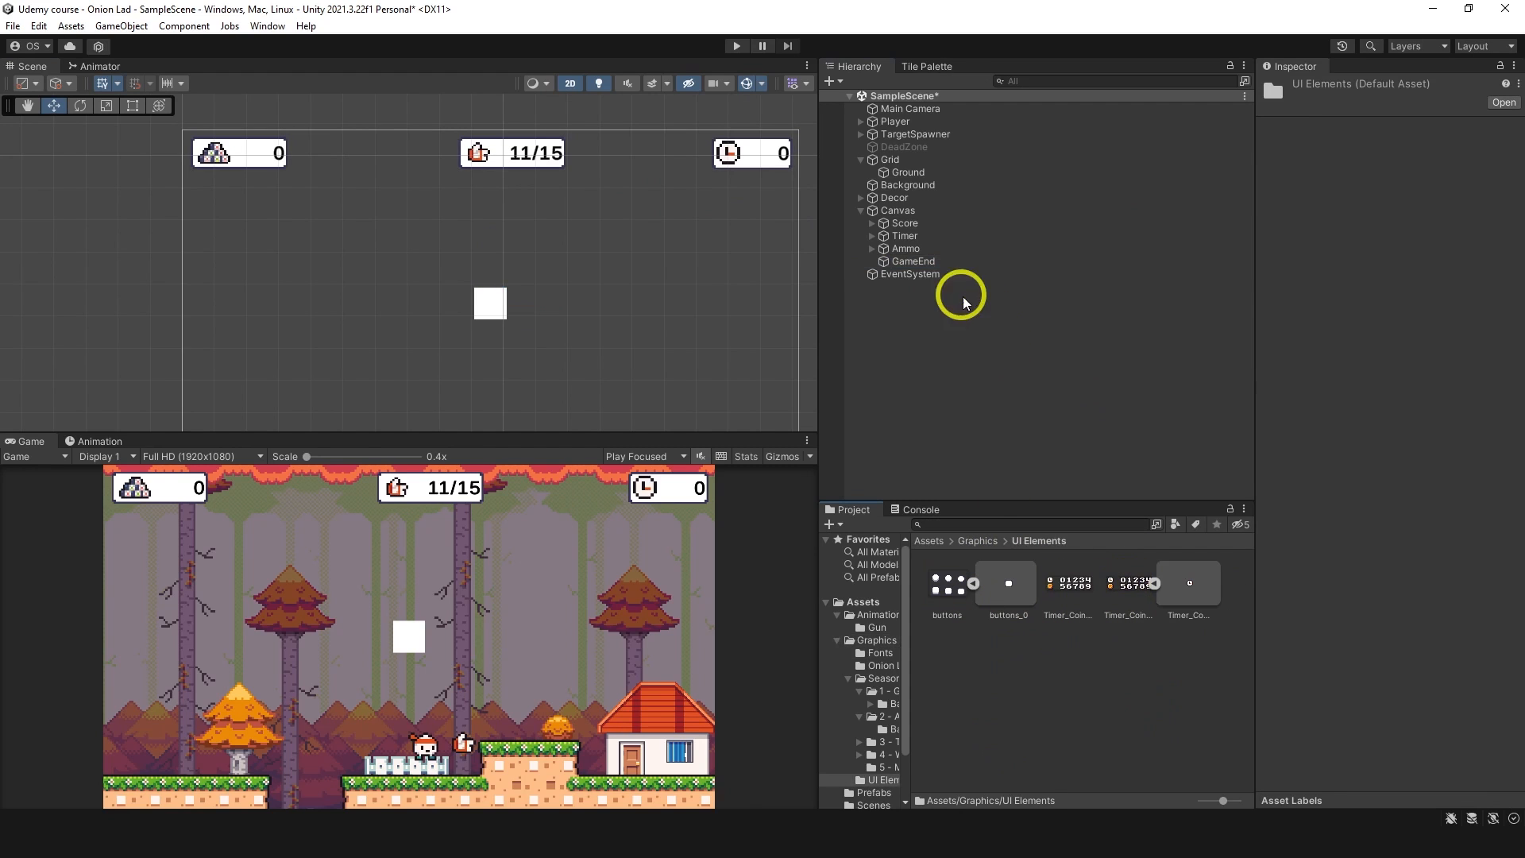
Stretch GameEnd into a wide sliced buttons_0 panel across the middle of the screen.
left_click(912, 261)
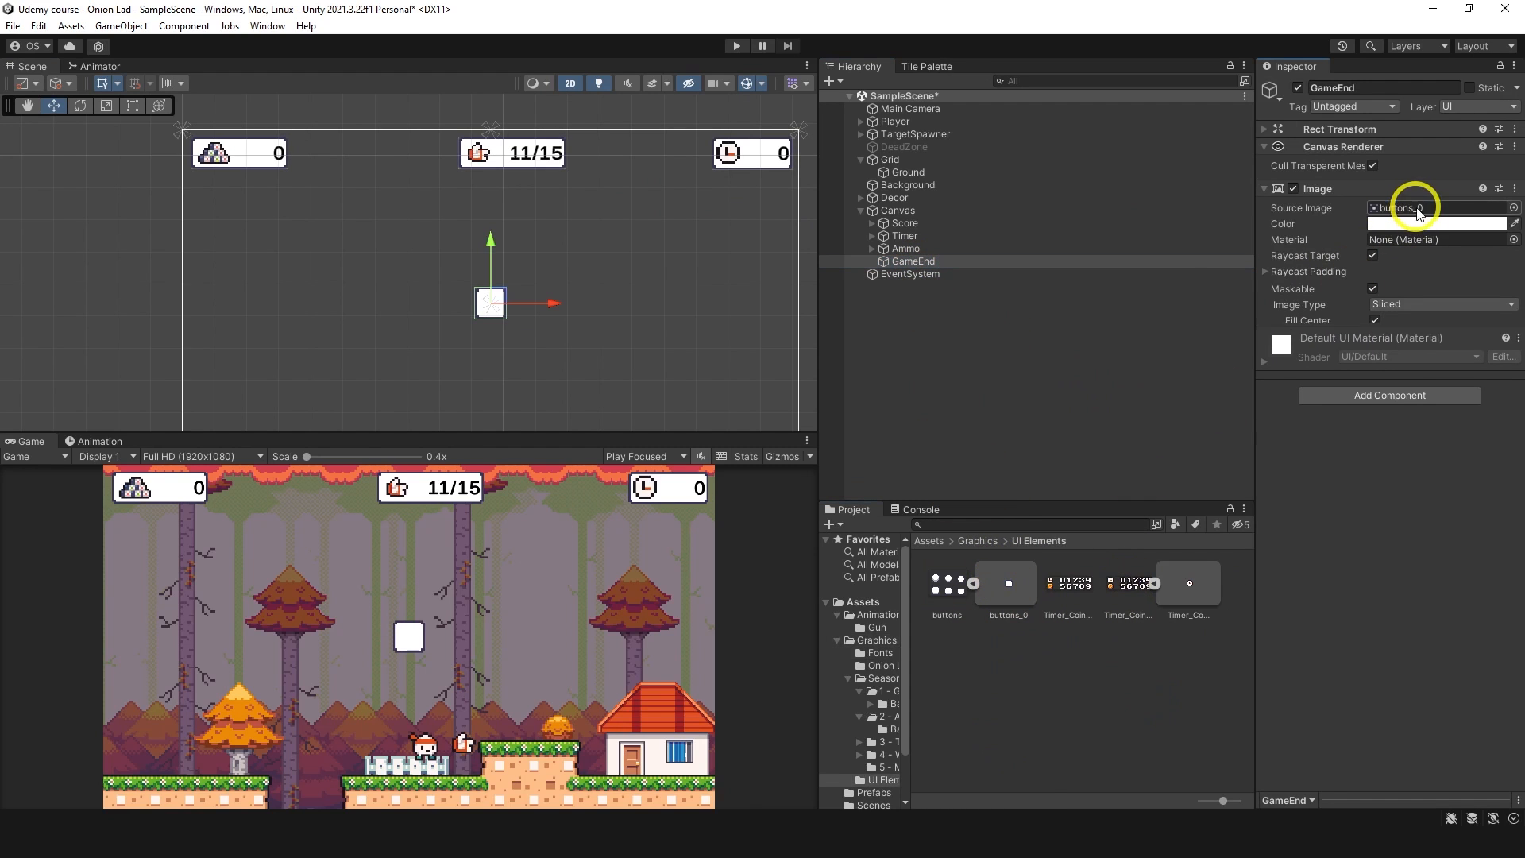
left_click(1401, 207)
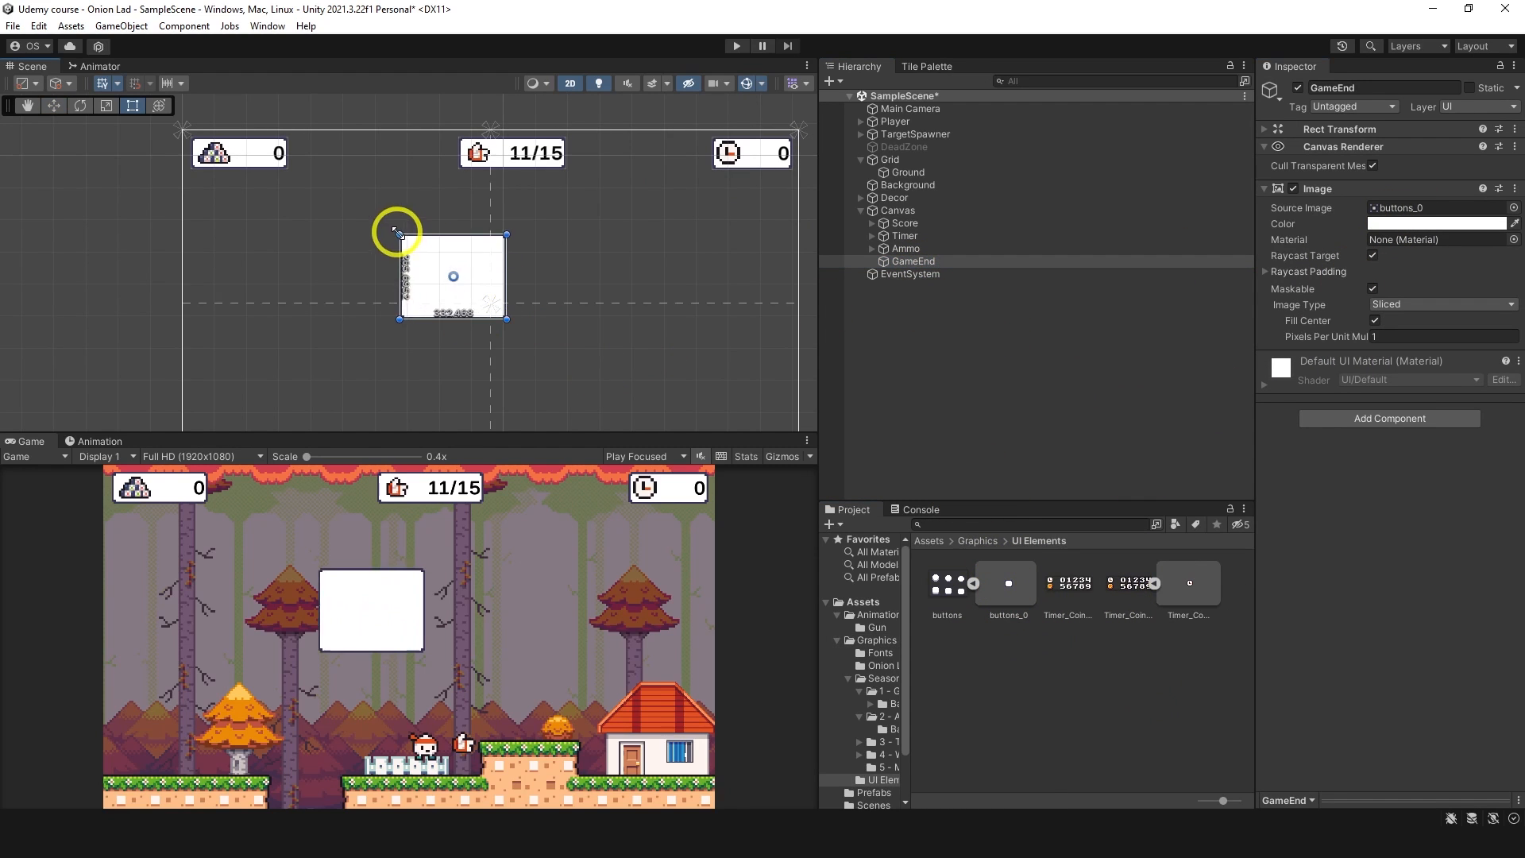
left_click_drag(506, 316, 664, 316)
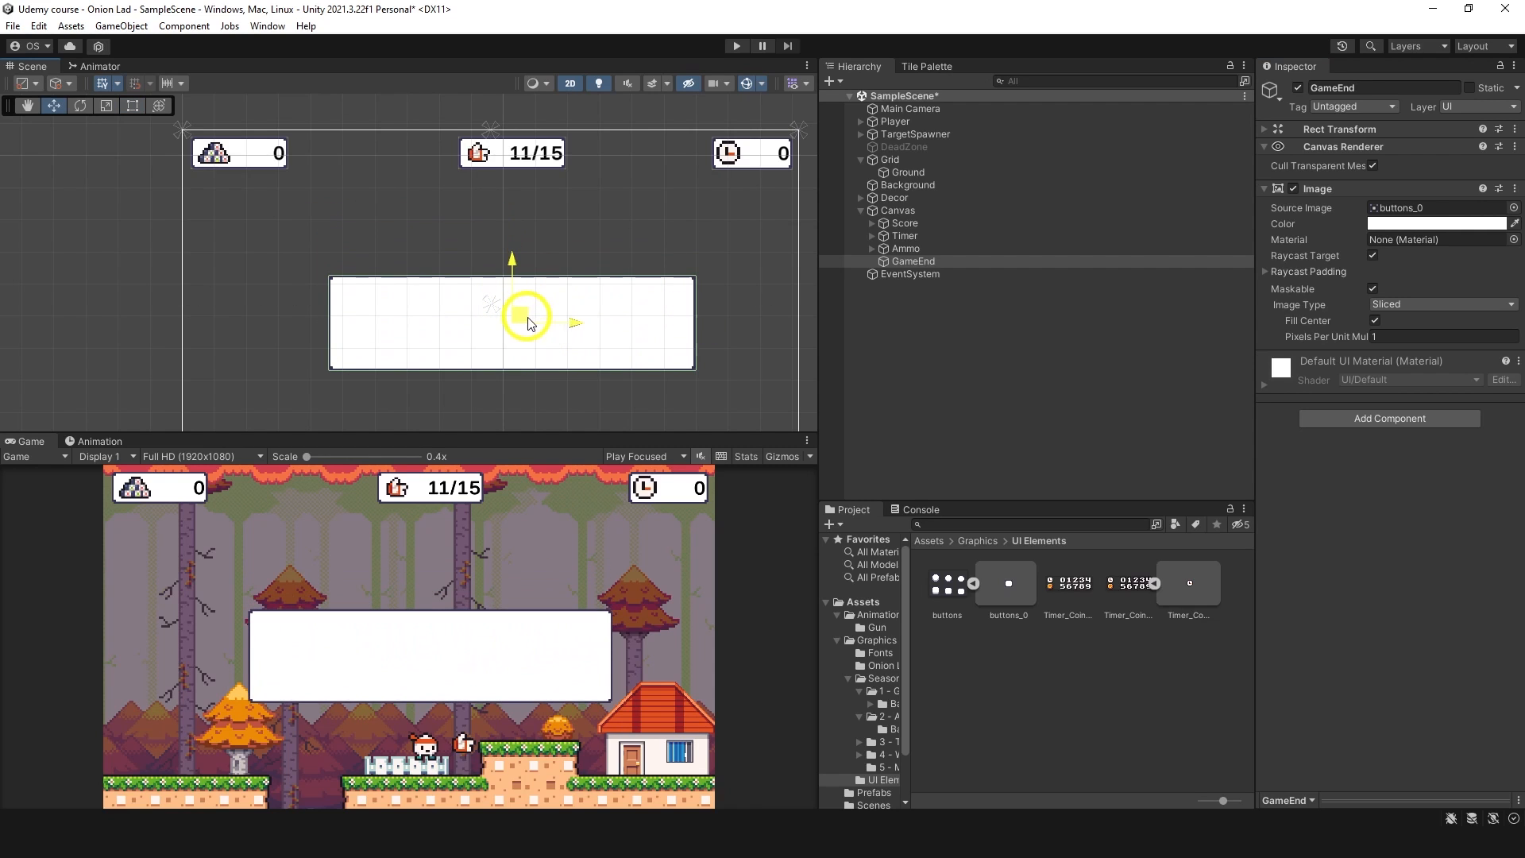
left_click(1287, 168)
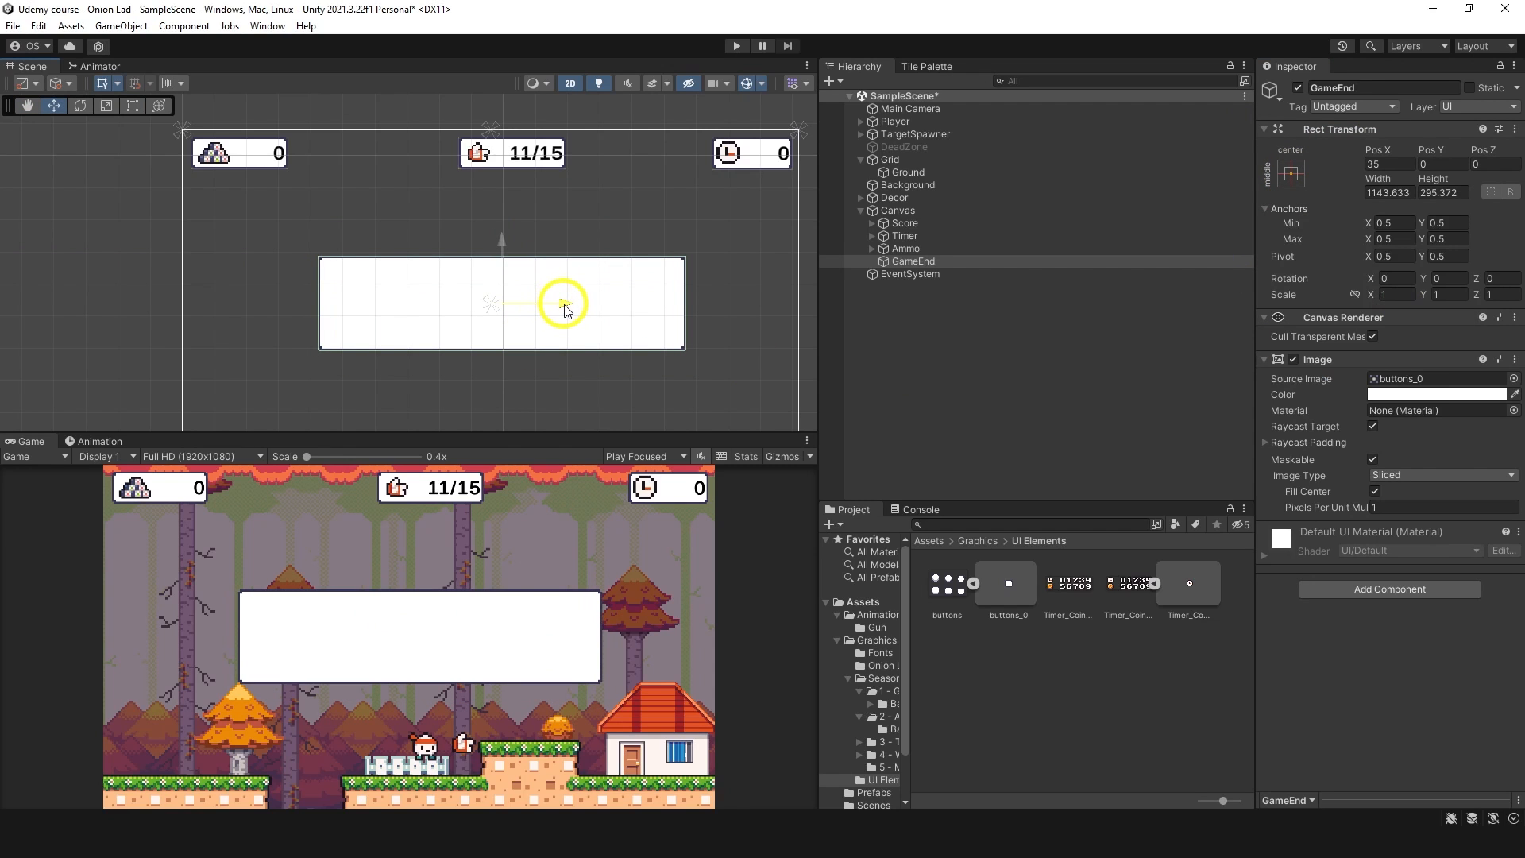
right_click(911, 260)
type("You lost!")
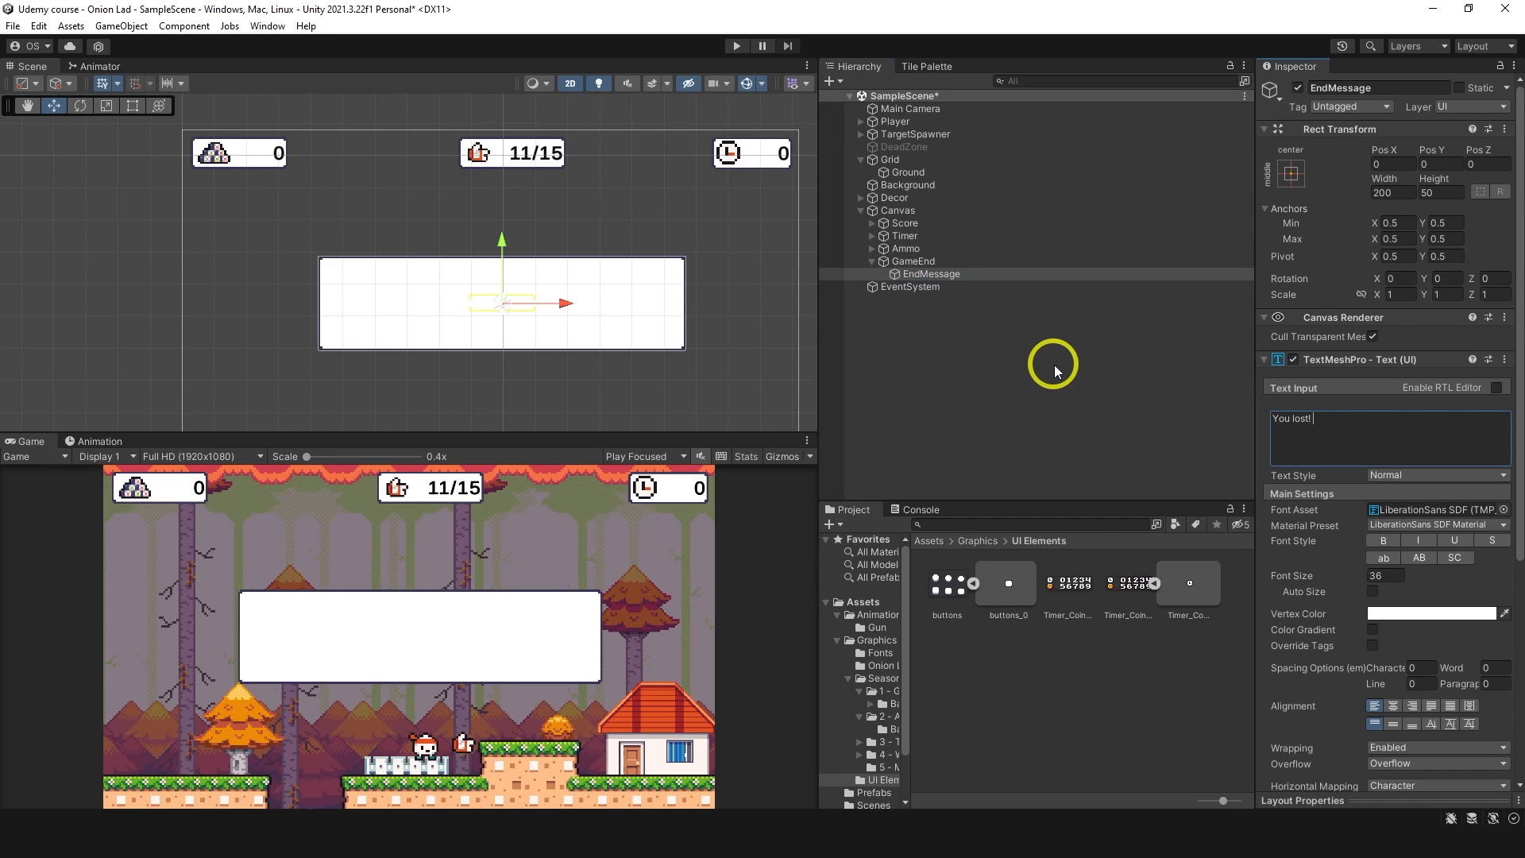
Enter the EndMessage text, settling on "You did well!" in black.
type("Try a")
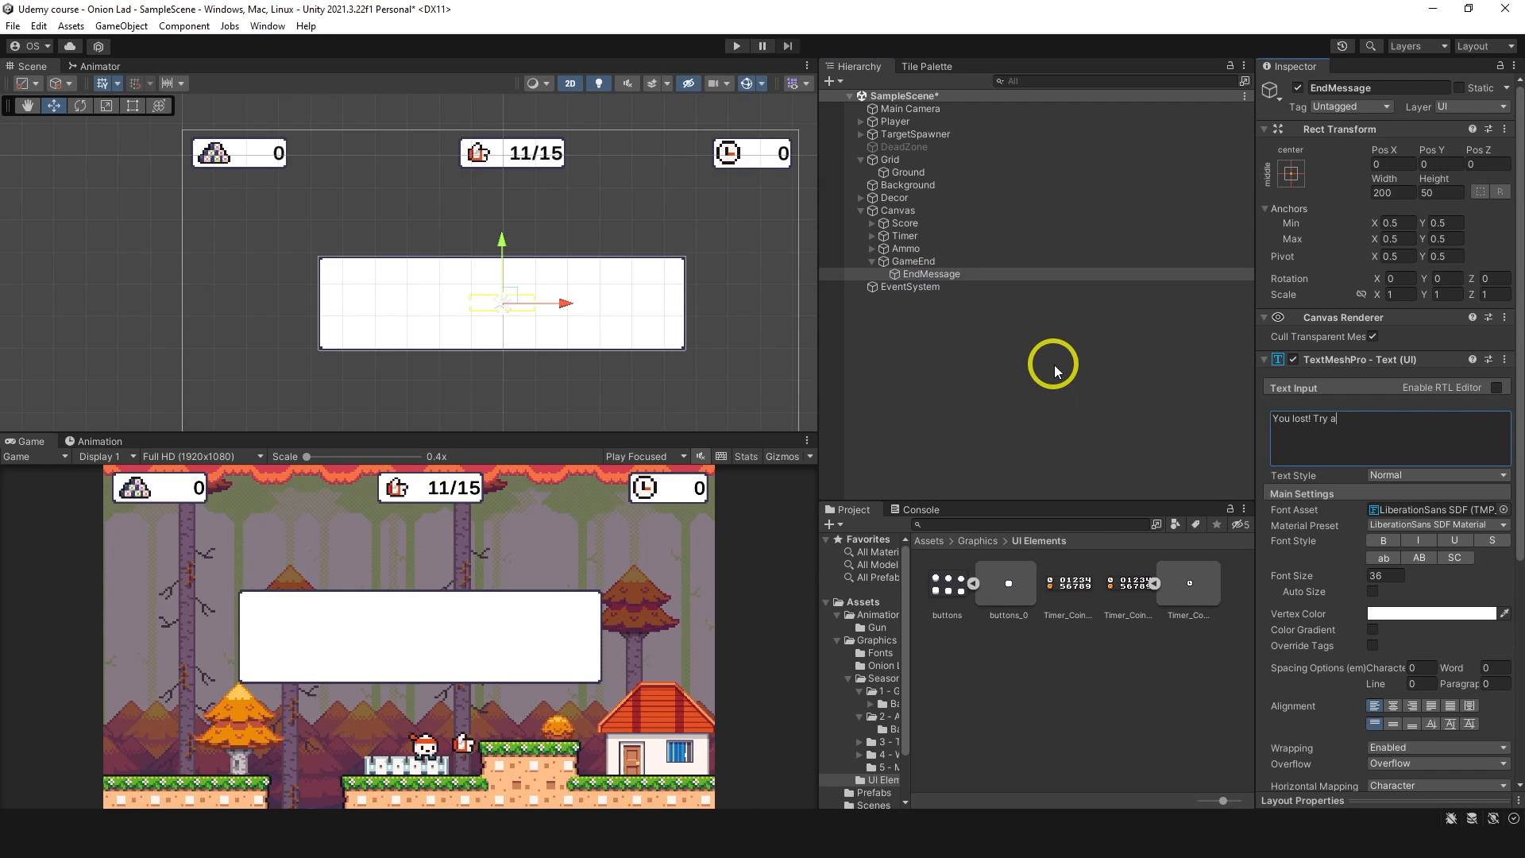
type("ga")
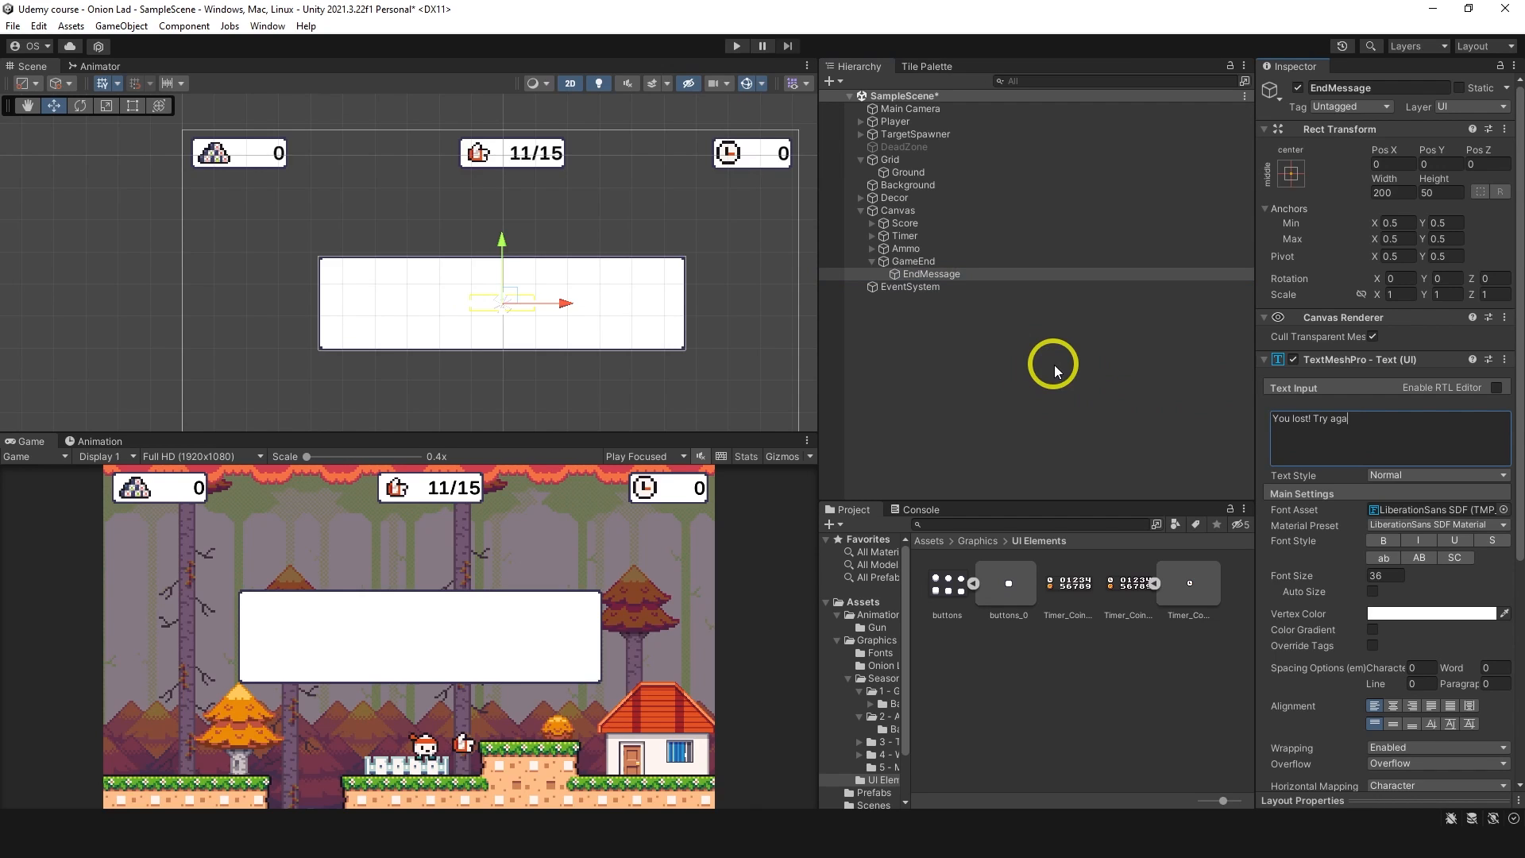
type("D")
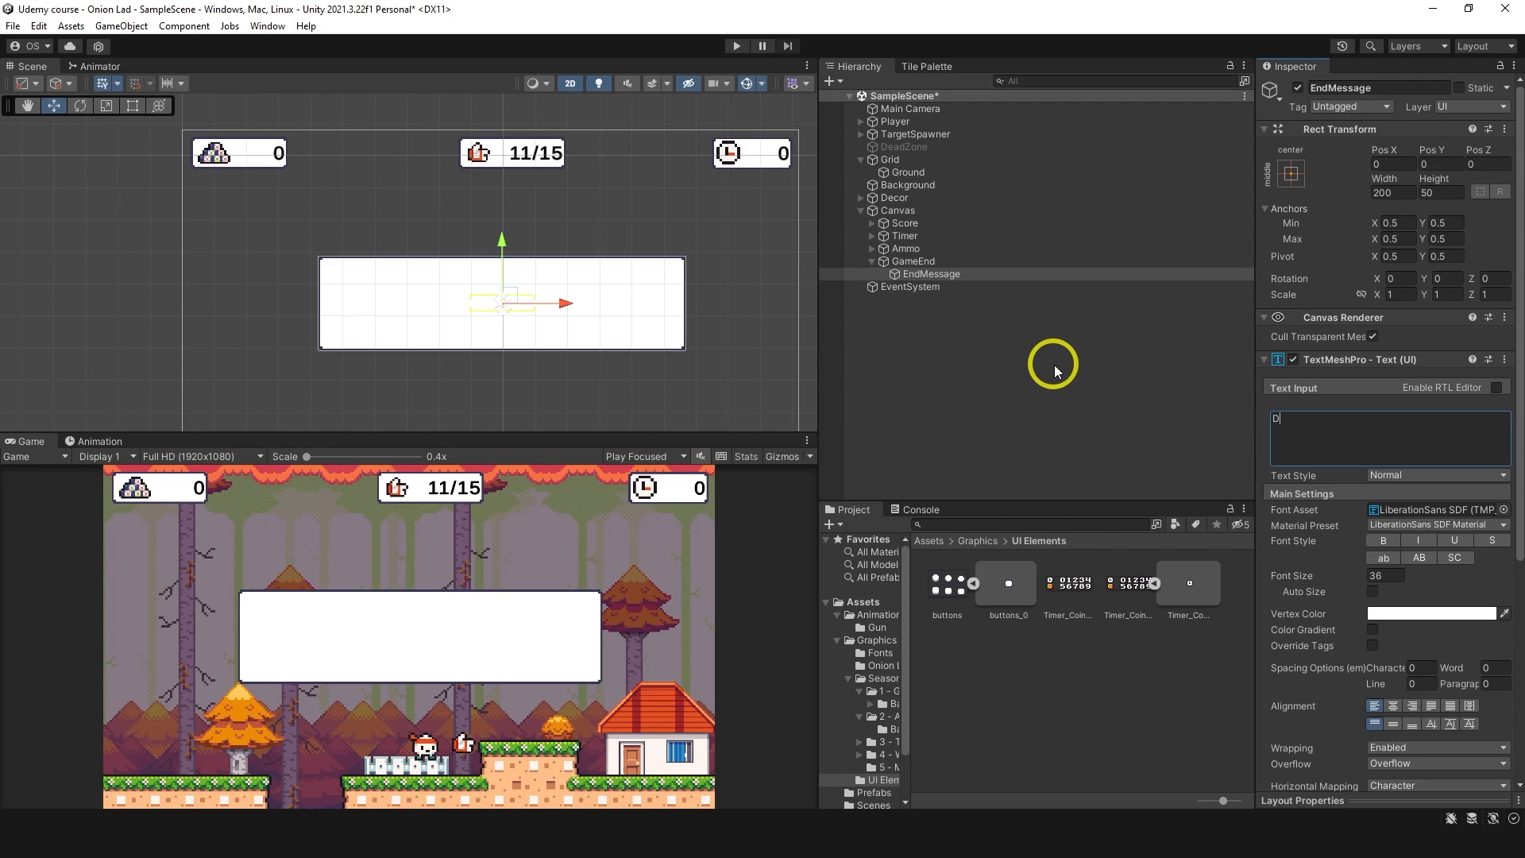
type("You did well!")
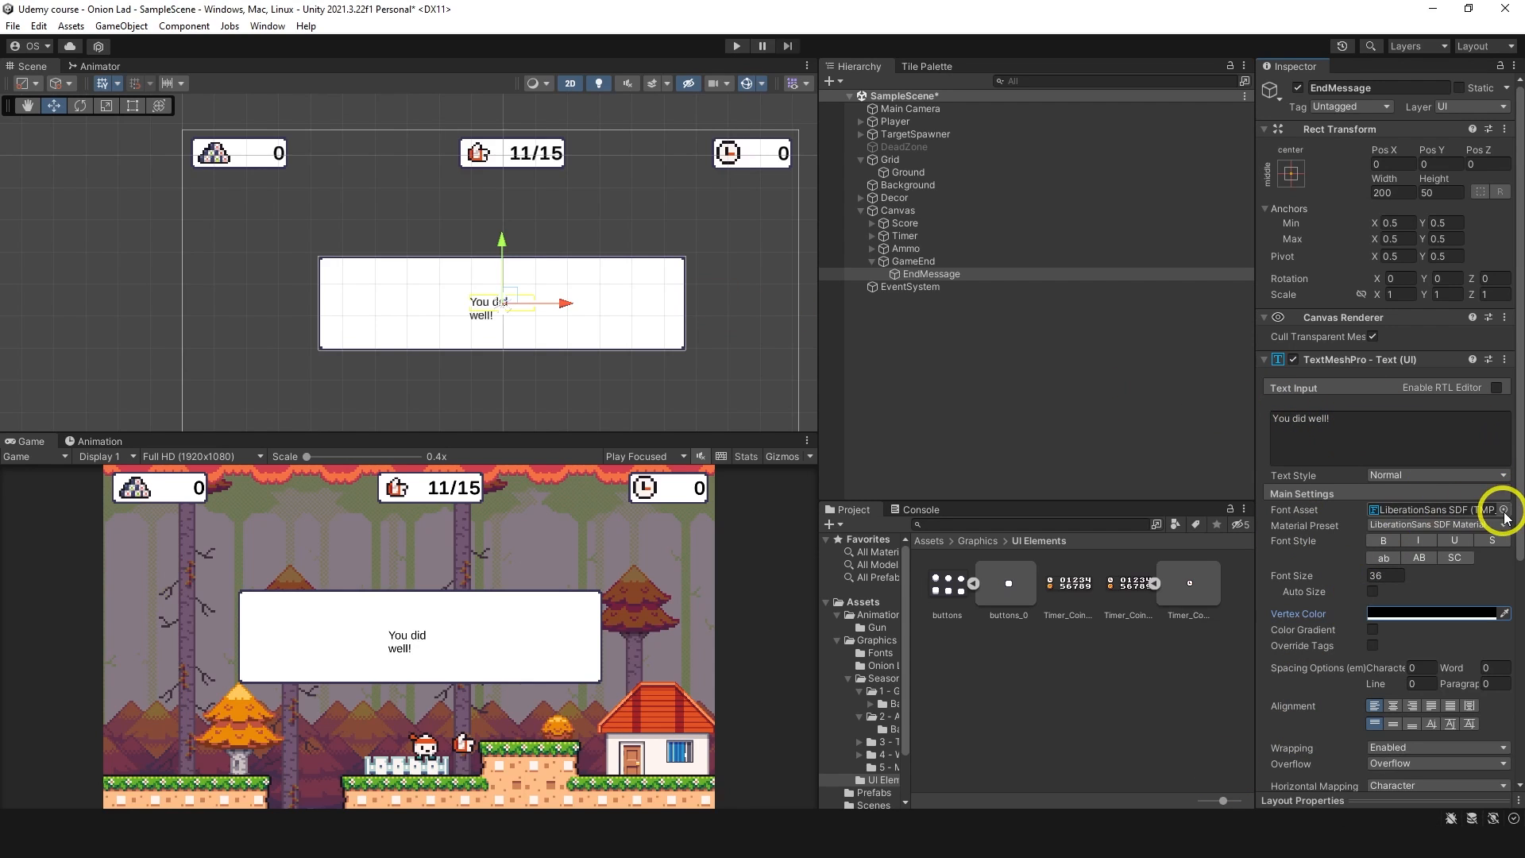
Try CONSOLAB and Heebo fonts for the message, then keep CONSOLA SDF.
left_click(1501, 510)
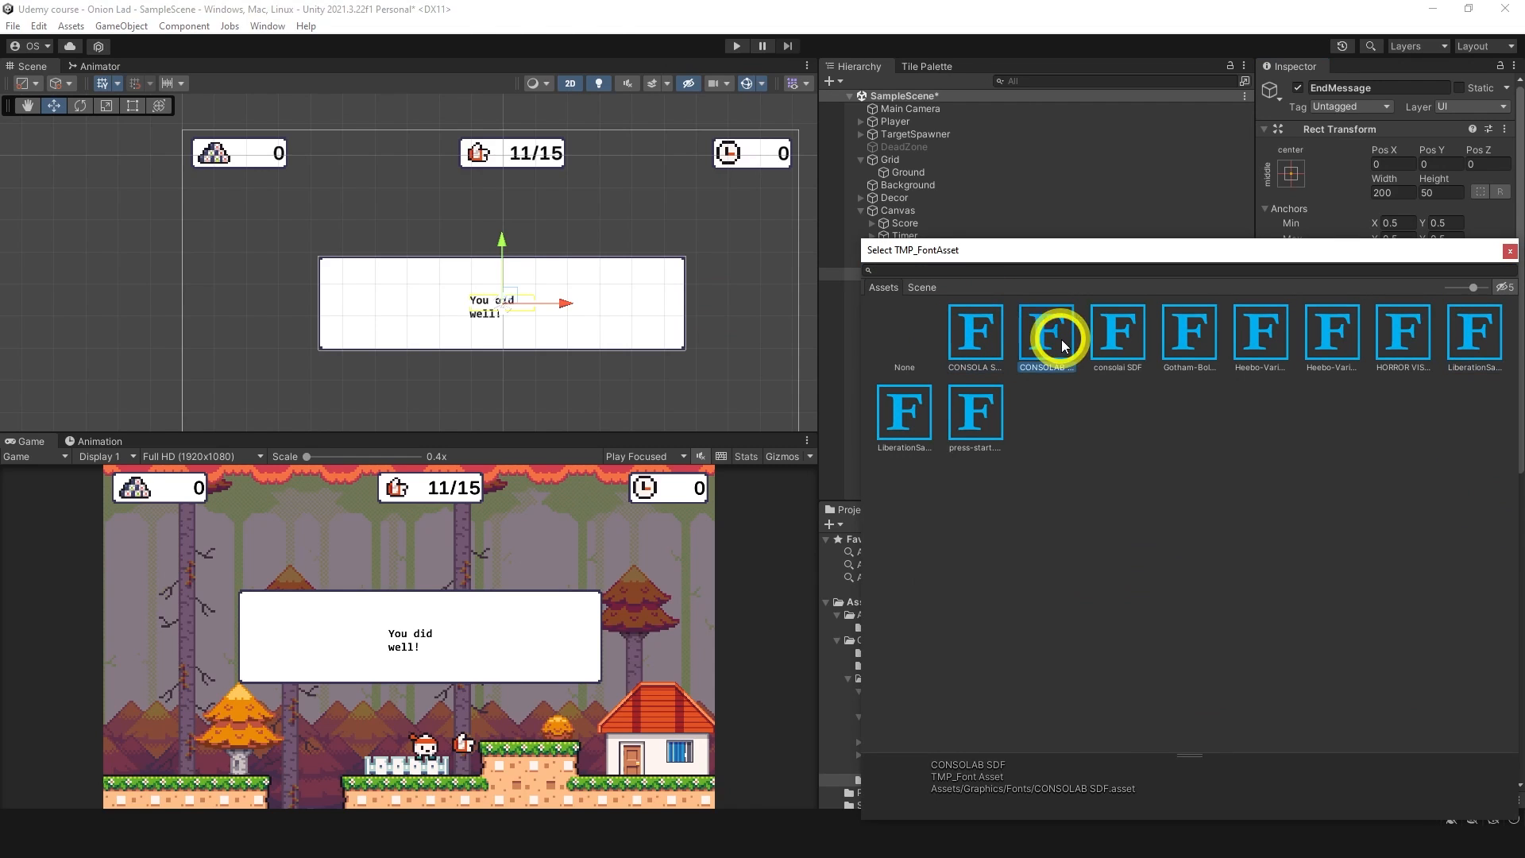
left_click(1260, 335)
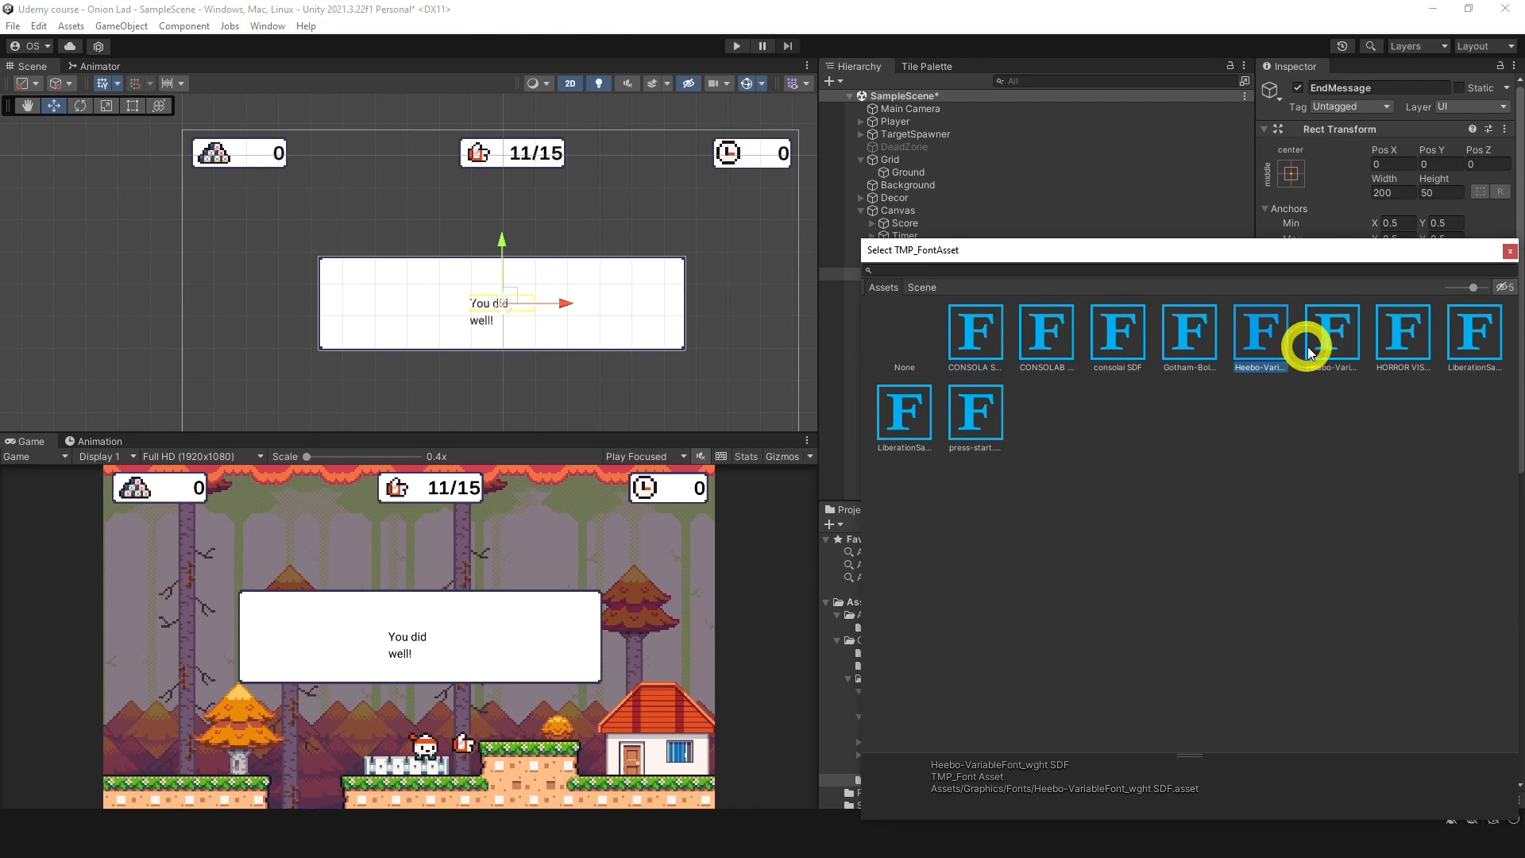
left_click(1400, 335)
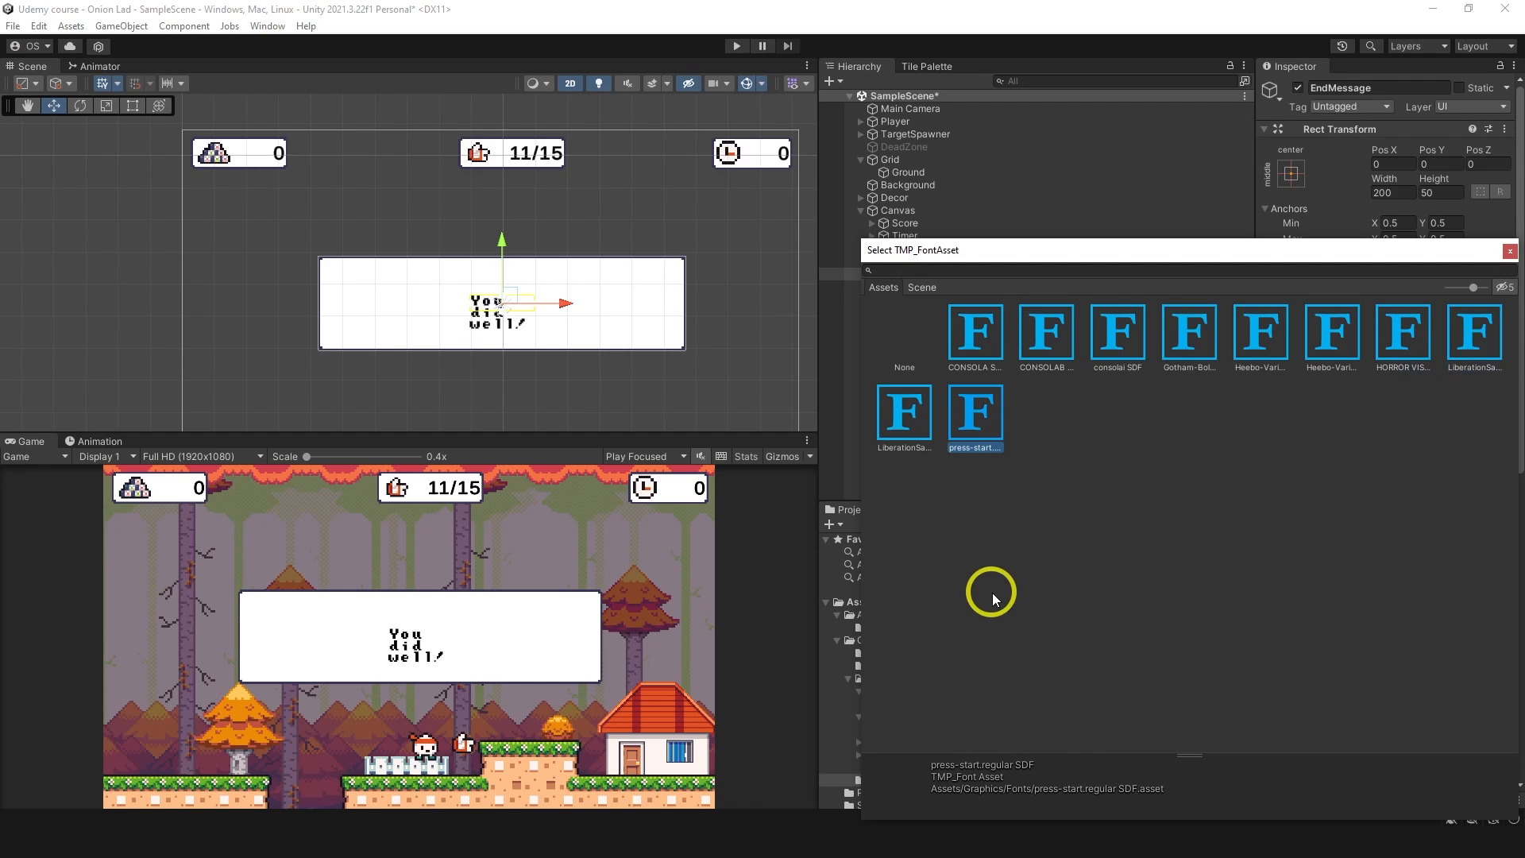
left_click(973, 337)
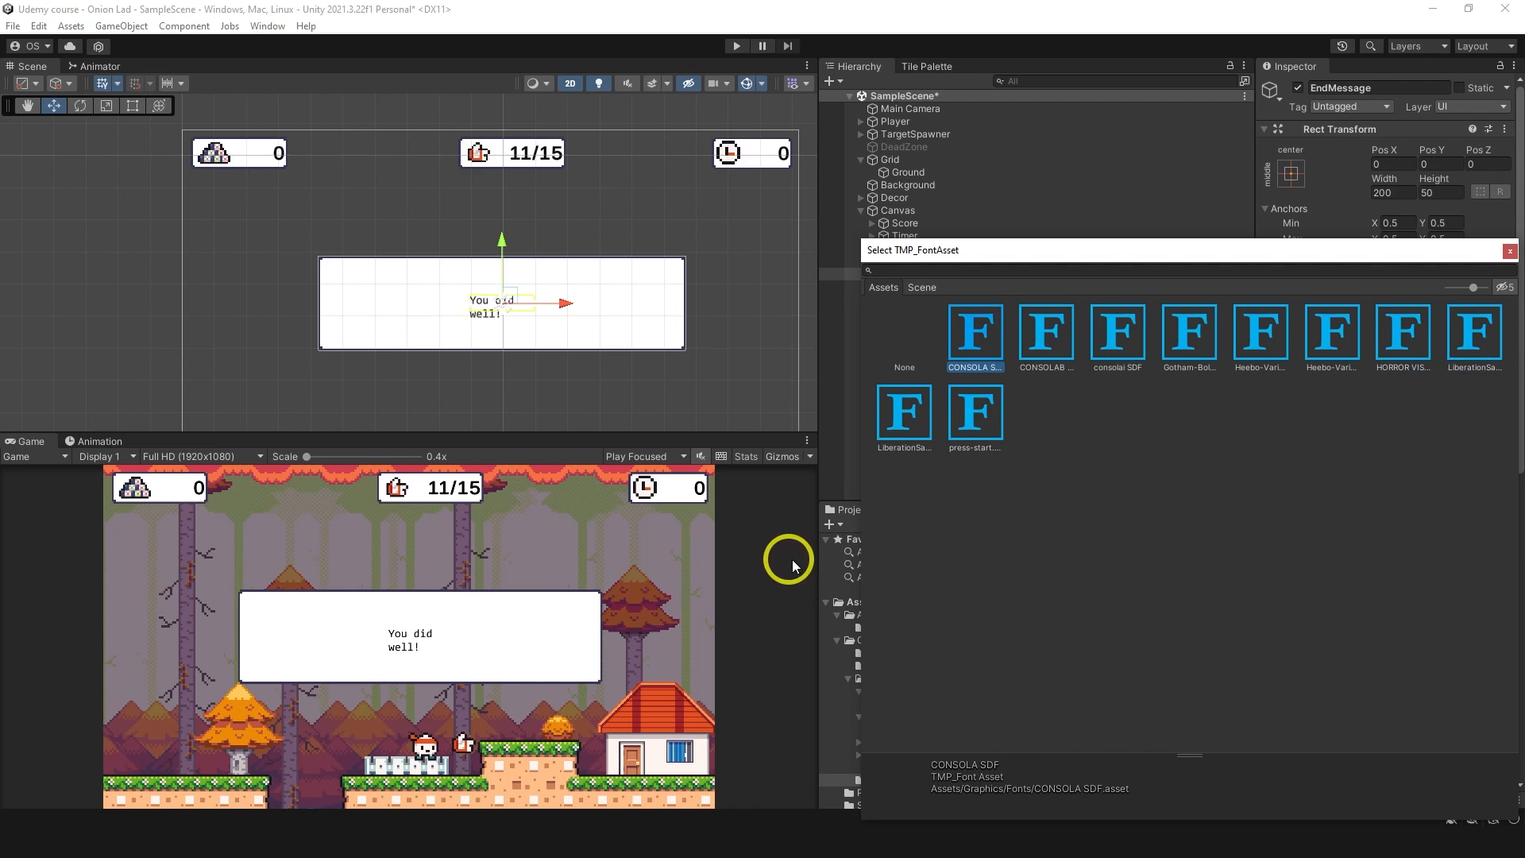
mouse_move(461, 644)
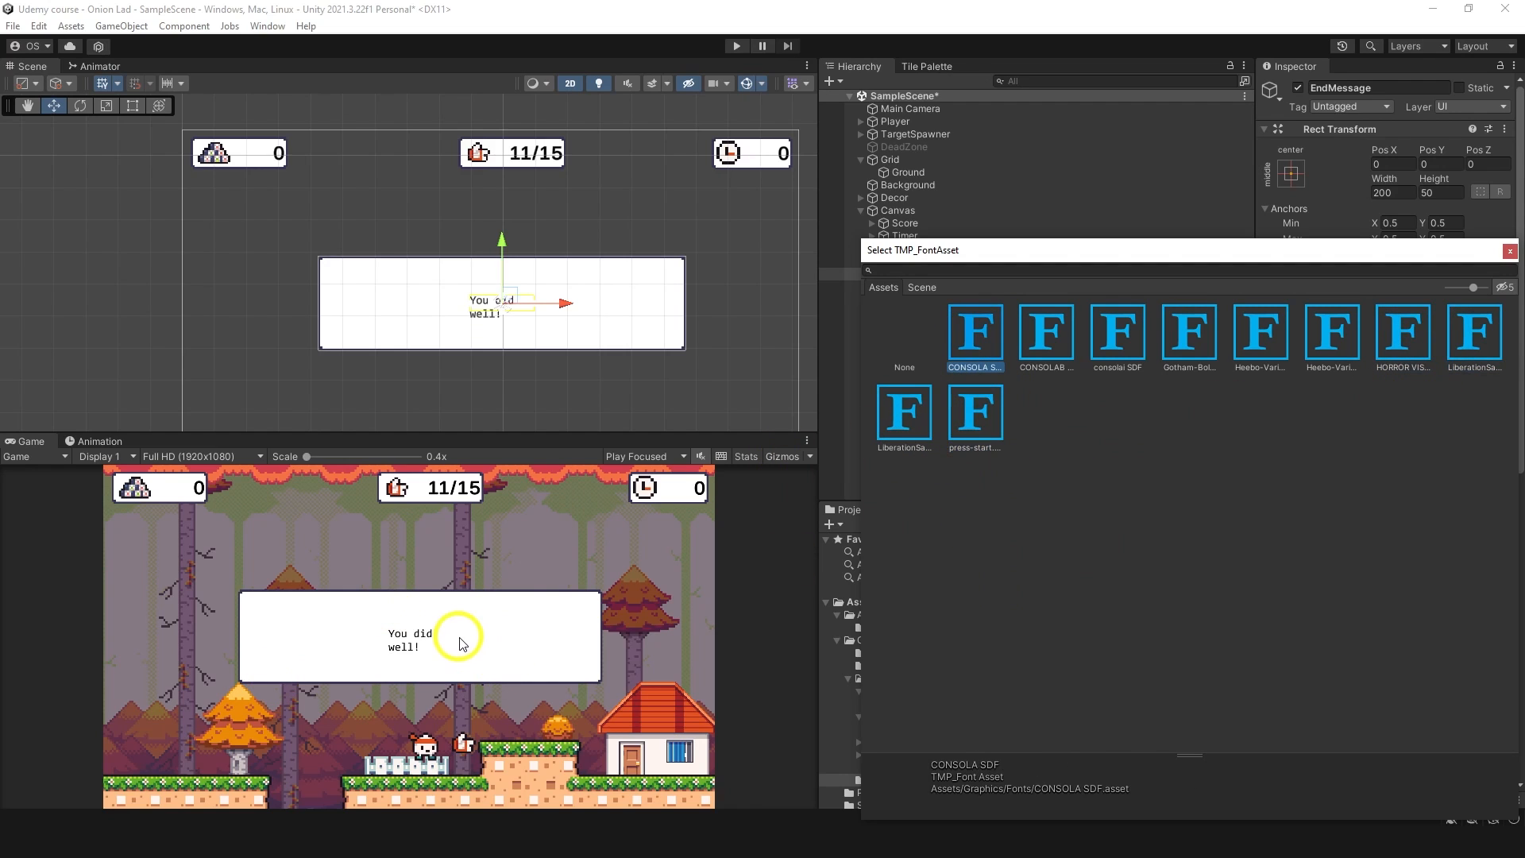
left_click(974, 411)
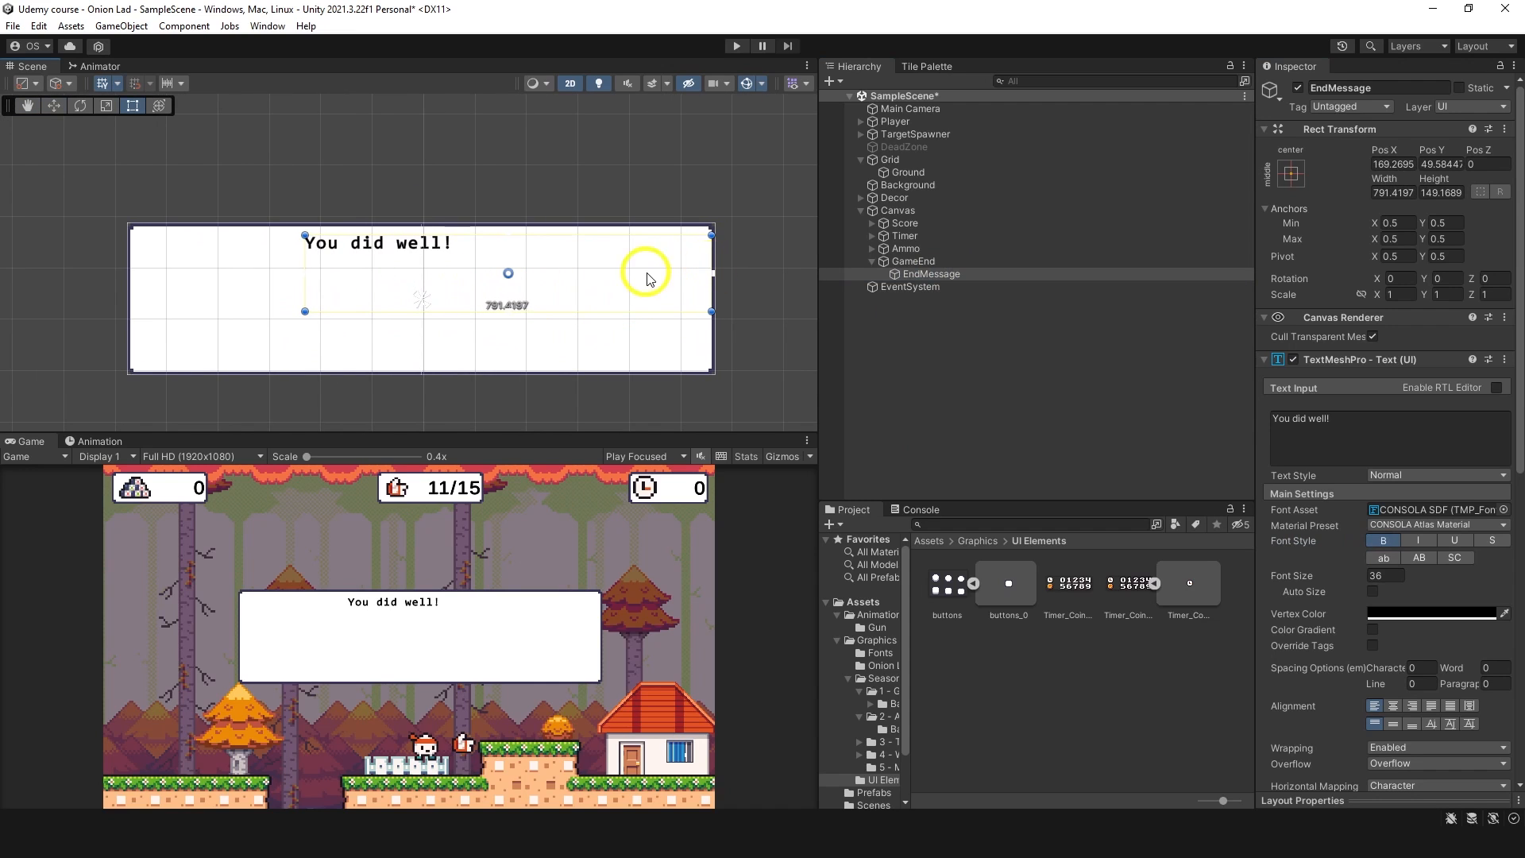
mouse_move(301, 275)
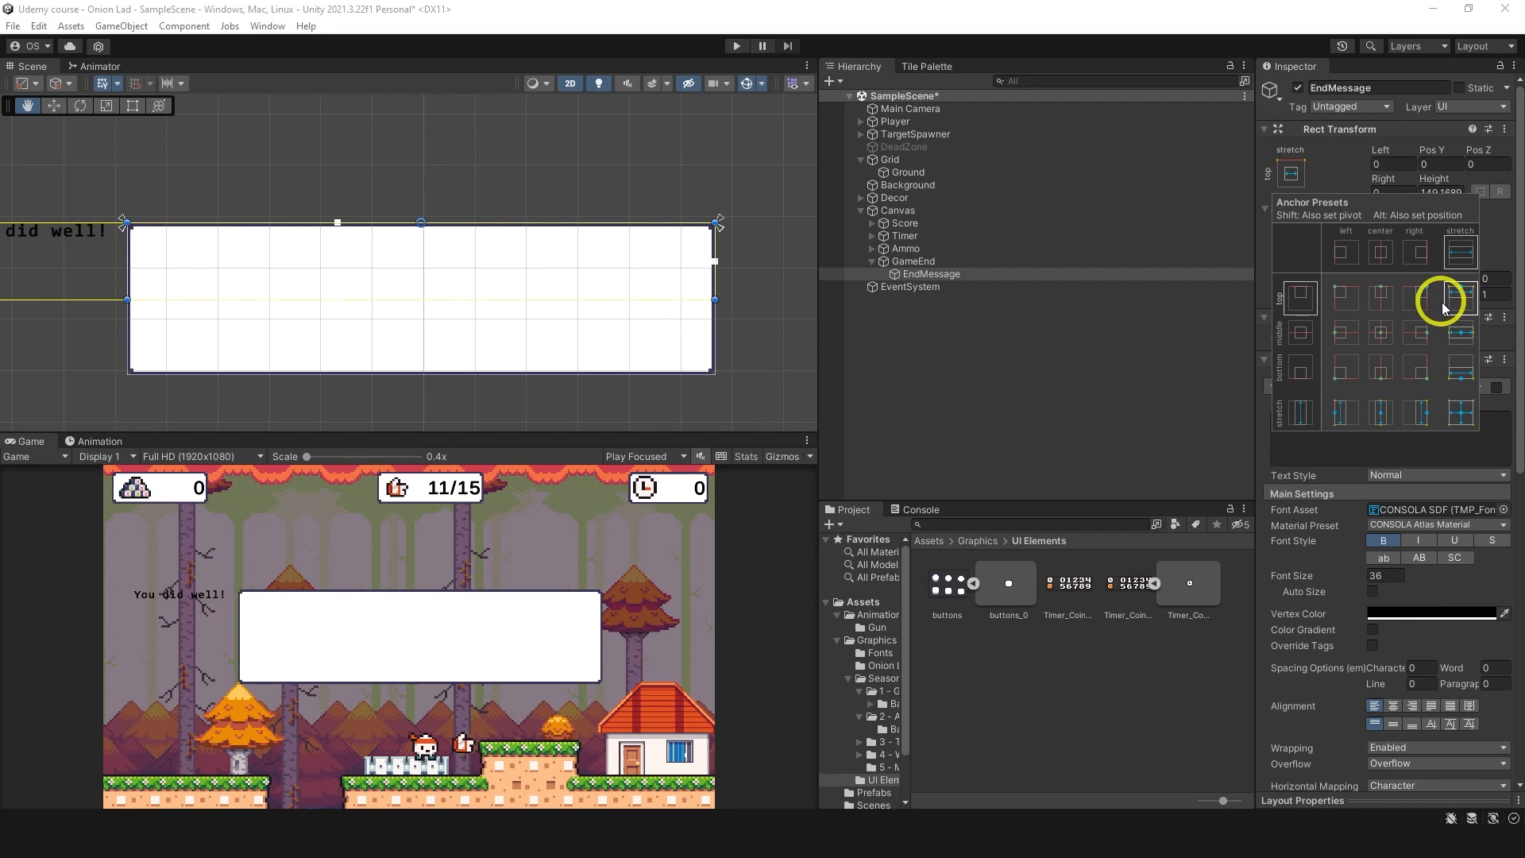
Anchor EndMessage to stretch across GameEnd at 59.05 and shrink the panel to a slim banner.
left_click(896, 209)
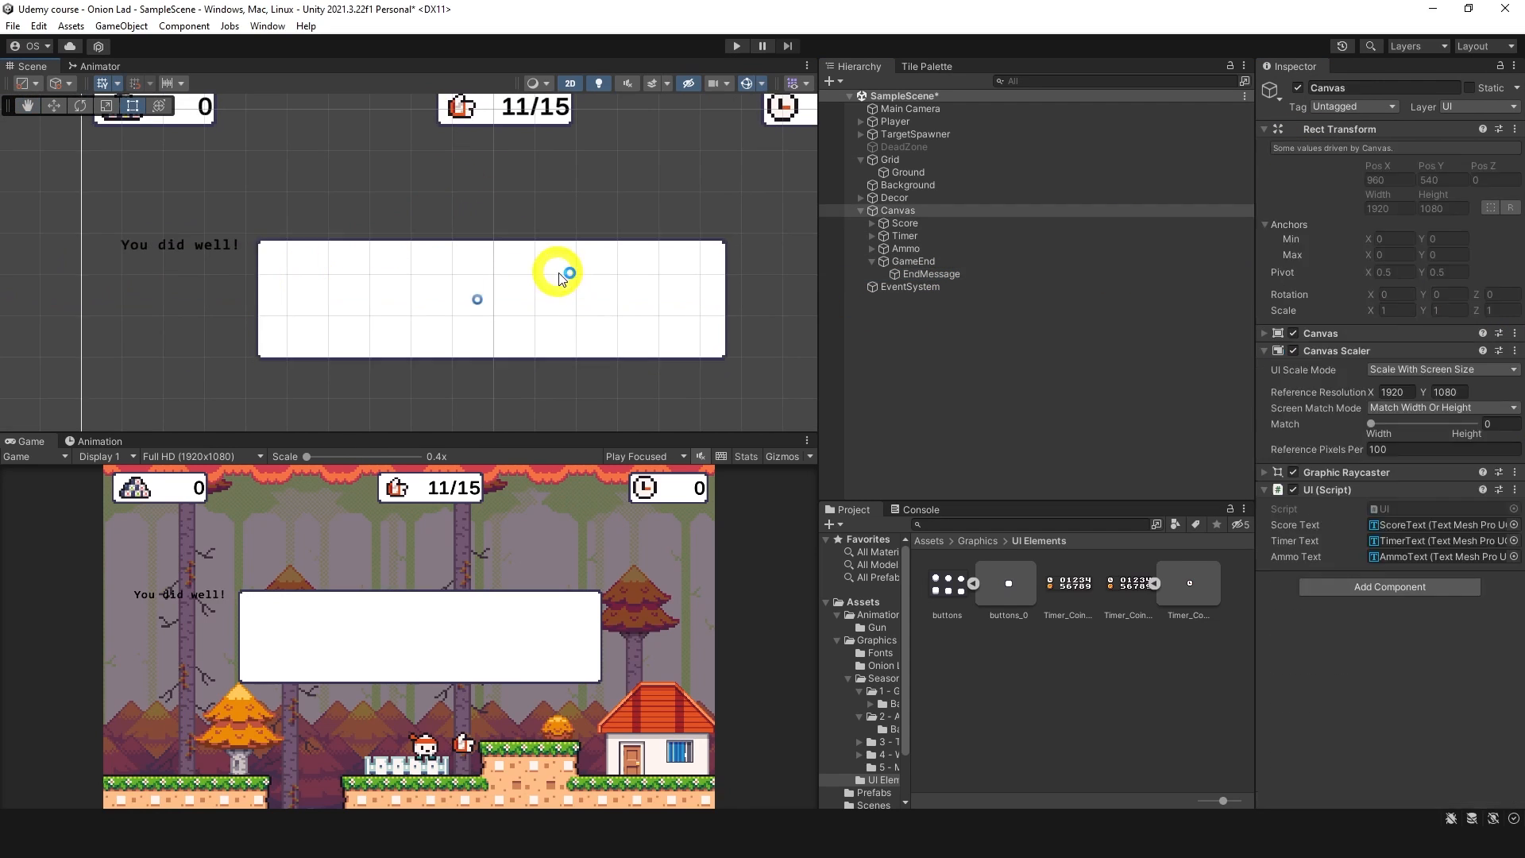
left_click(929, 273)
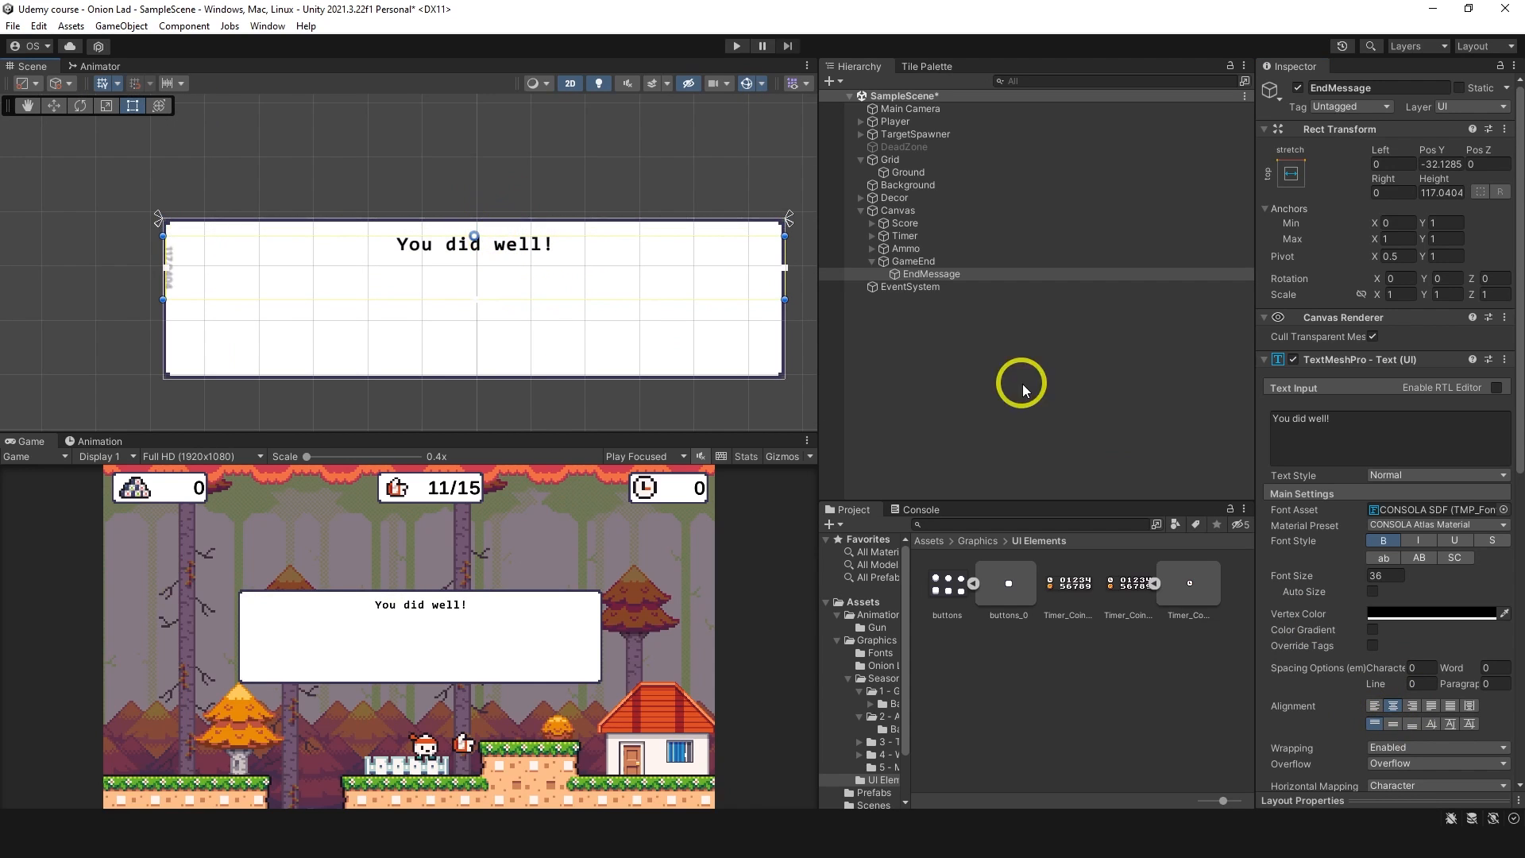
type("59.05")
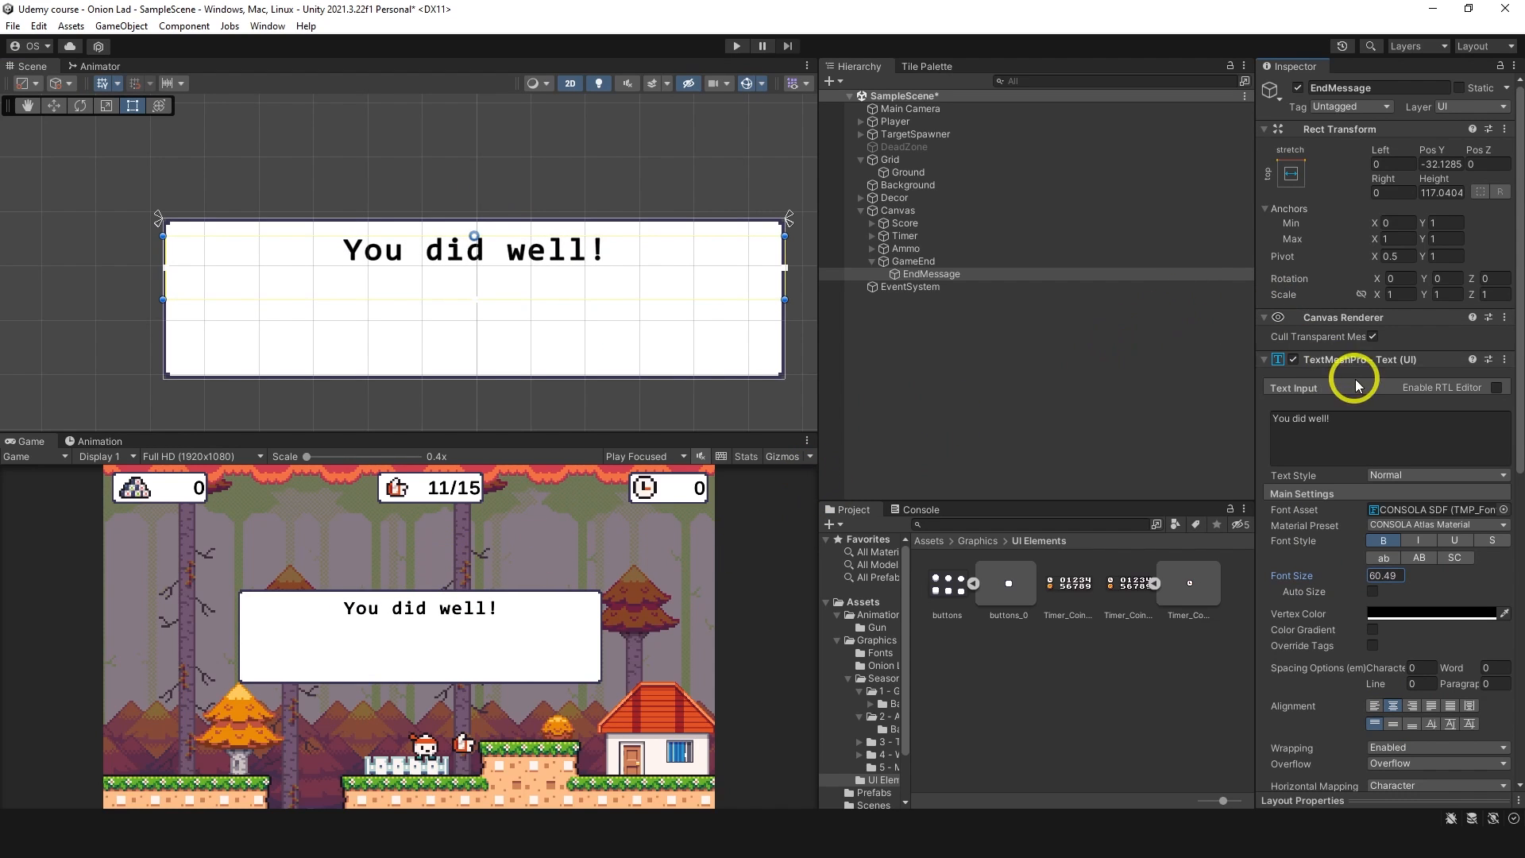
mouse_move(1171, 463)
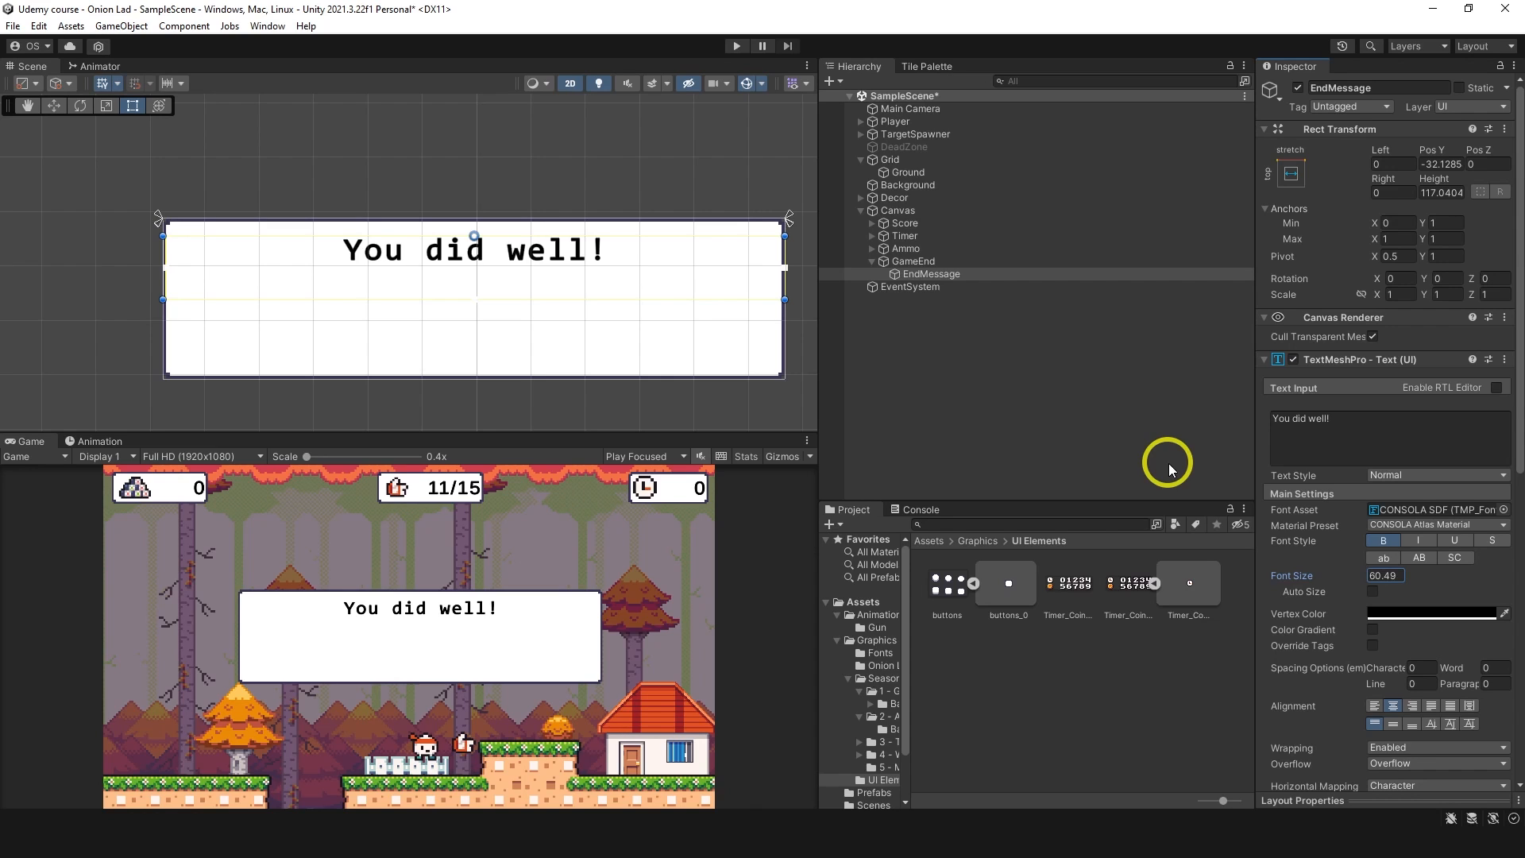
left_click(912, 260)
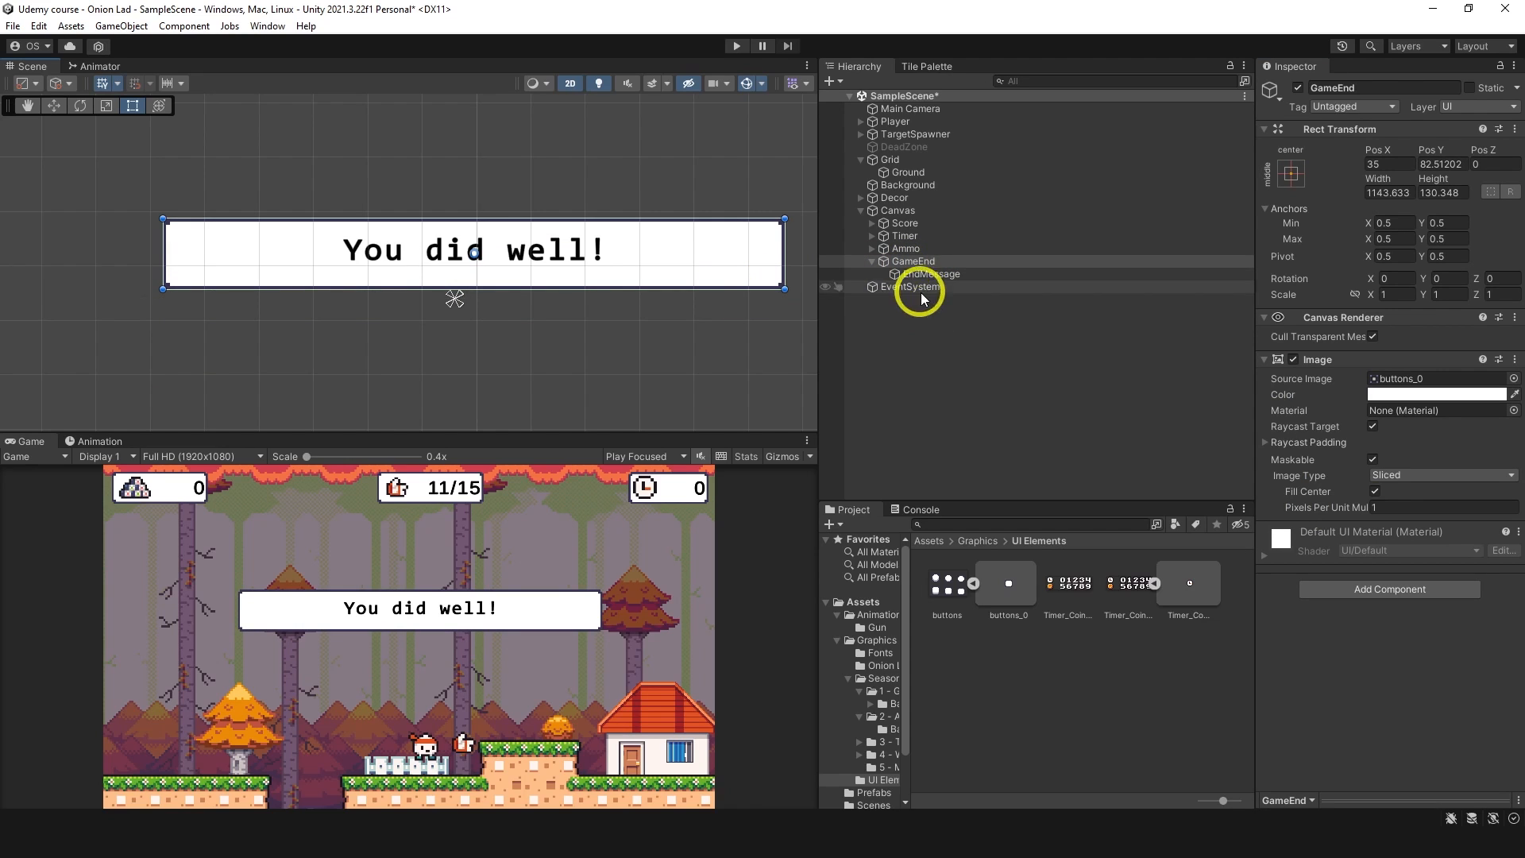
Stretch the EndMessage text box to fill the GameEnd banner, centring the message.
left_click(929, 273)
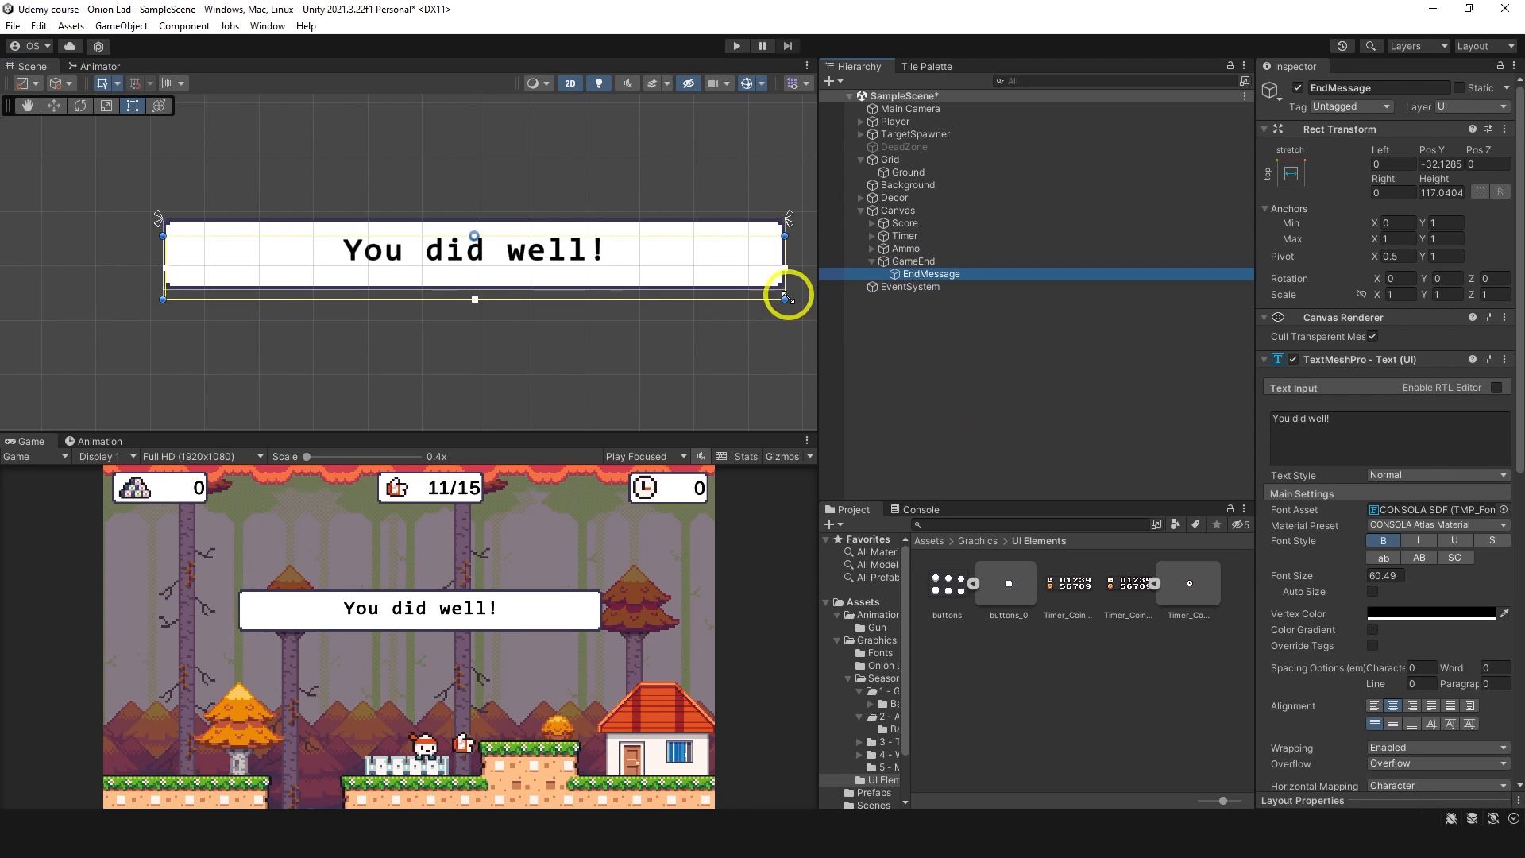
left_click_drag(786, 295, 475, 315)
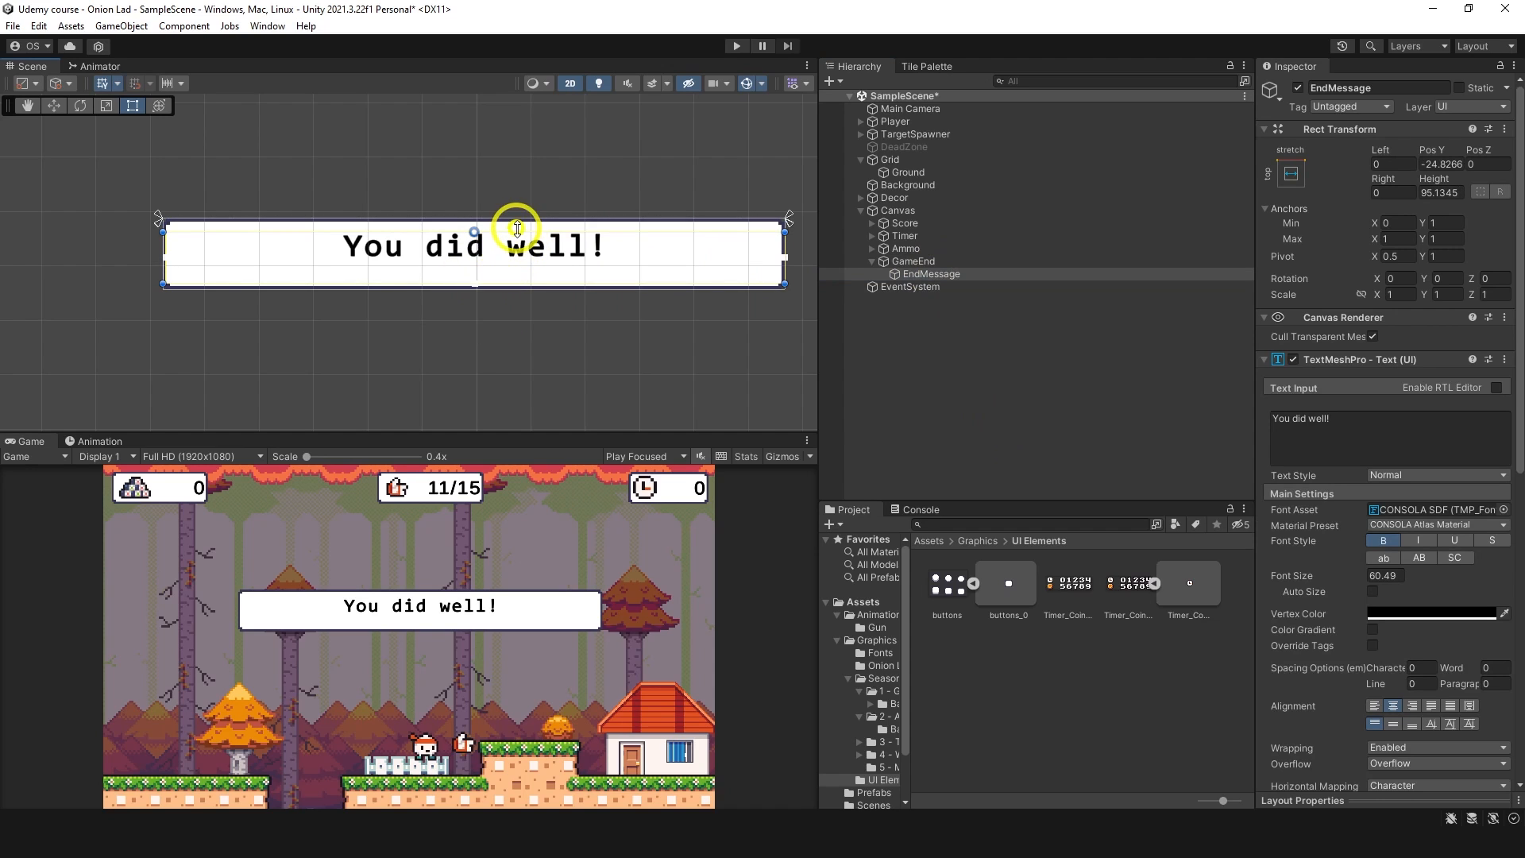
left_click(1391, 724)
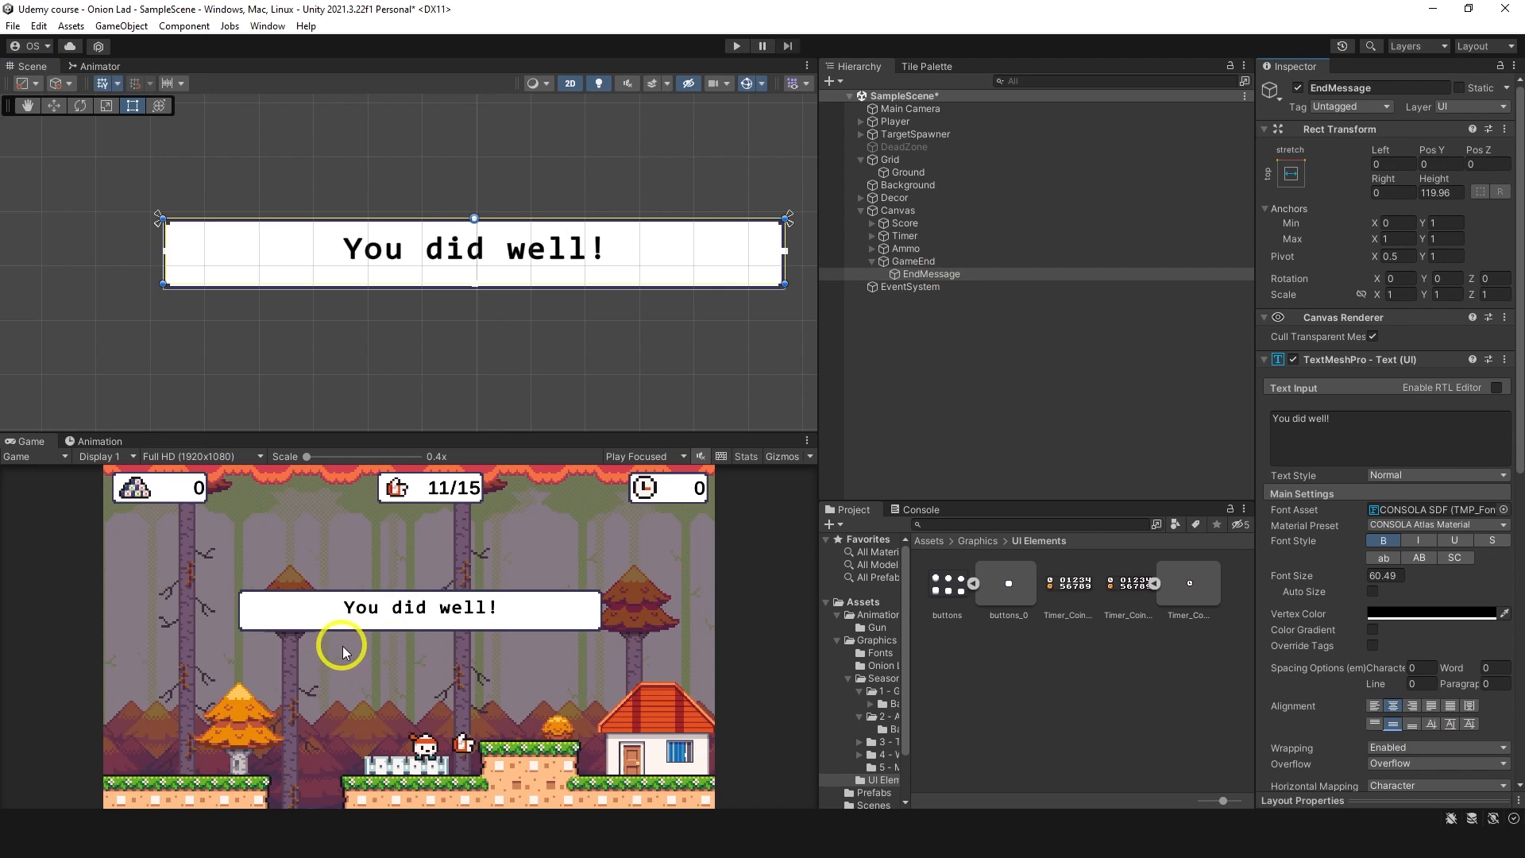
right_click(911, 260)
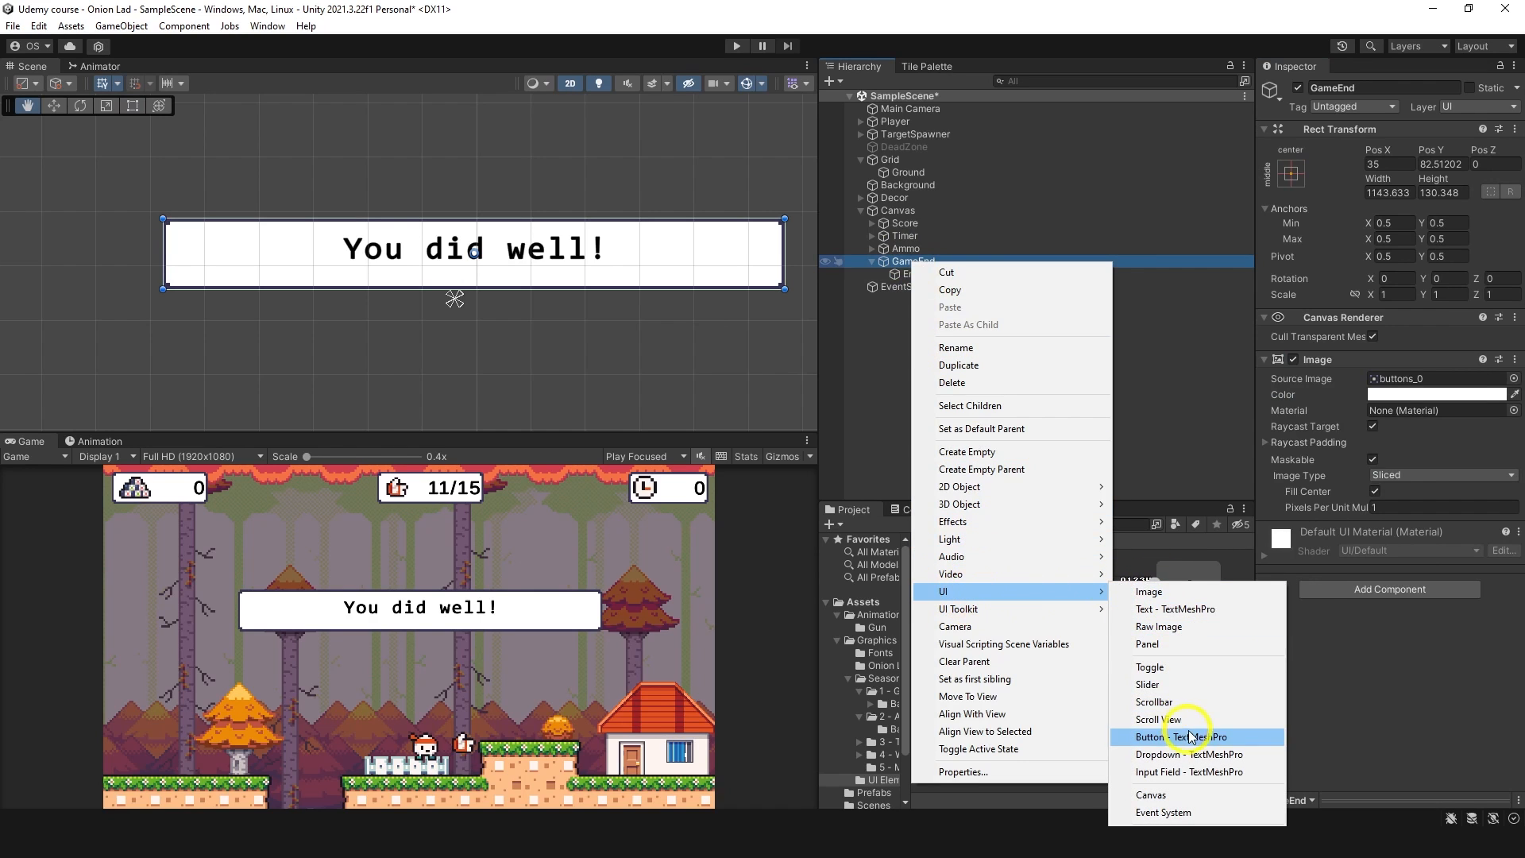
Add a TextMeshPro button named TryAgainButton inside GameEnd, placed larger below the message.
left_click(1167, 735)
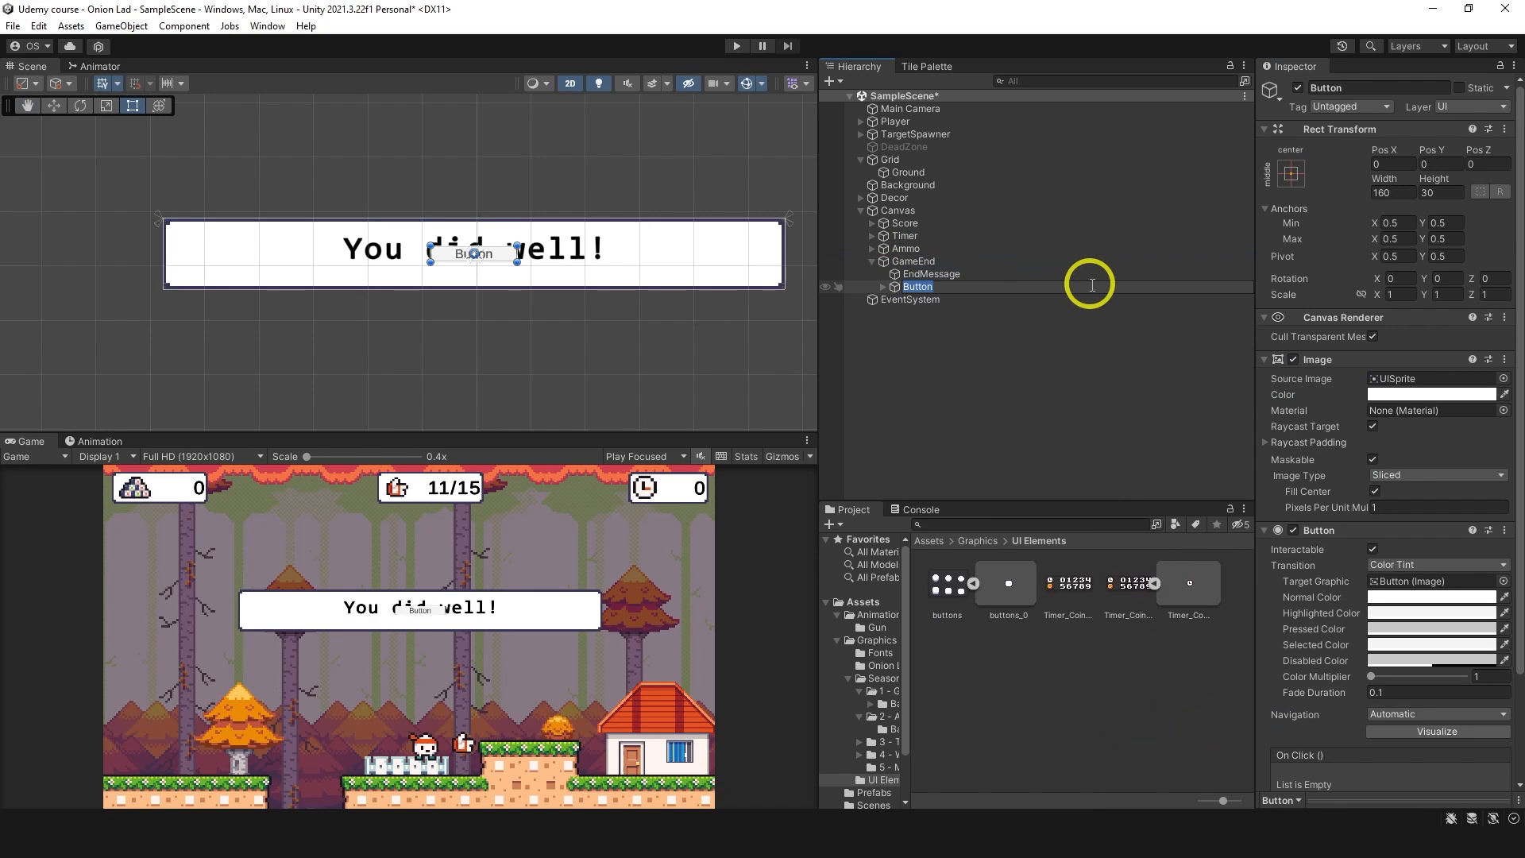
type("TryAgainButton")
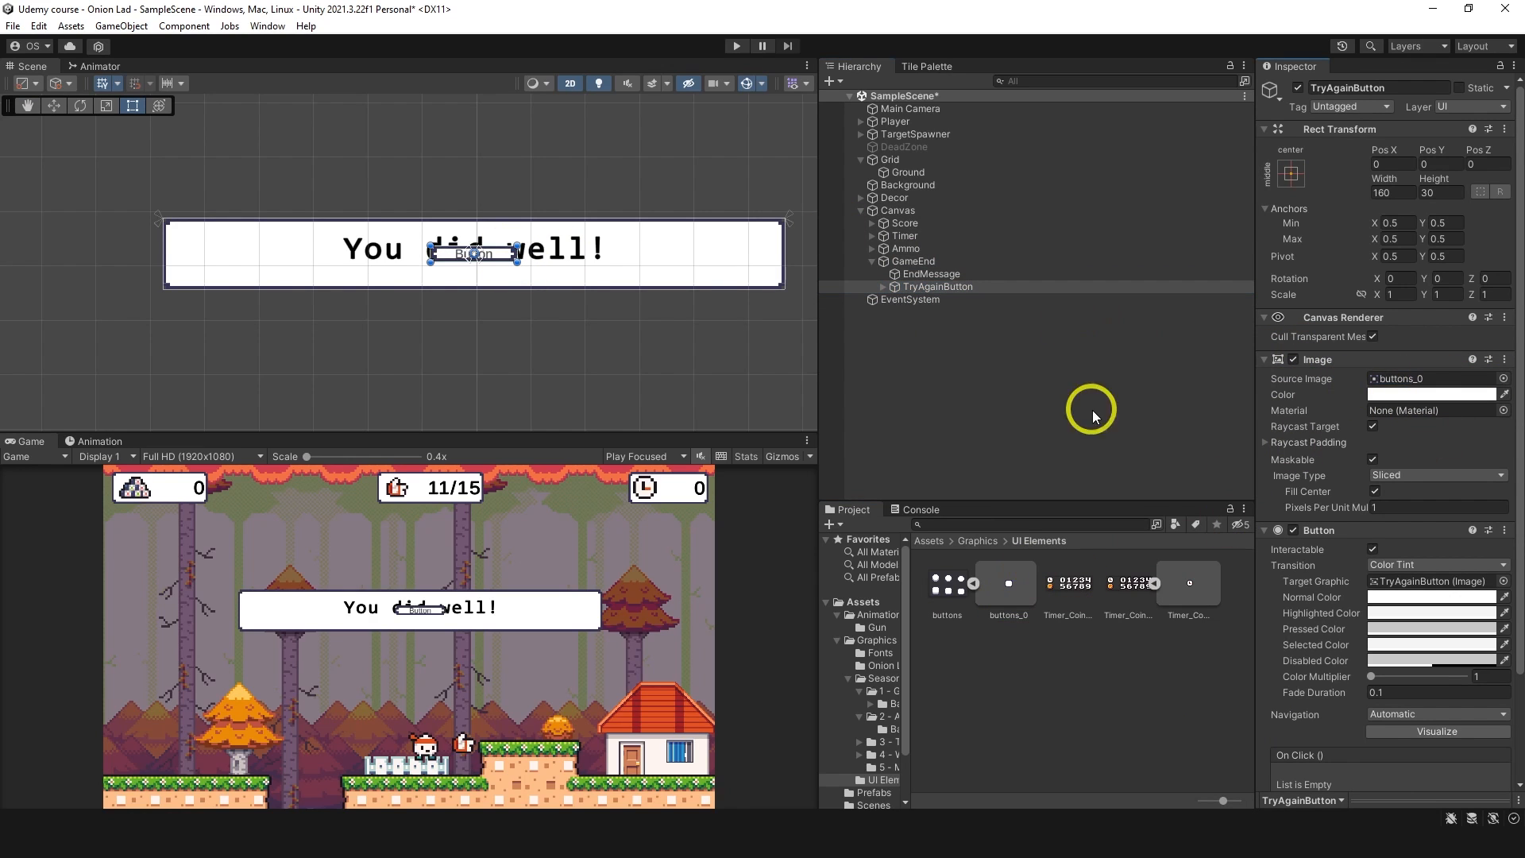
left_click_drag(477, 257, 379, 308)
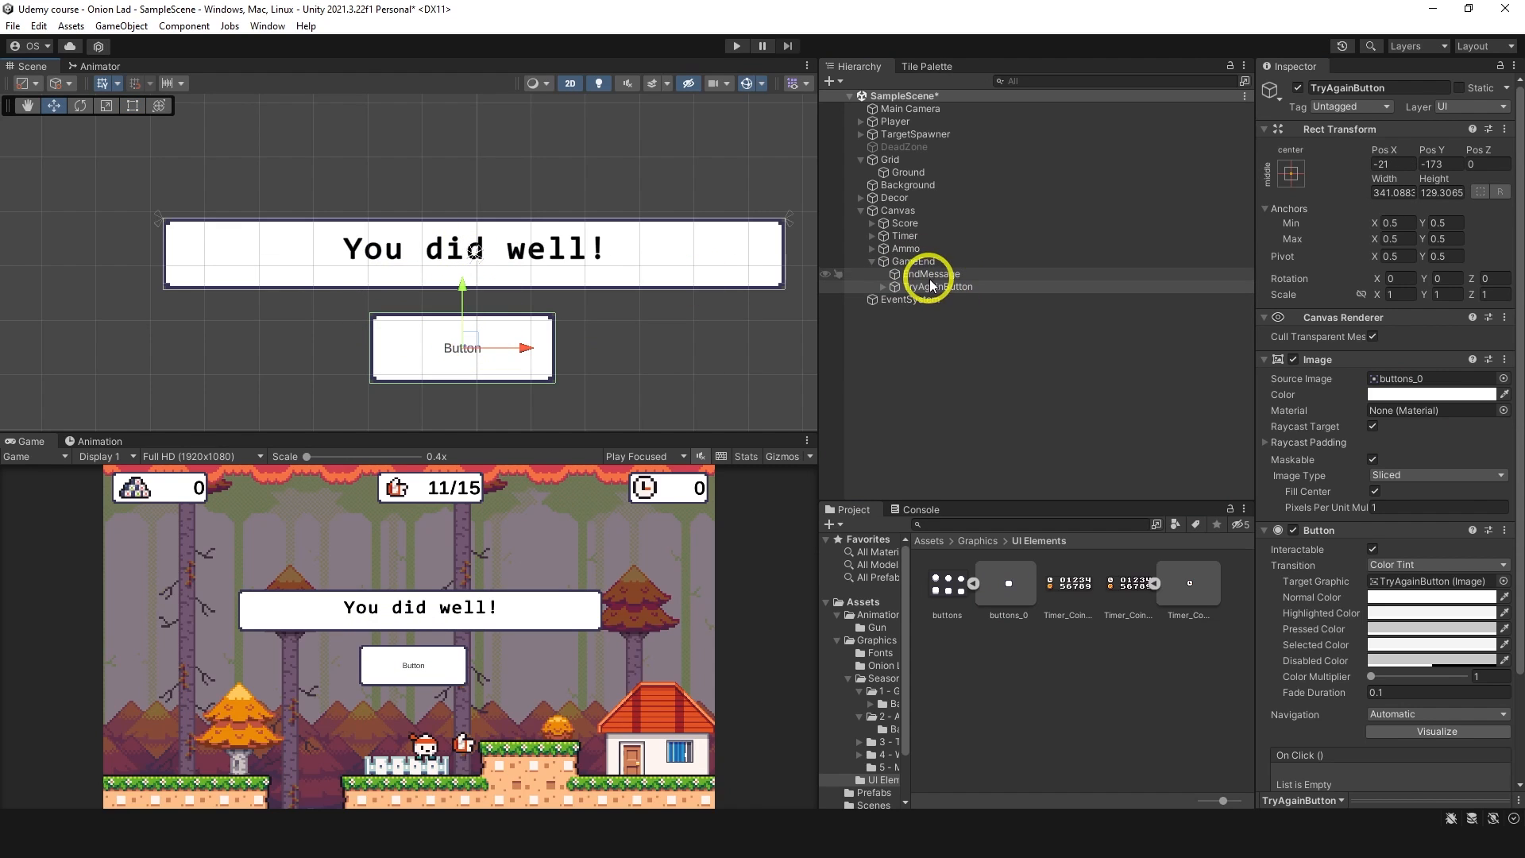
Move TryAgainButton under the Canvas, remove the GameEnd panel and centre the button on screen.
left_click(938, 273)
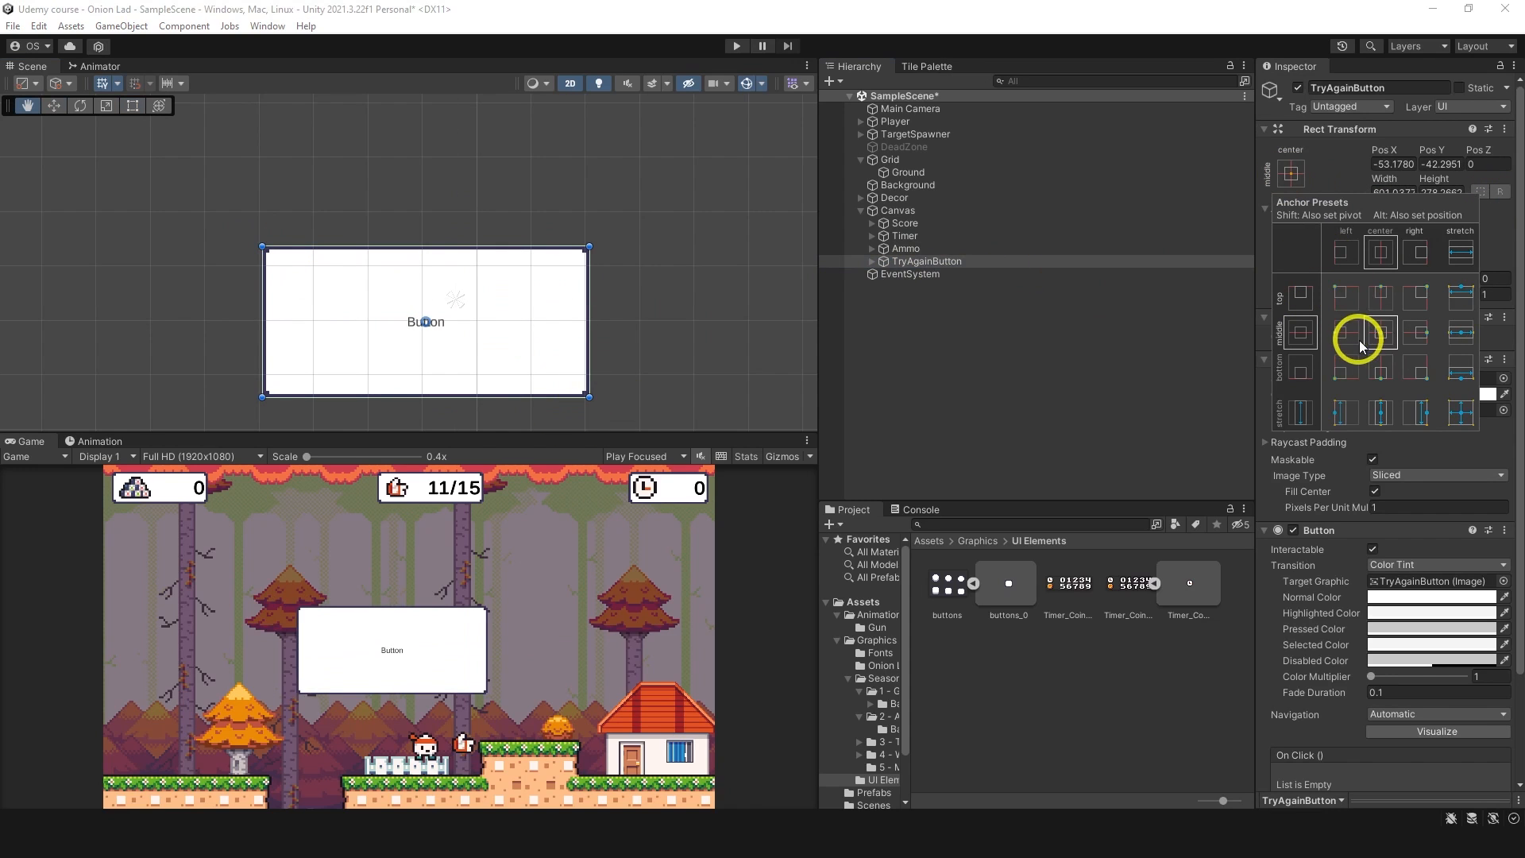
left_click(1378, 336)
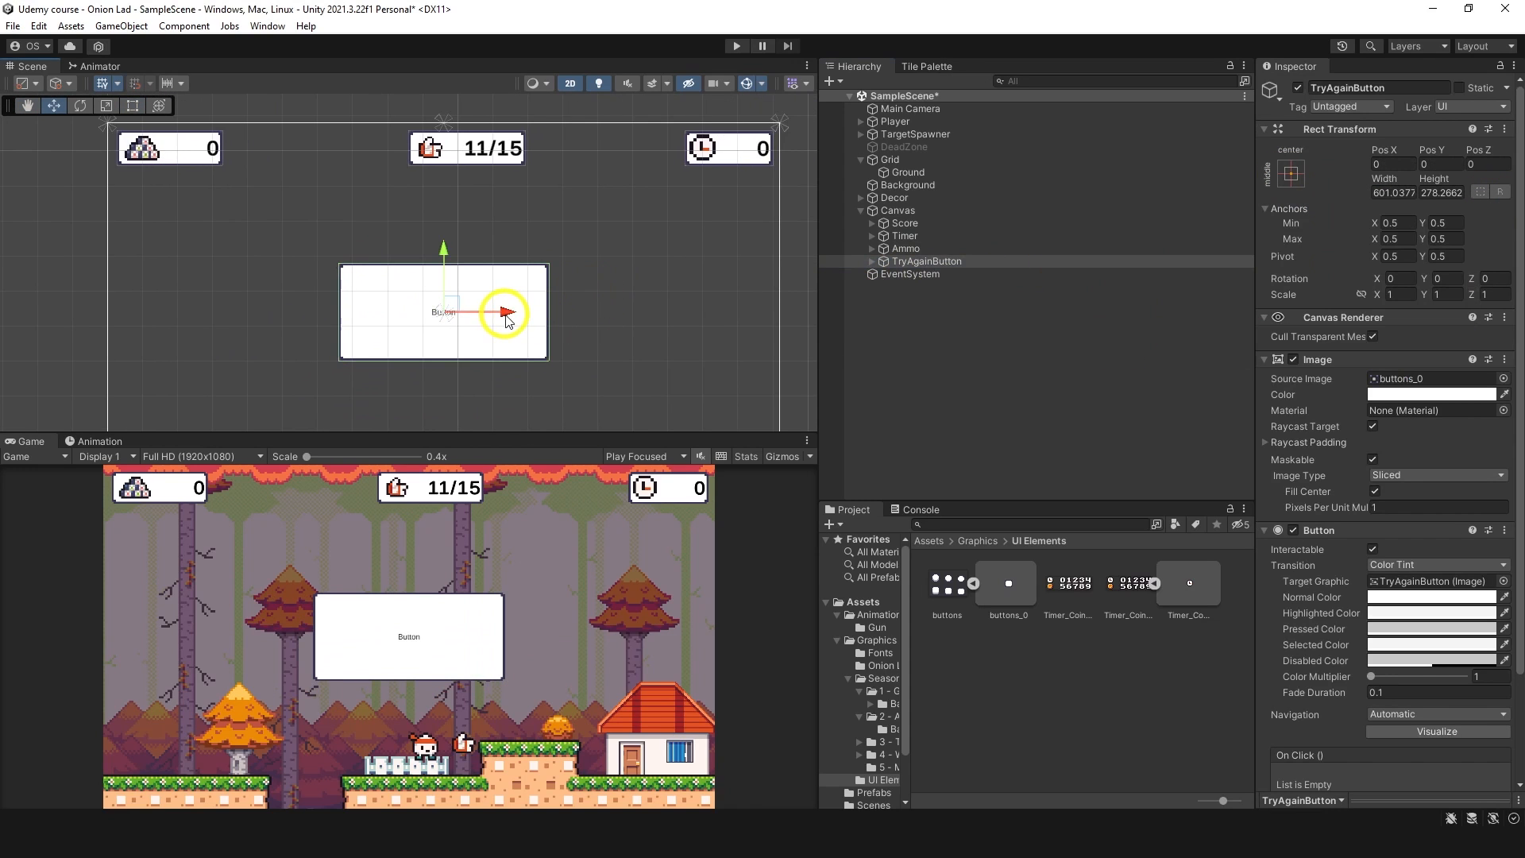
left_click_drag(504, 313, 526, 313)
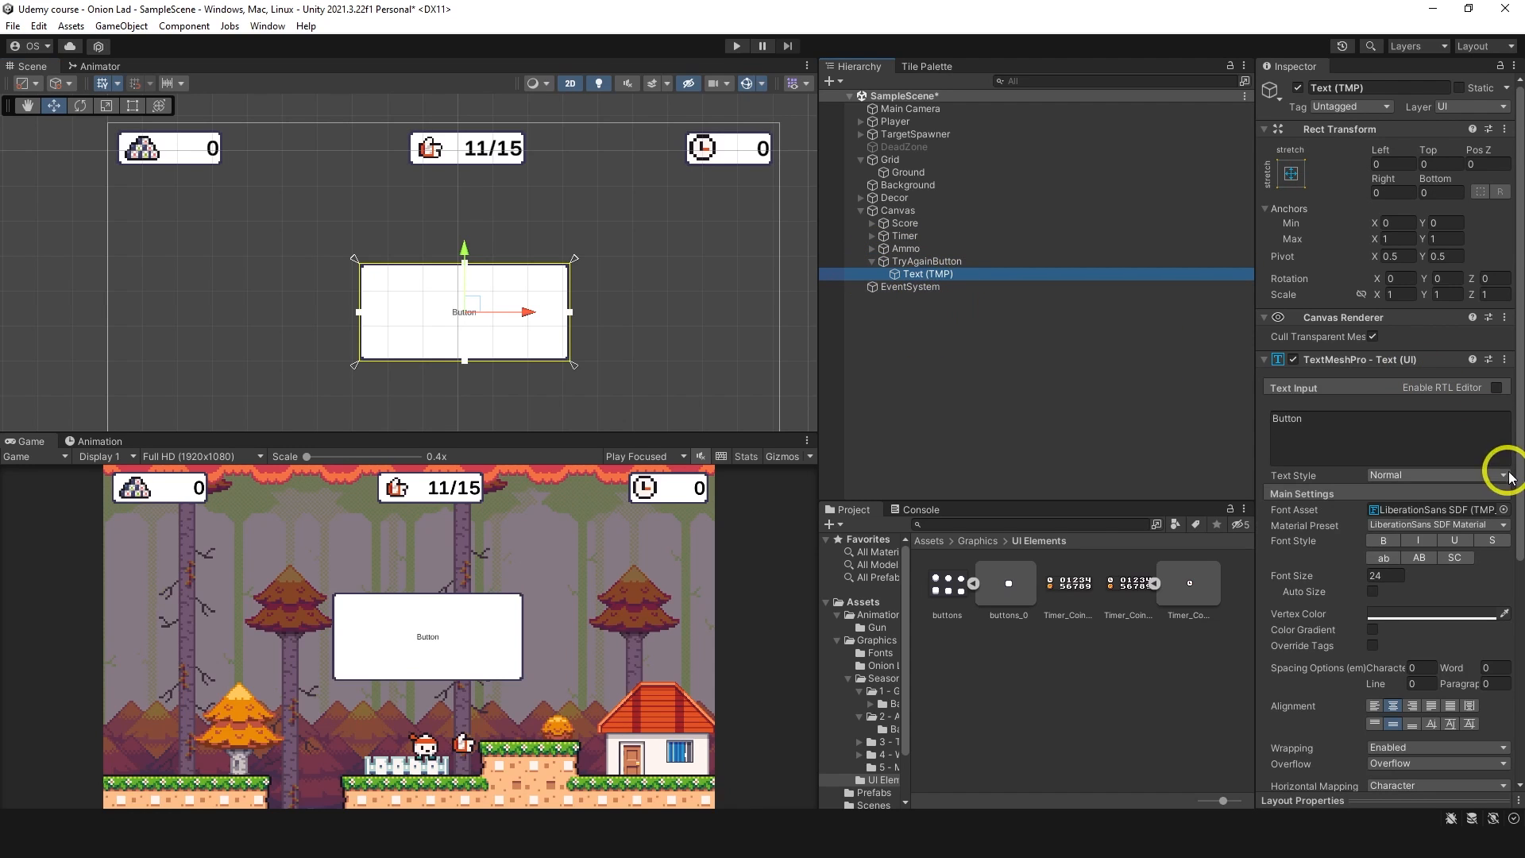
Set the button label to bold CONSOLA SDF reading "Try again!" and select the Canvas.
left_click(1429, 508)
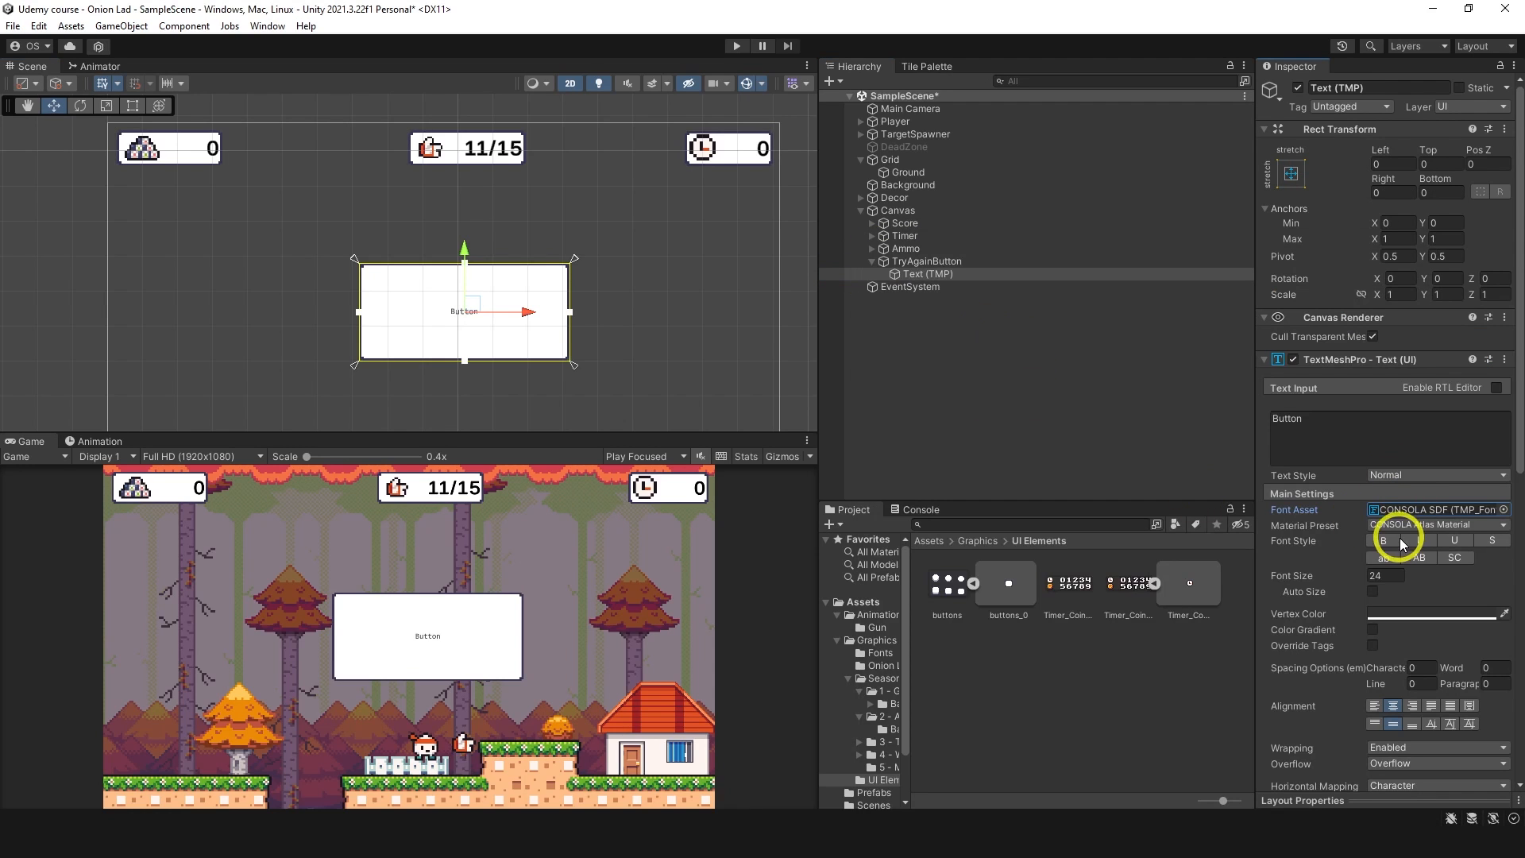
left_click(1383, 540)
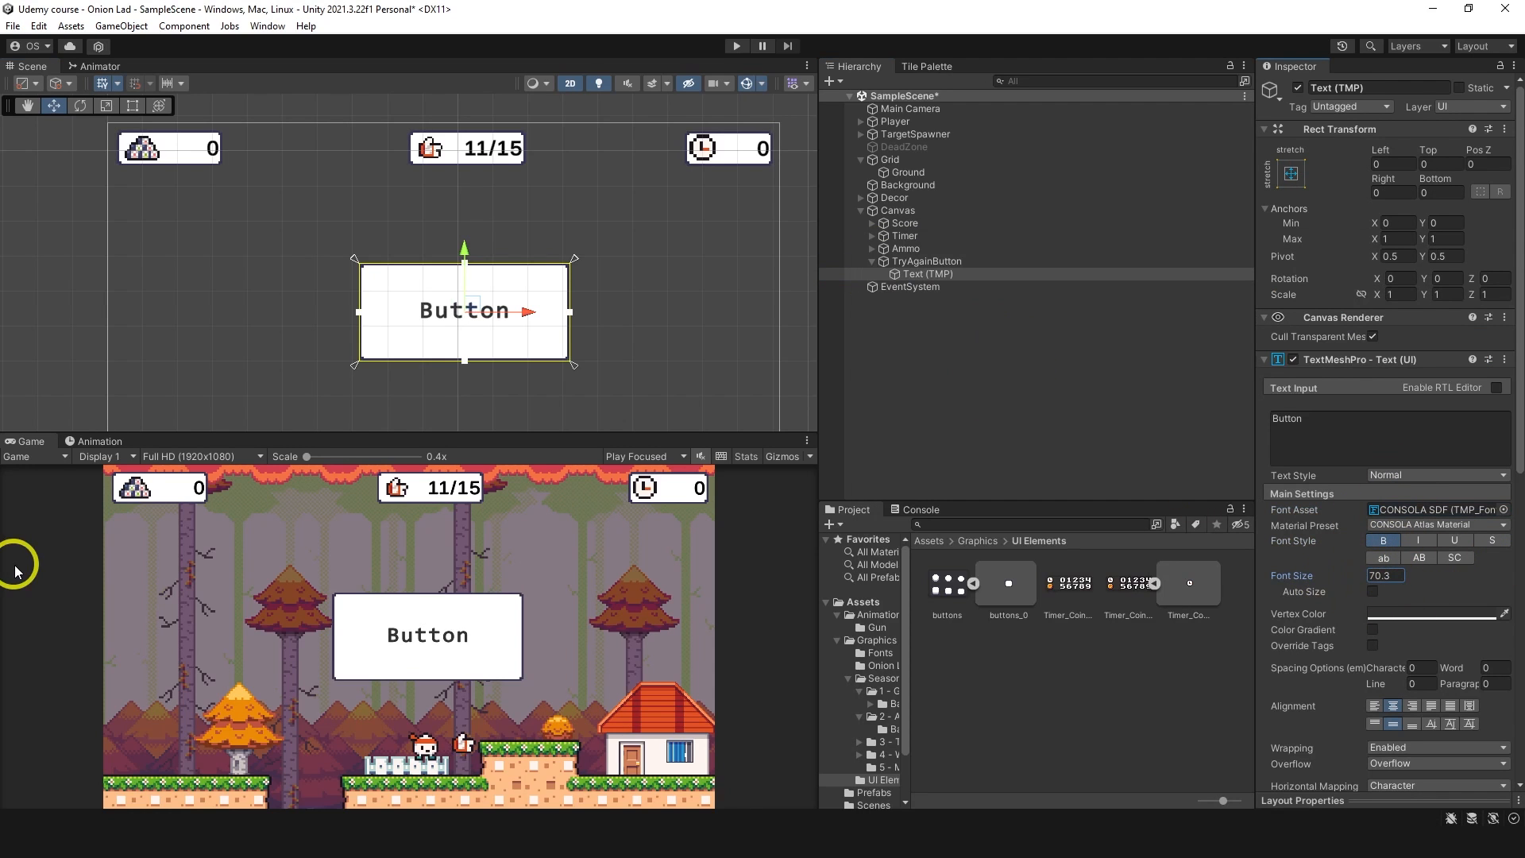
mouse_move(1350, 475)
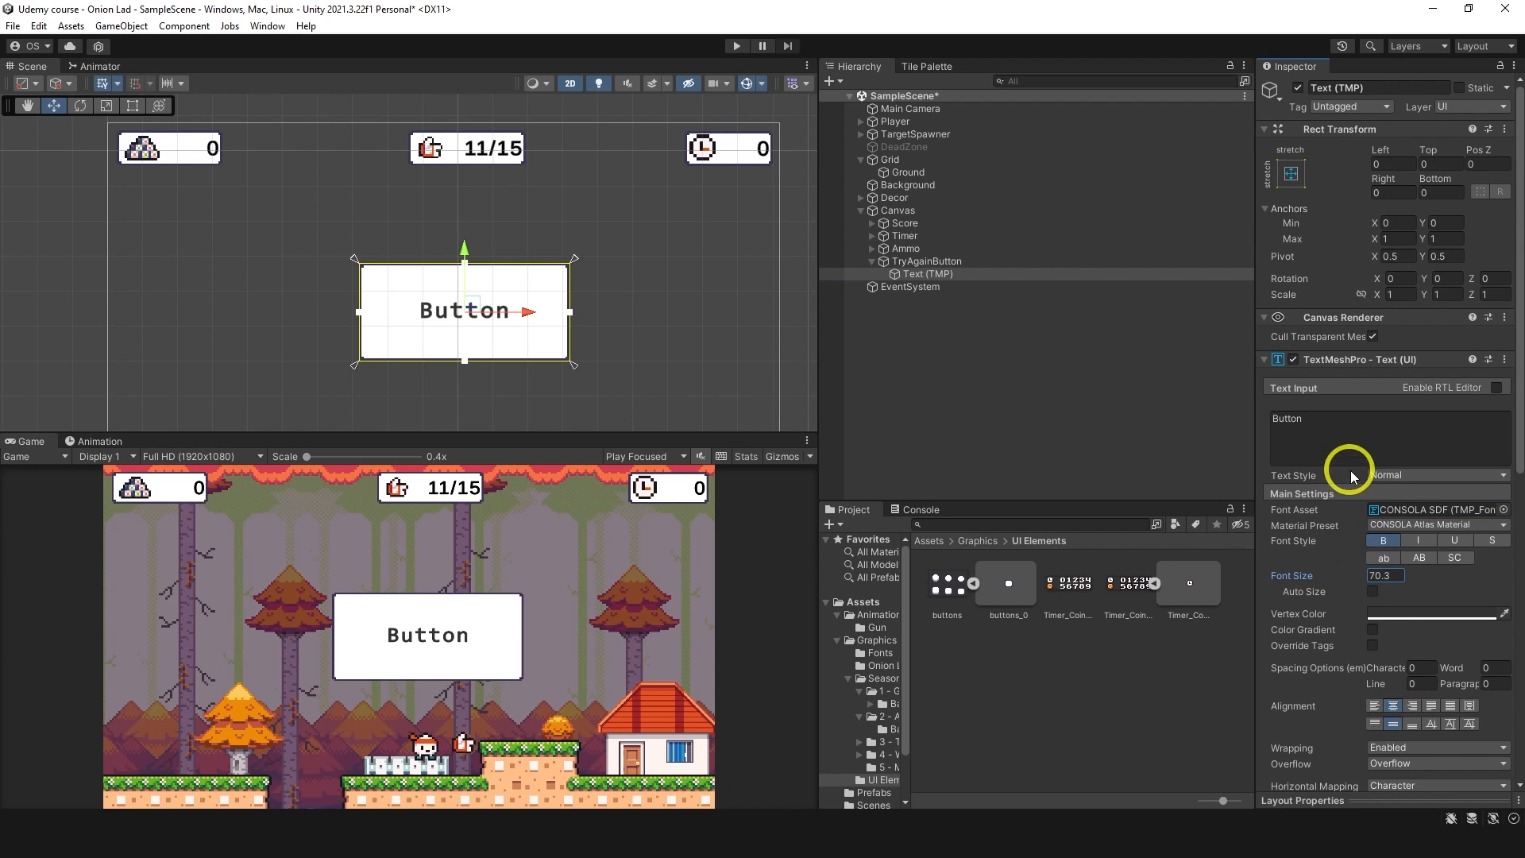
type("Try again!")
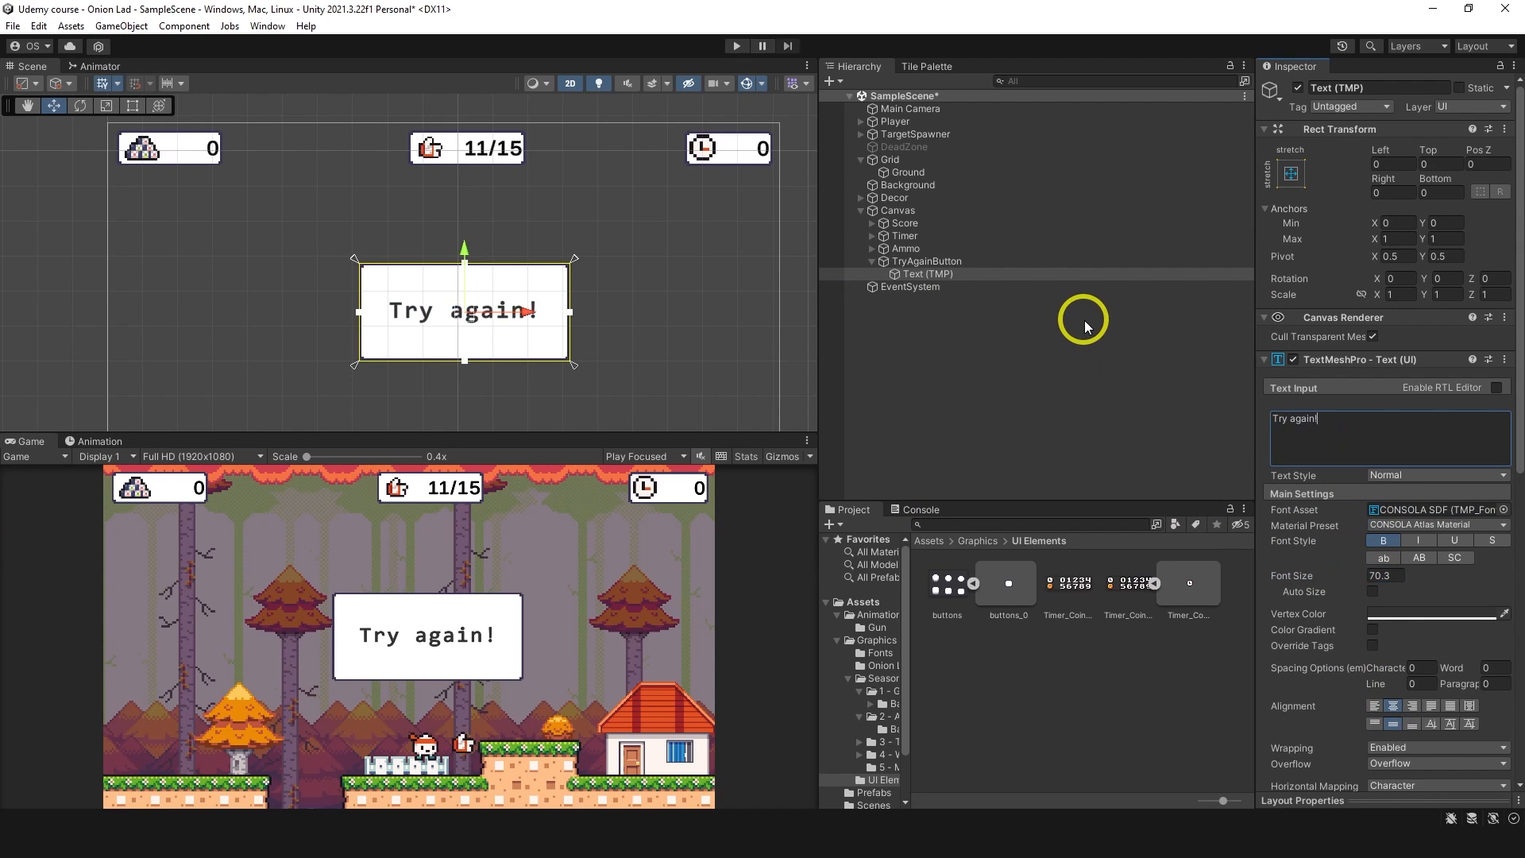
left_click(926, 261)
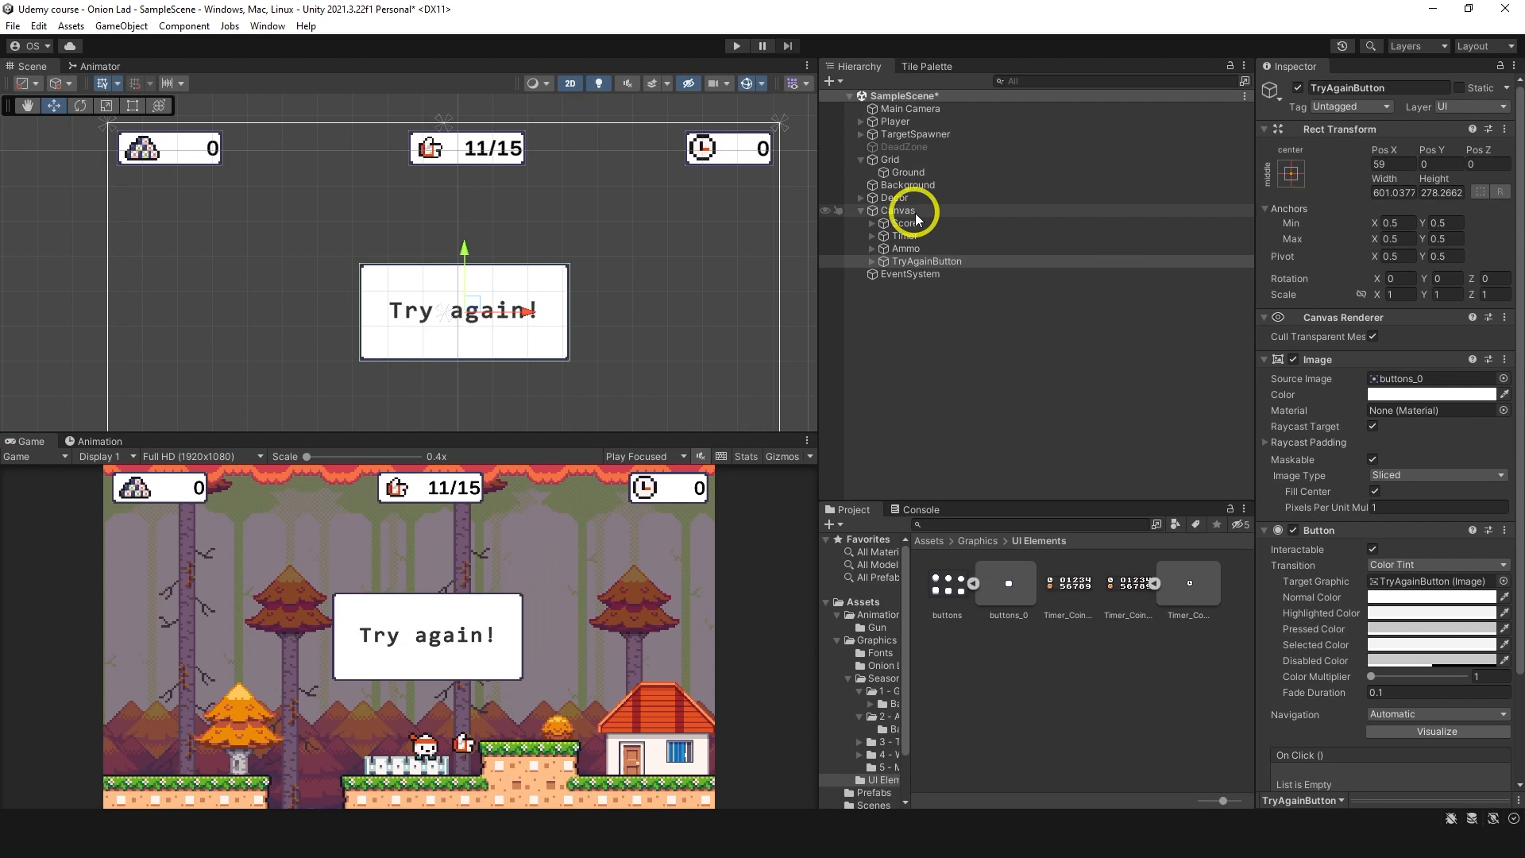
left_click(896, 210)
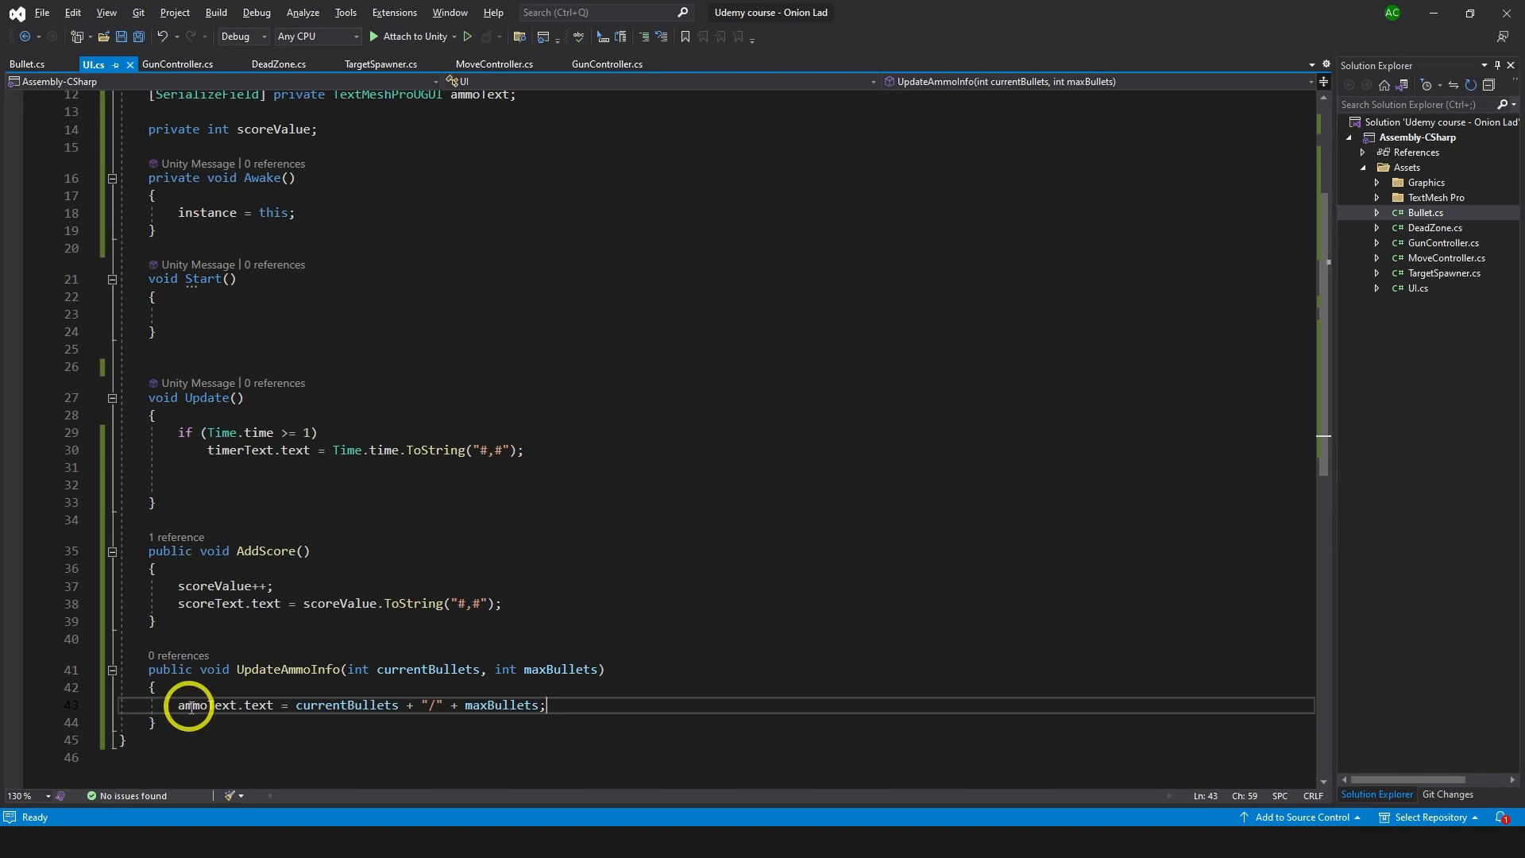
Add an empty public void OpenEndScreen() method below UpdateAmmoInfo, starting Time.timeScale inside.
type("public")
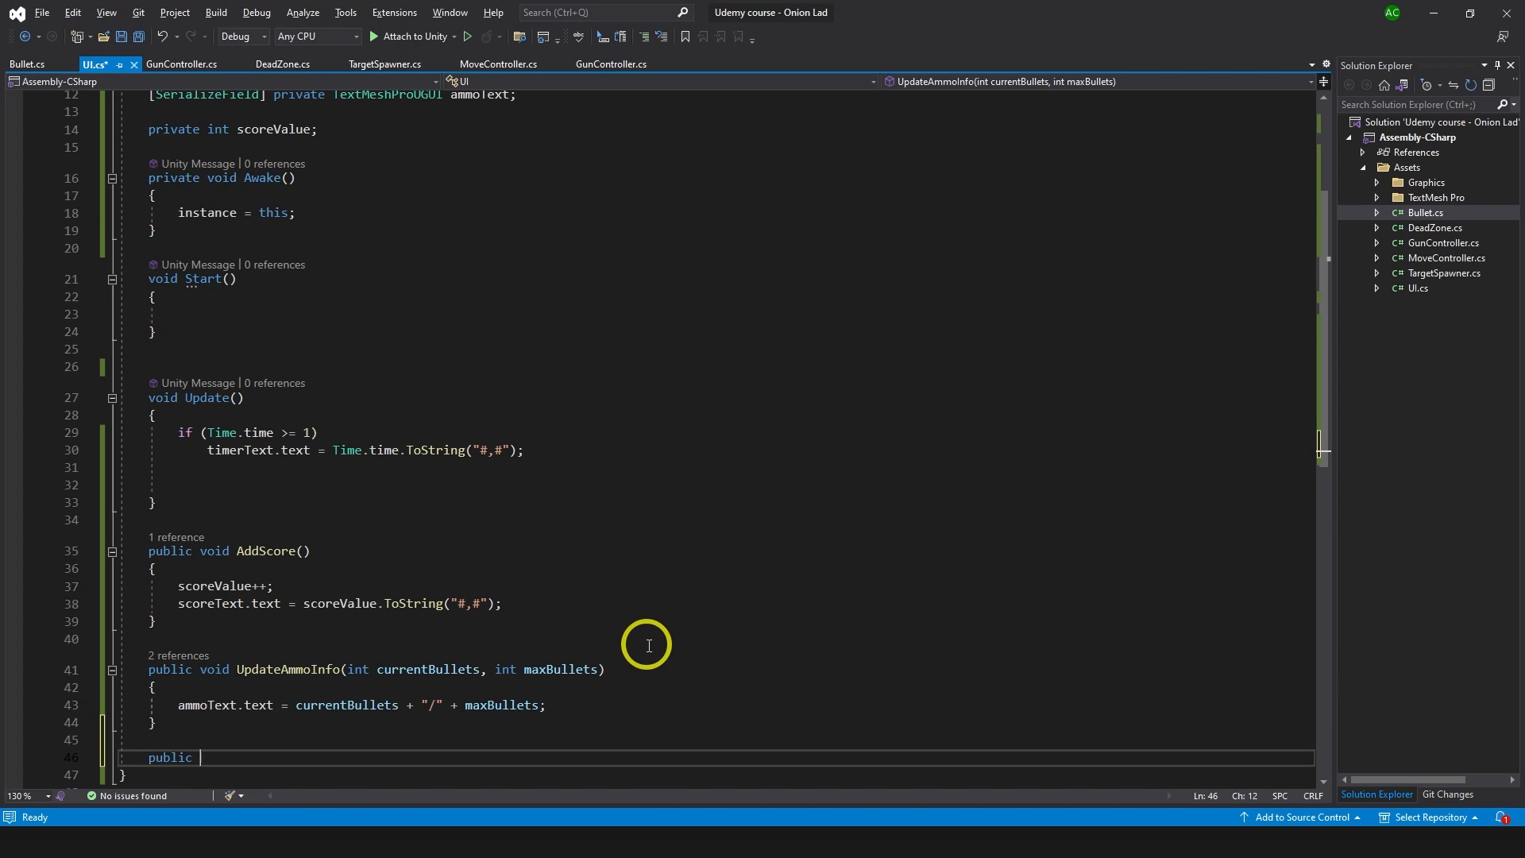
type("void")
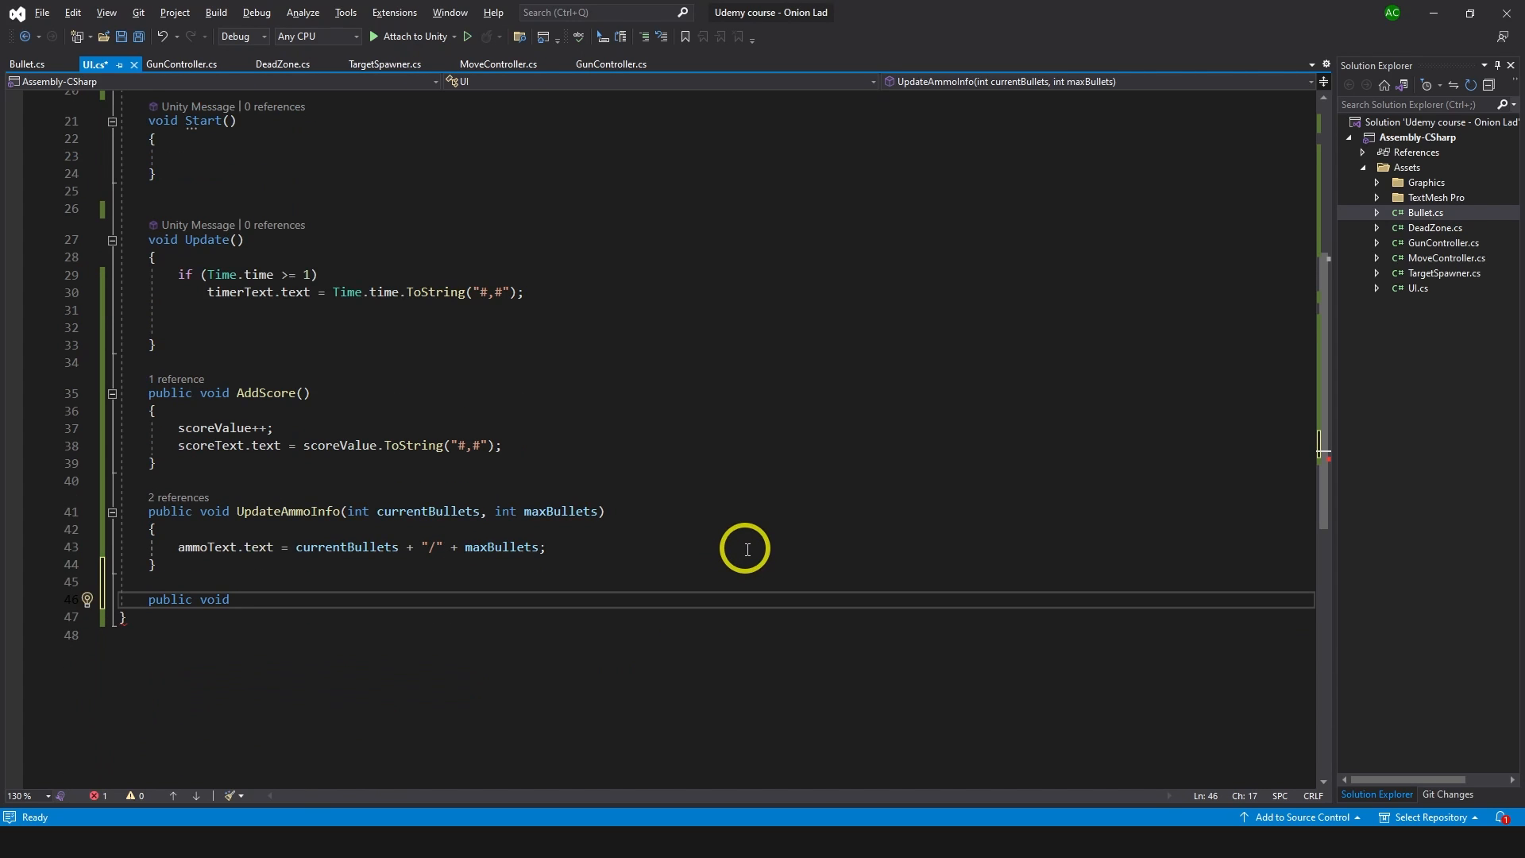
type("OpenEnnd")
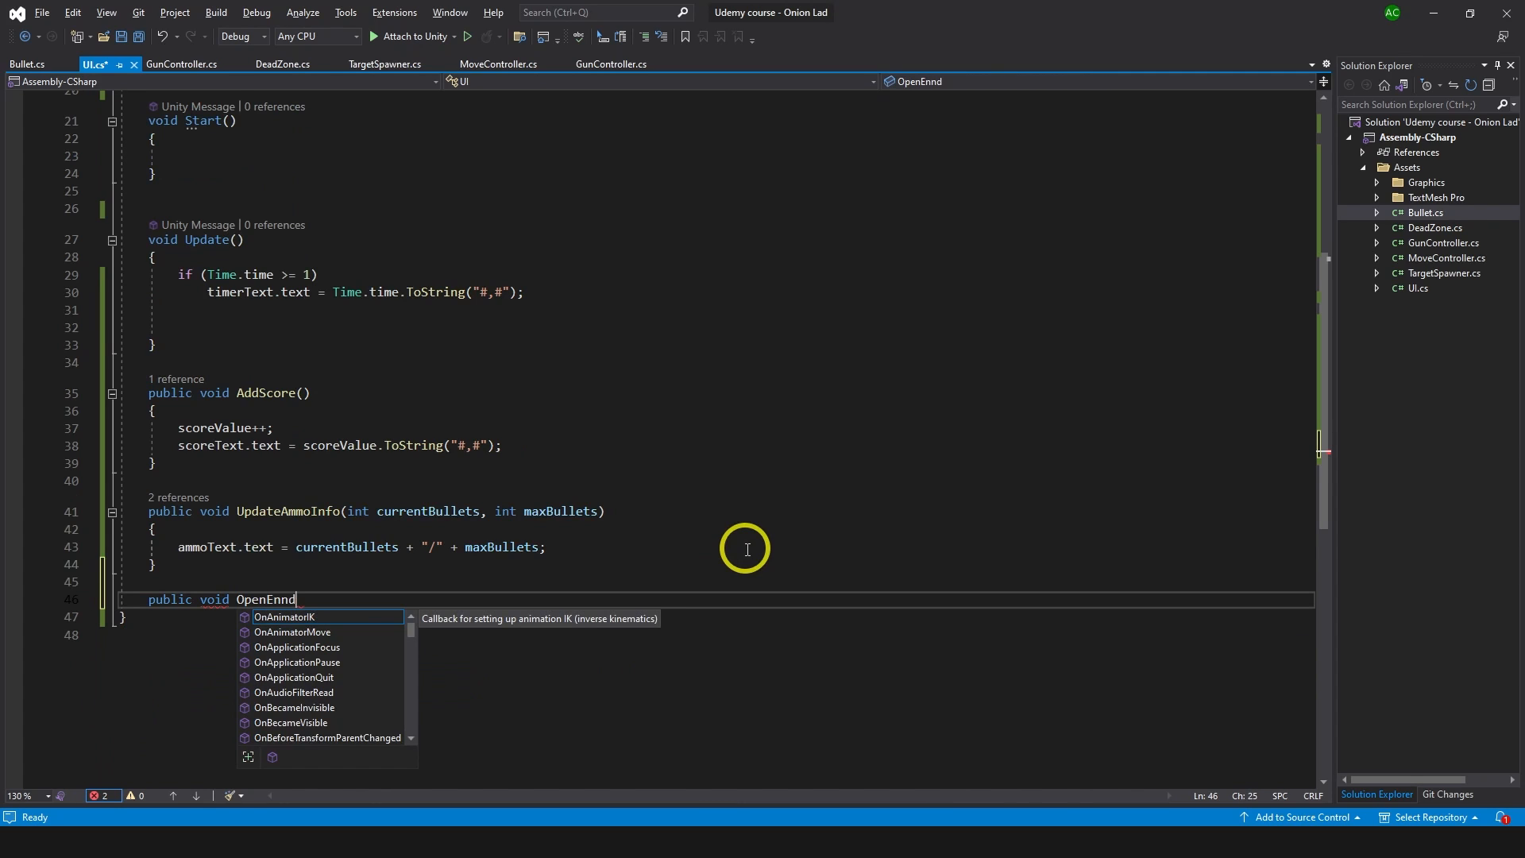
type("Screen(")
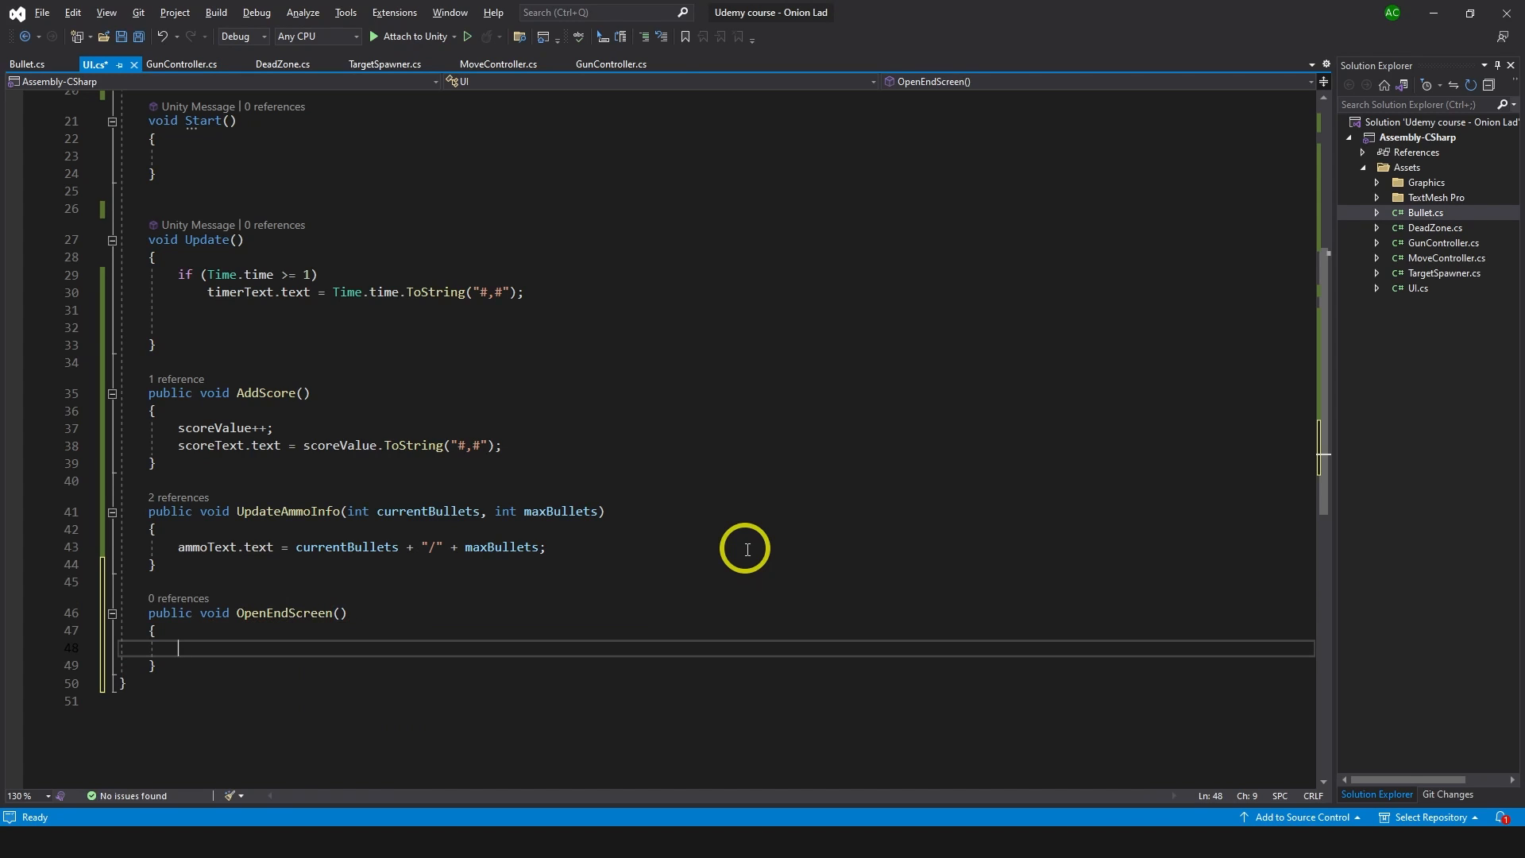
type("Time.tims")
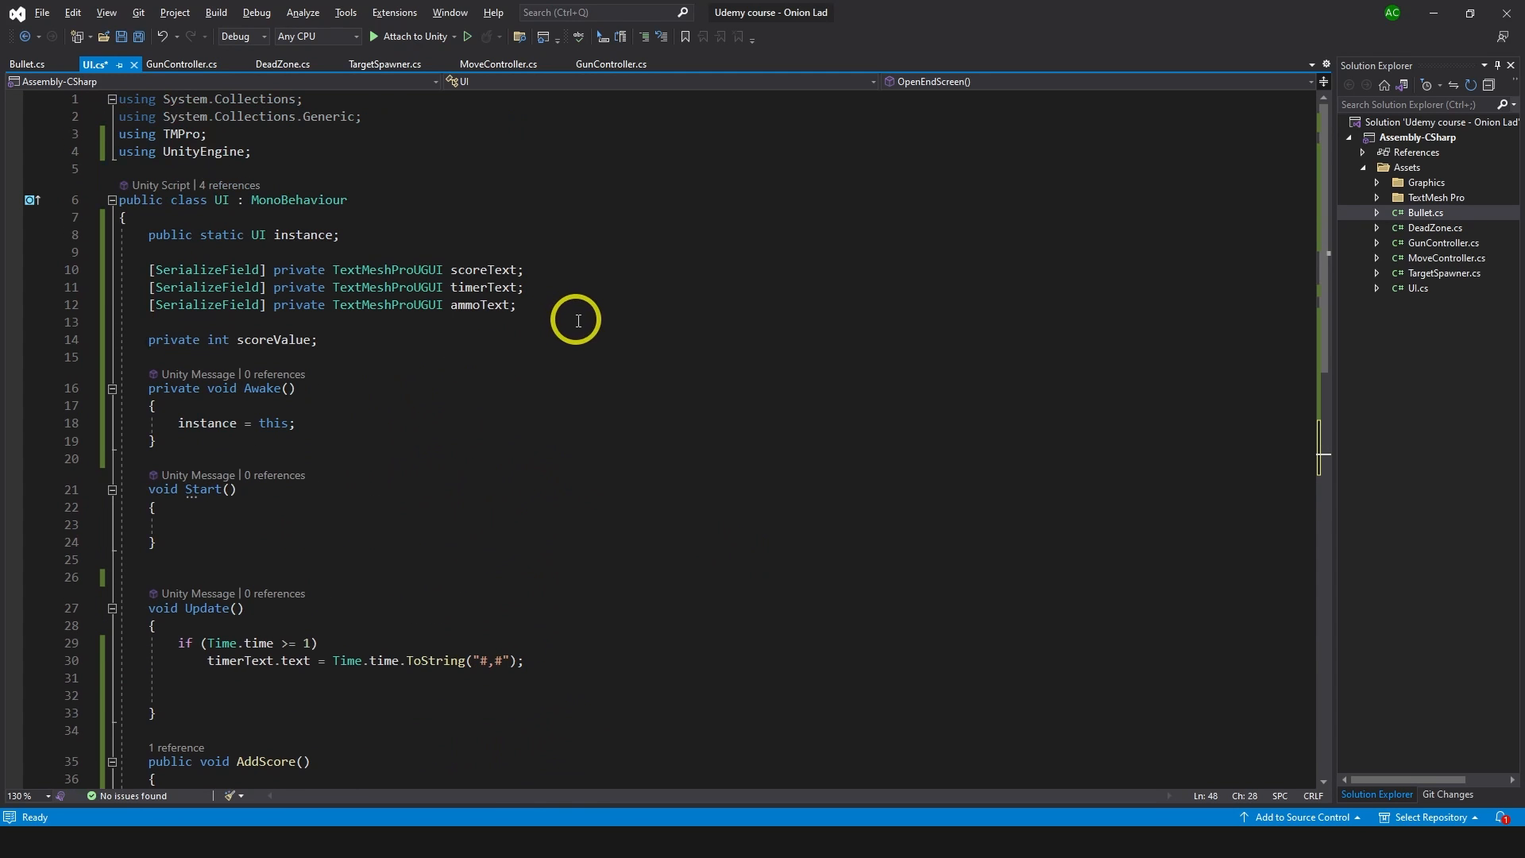
Declare a [SerializeField] private GameObject tryAgainButton field in UI.cs.
type("[s")
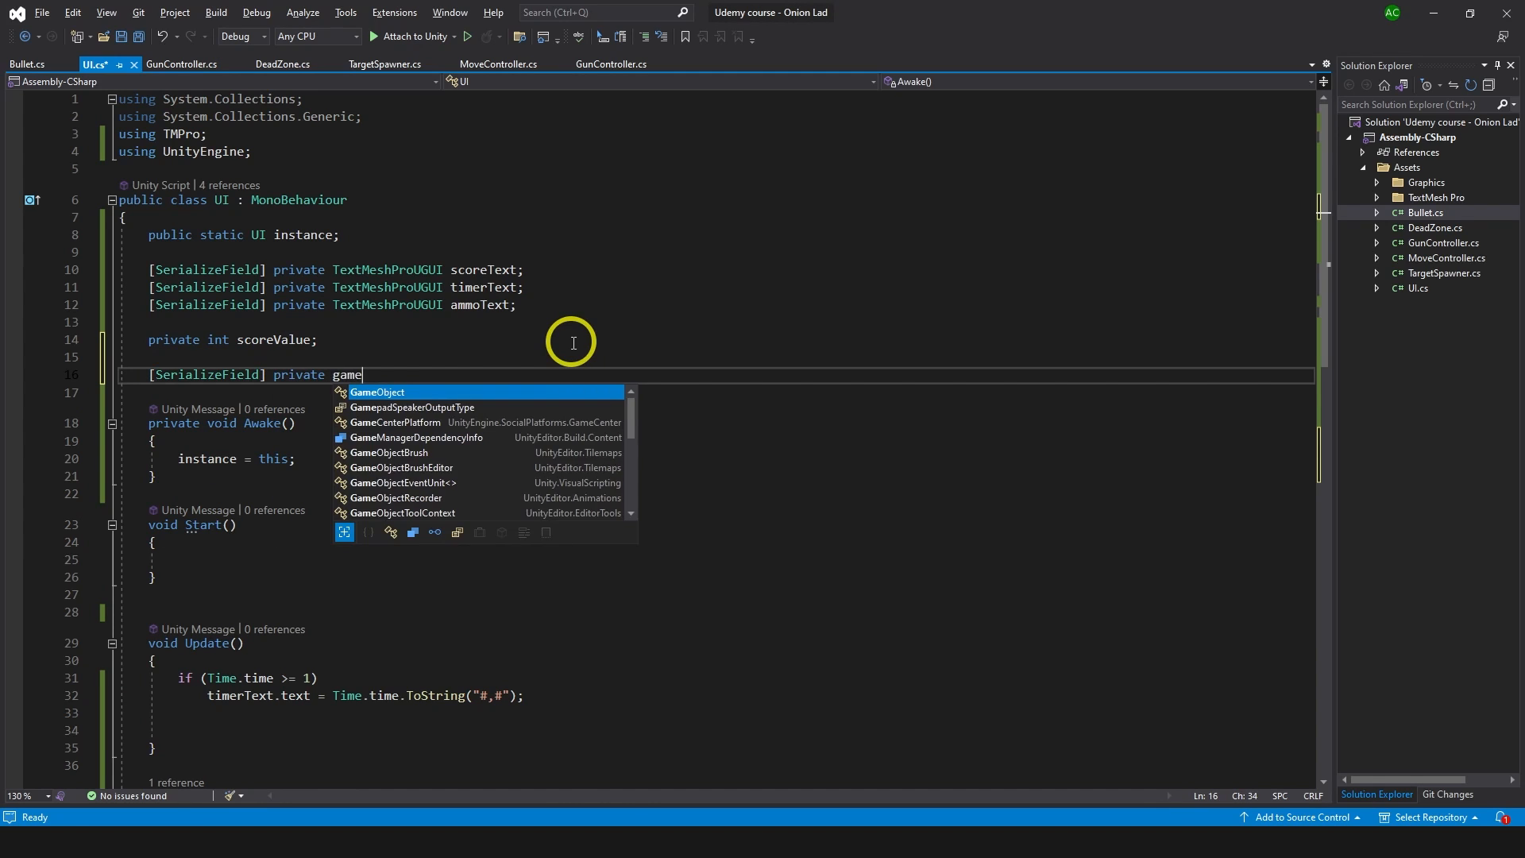
type("GameObject e")
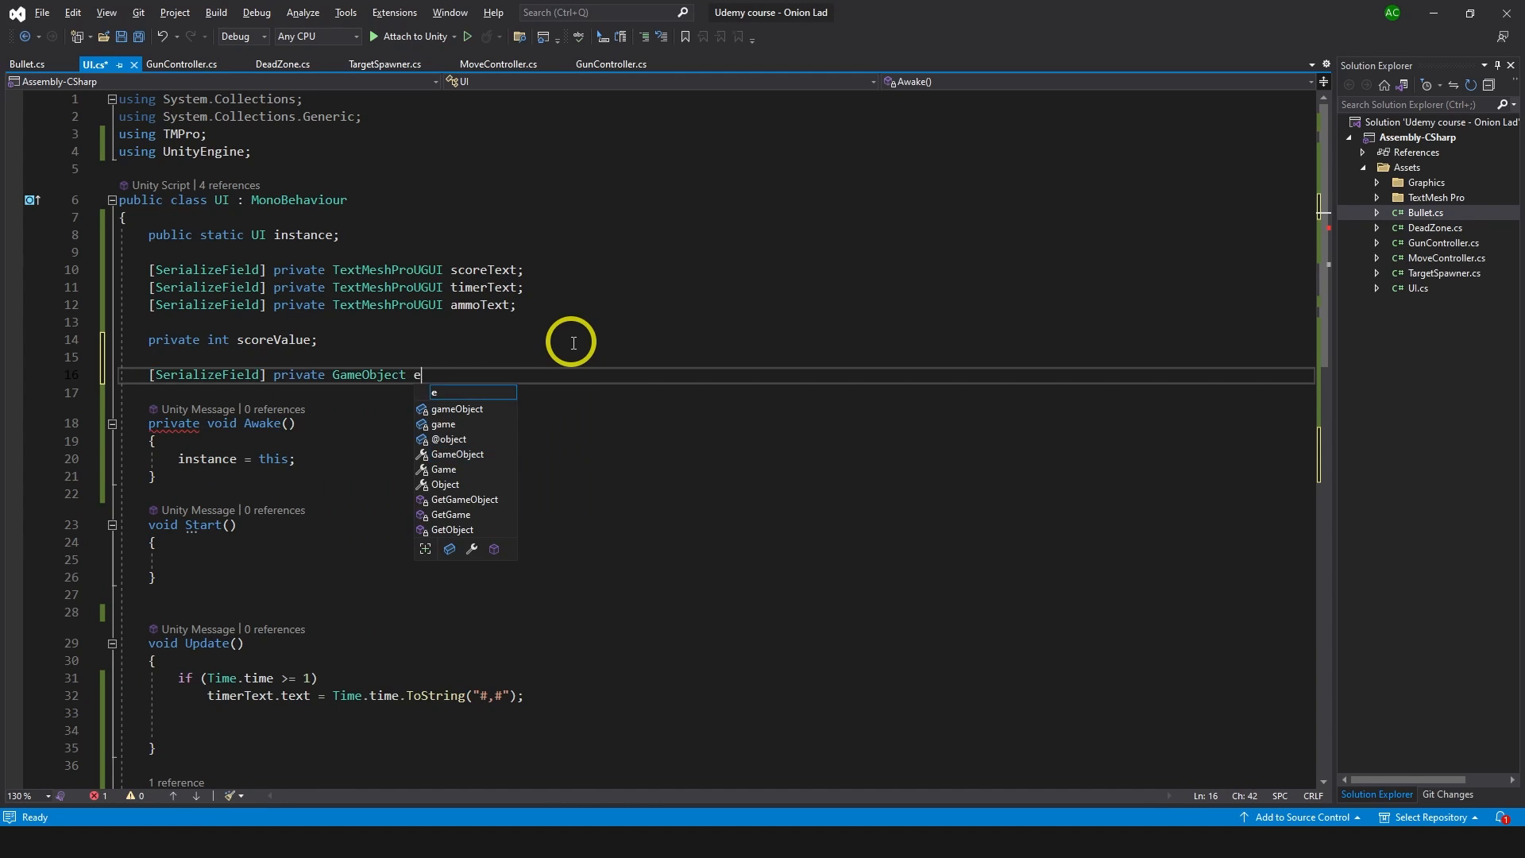
type("ryAgainButt")
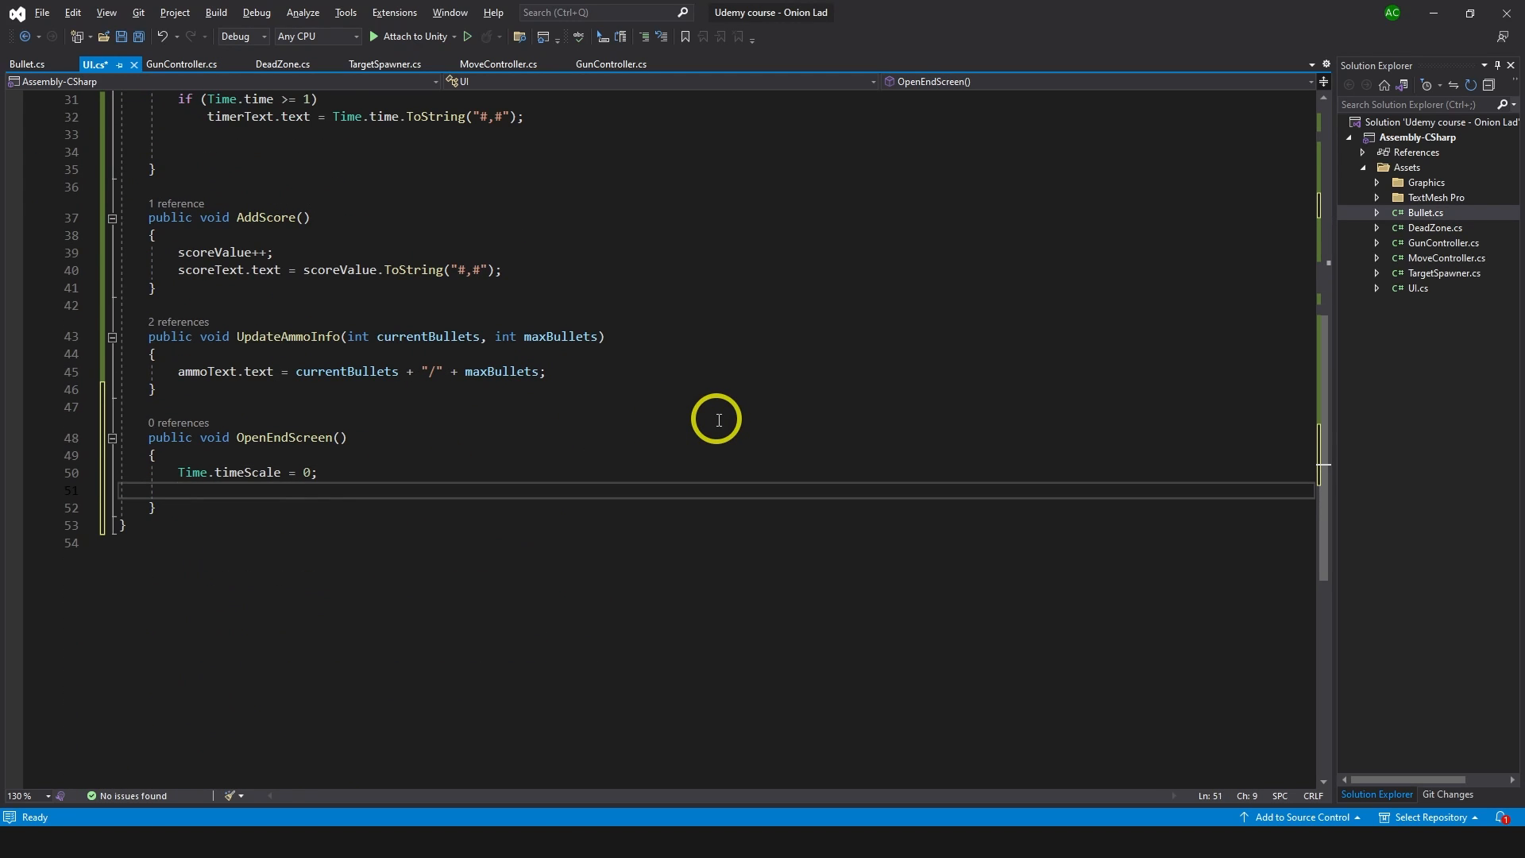
Make OpenEndScreen freeze time and activate tryAgainButton, and start a new public method.
type("tryAgainButton.set")
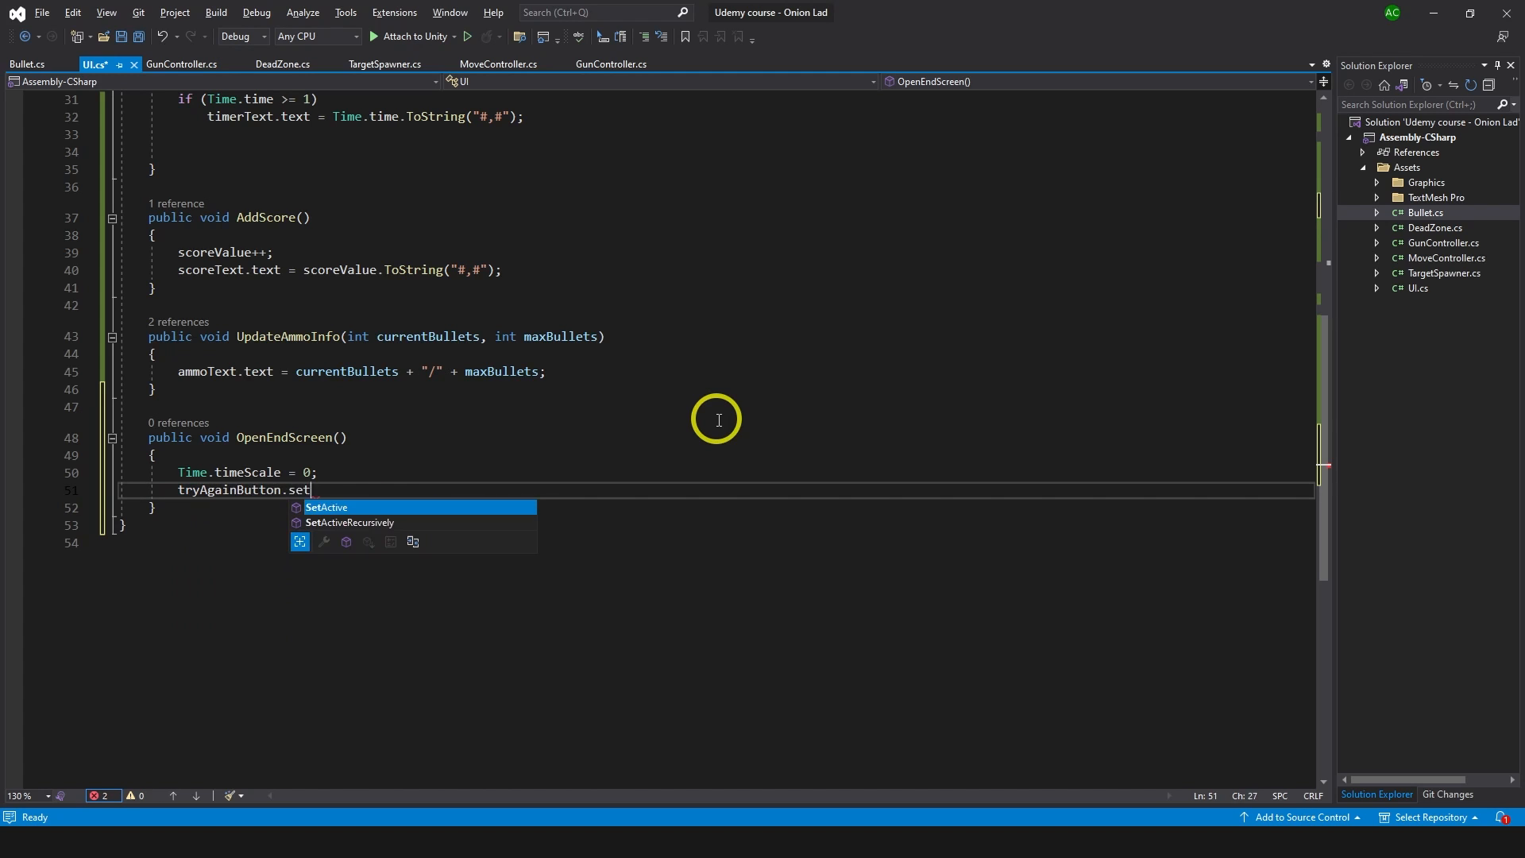
type("Active(true); tryAgainButton.SetActive(false);")
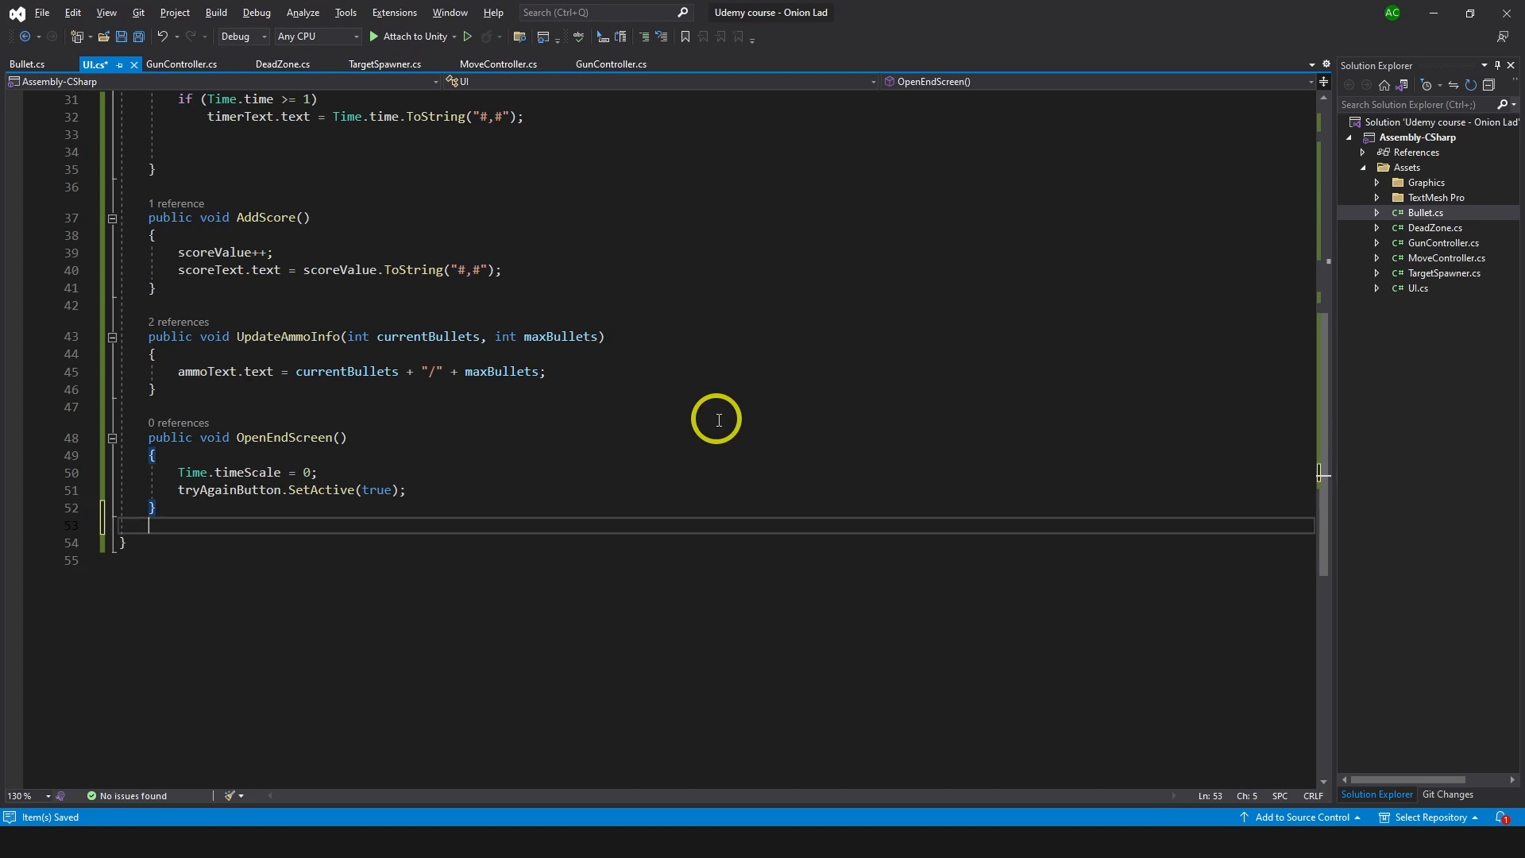
type("public void")
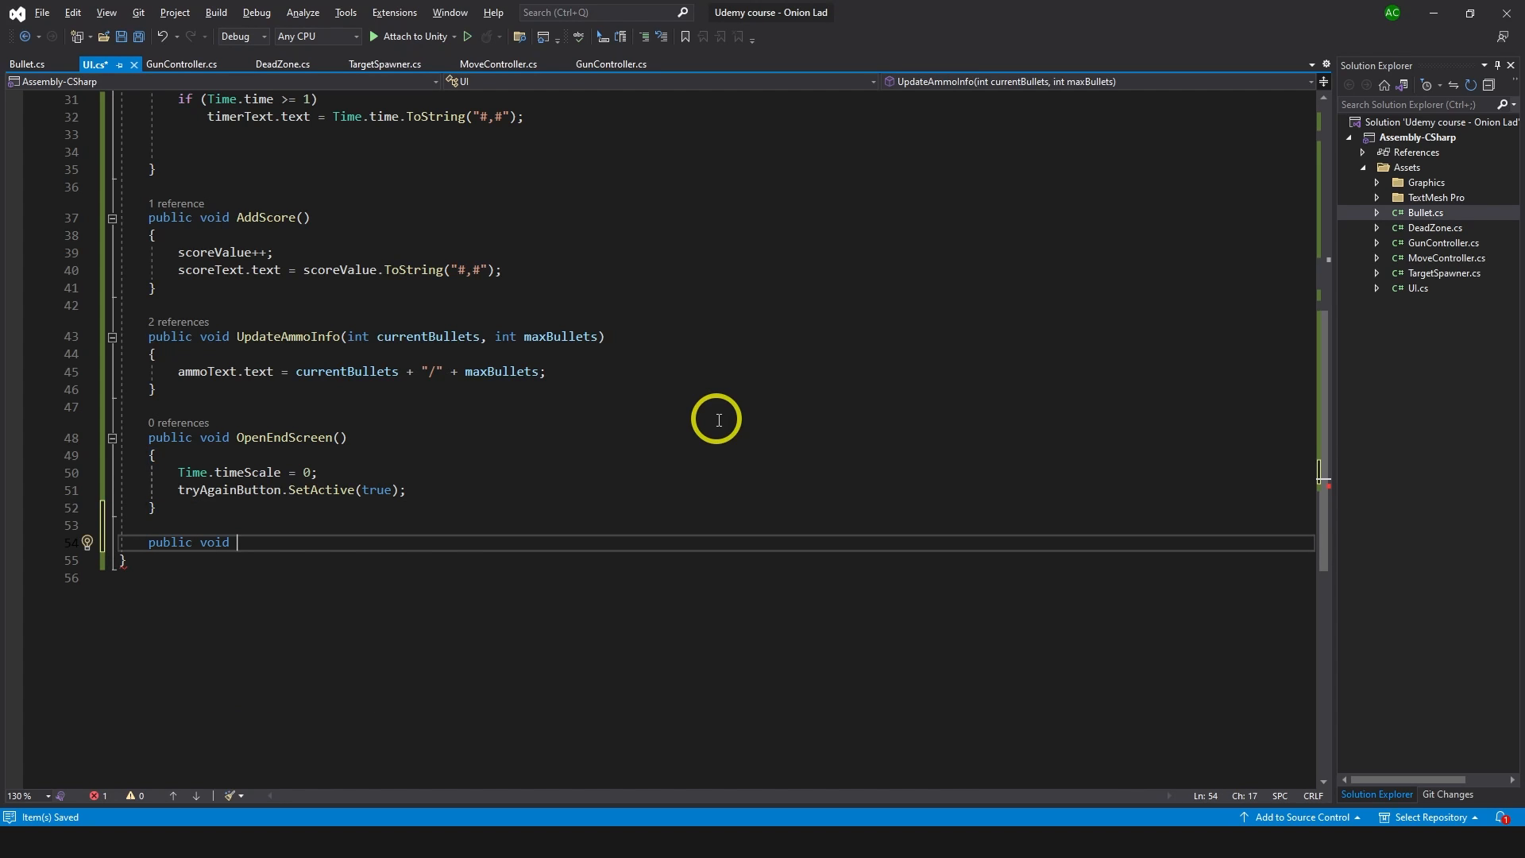
Write RestartGame resetting Time.timeScale to 1, hiding tryAgainButton, and begin a SceneManager call.
type("RestartGame()")
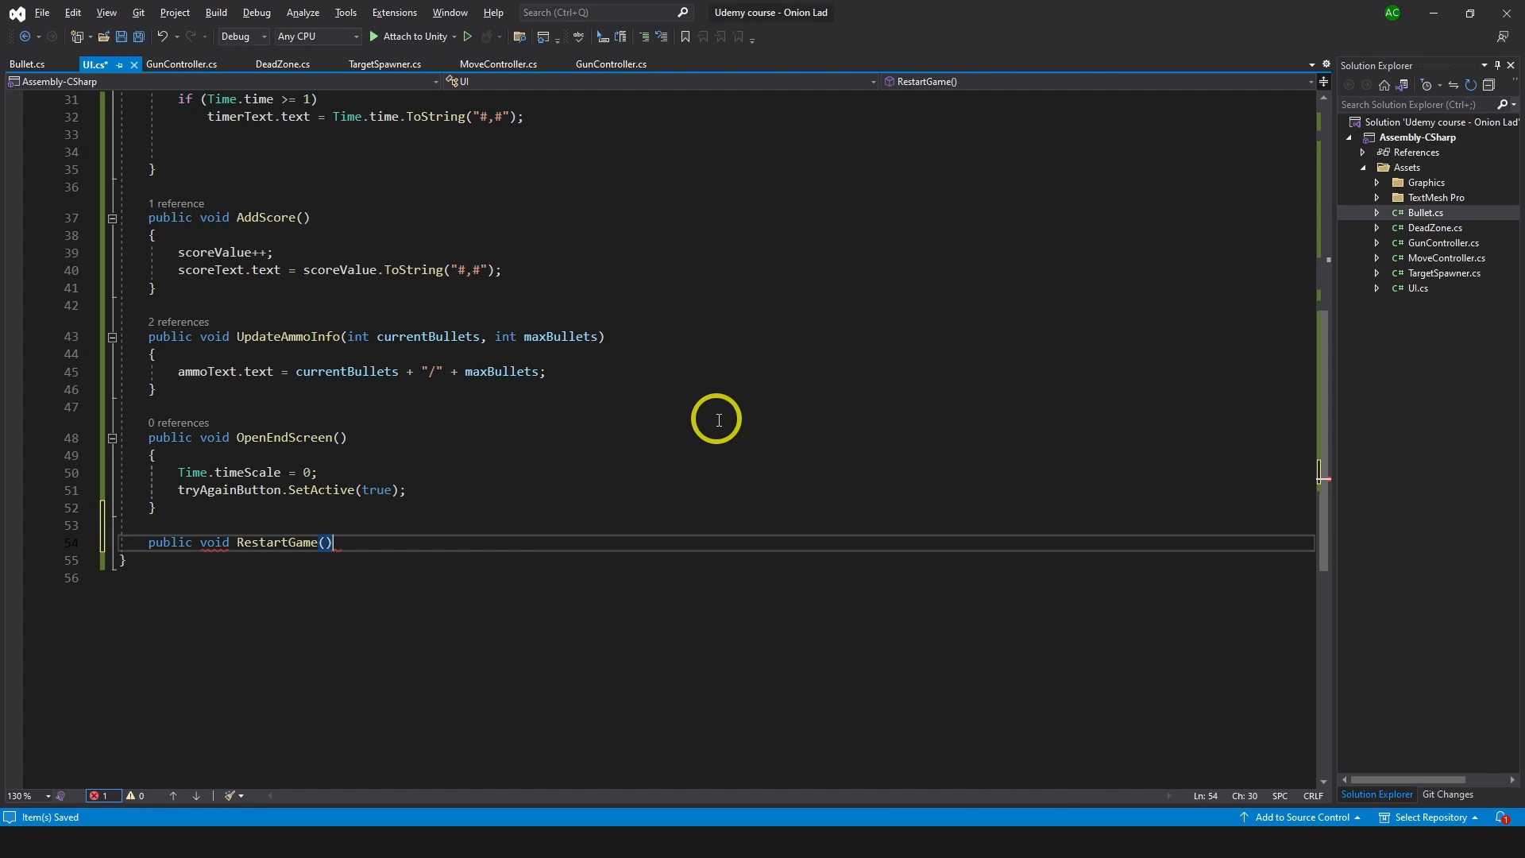
type("time")
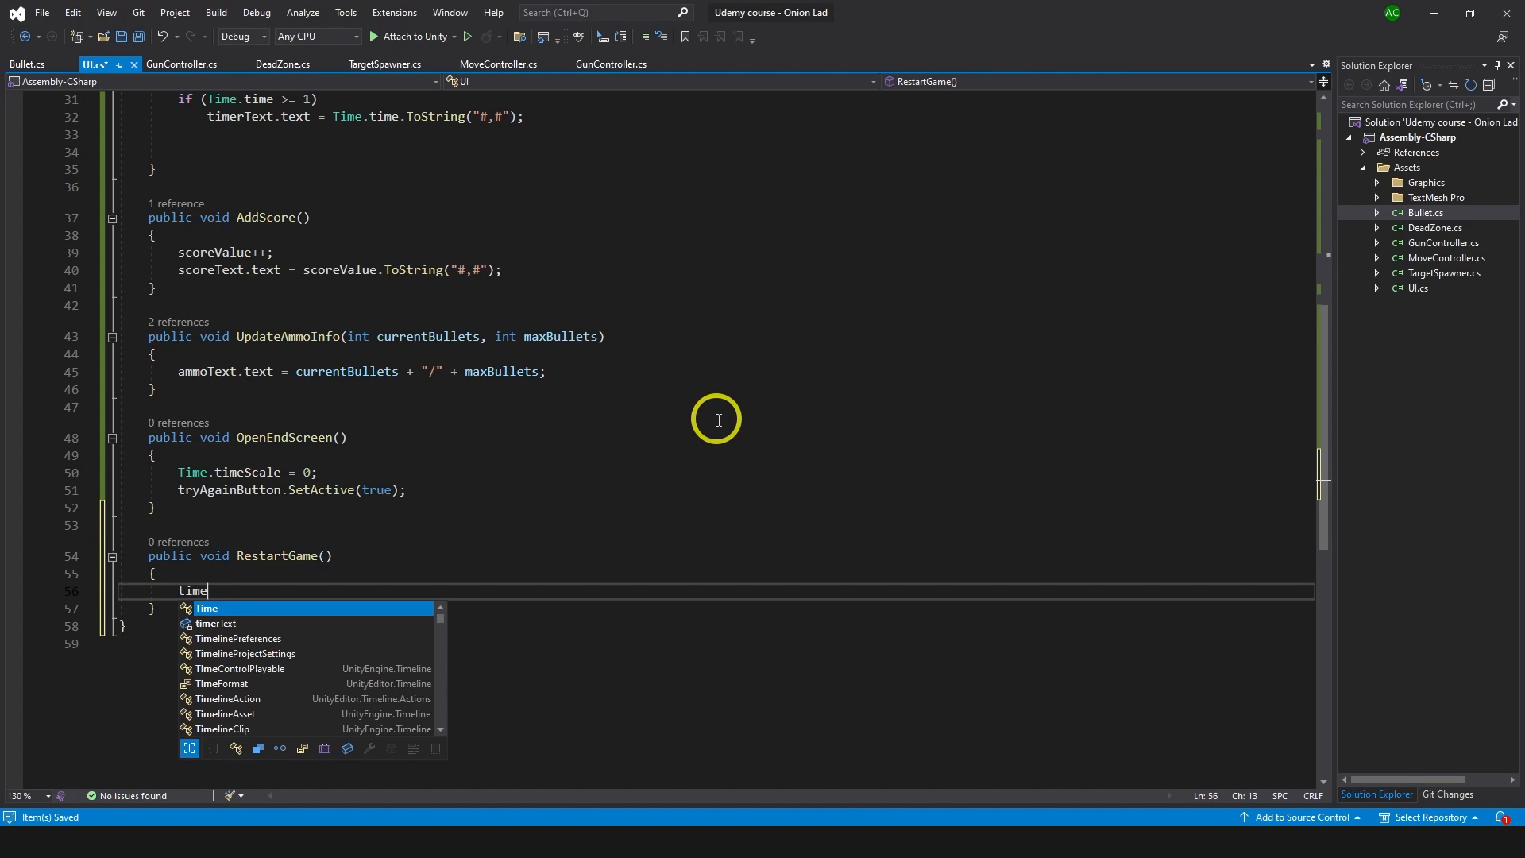
type("Time.timeScale = 1;")
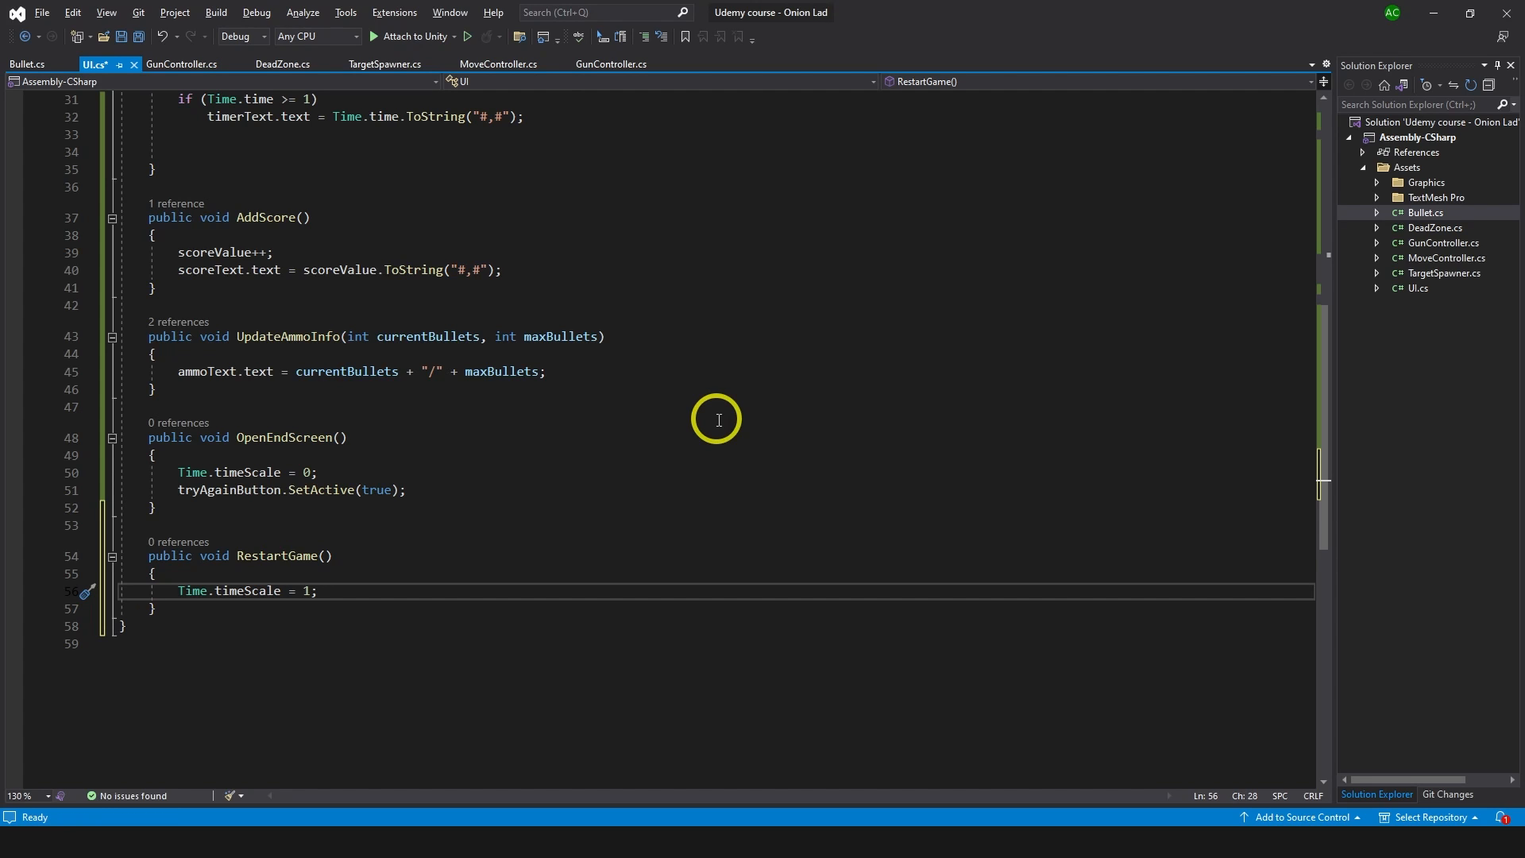
type("tryAgainButton.SetActive(false);")
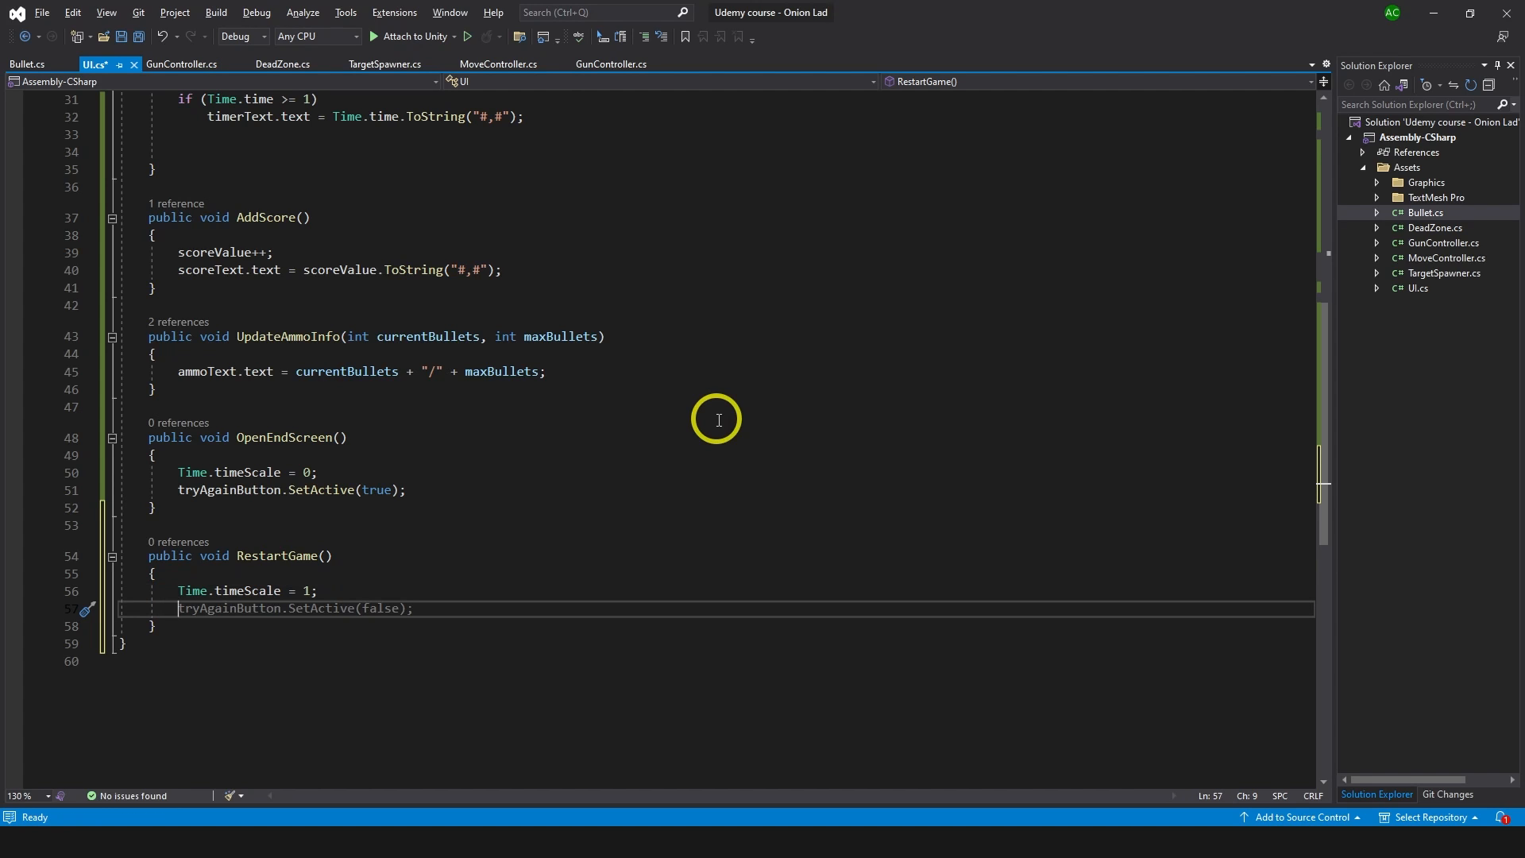
type("scemen")
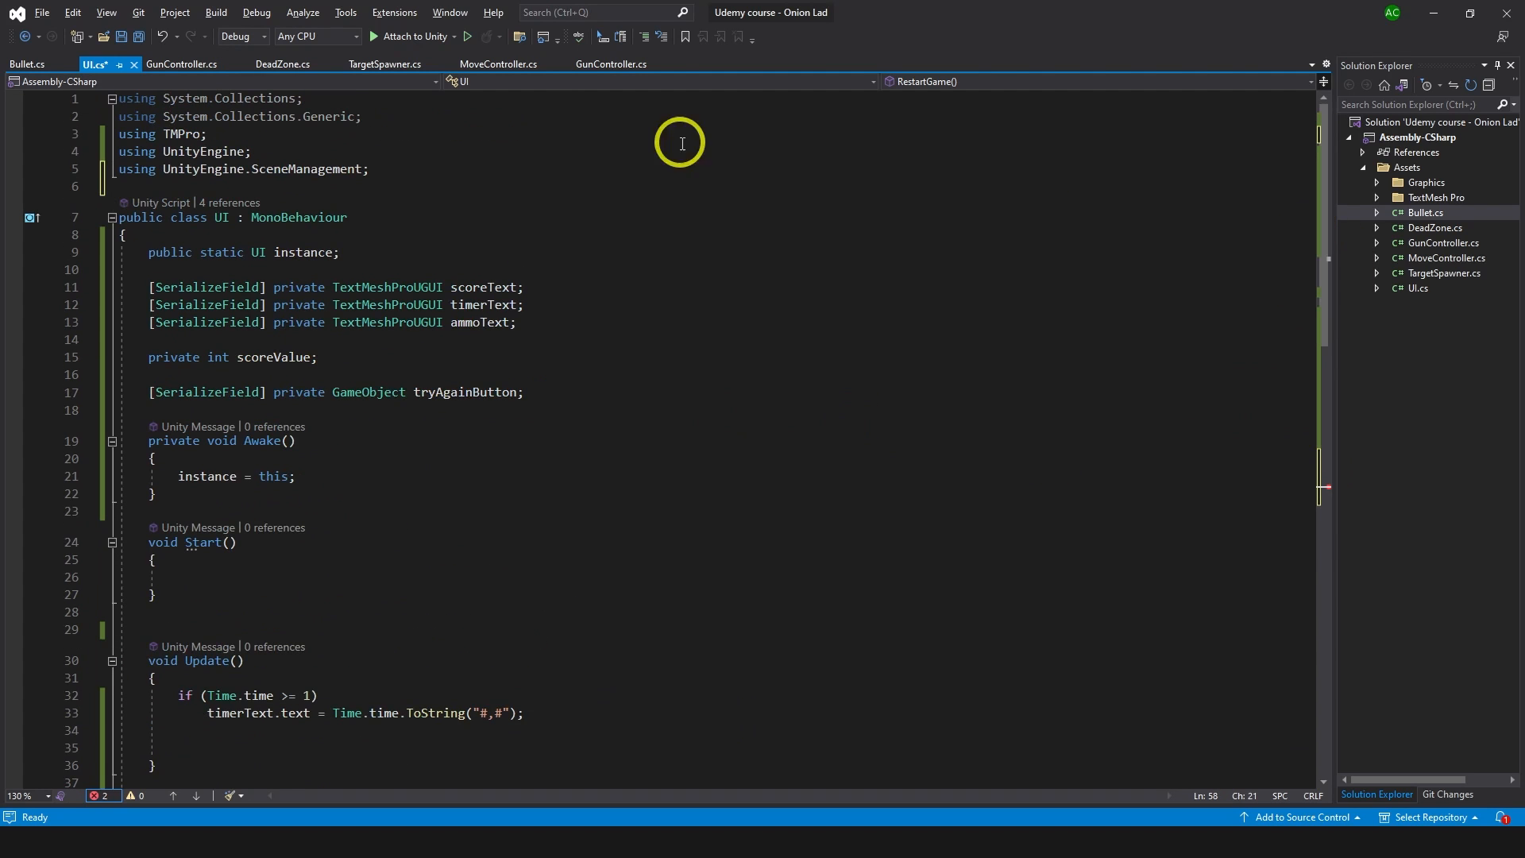
Complete RestartGame with SceneManager.LoadScene(0) and save UI.cs.
left_click(110, 168)
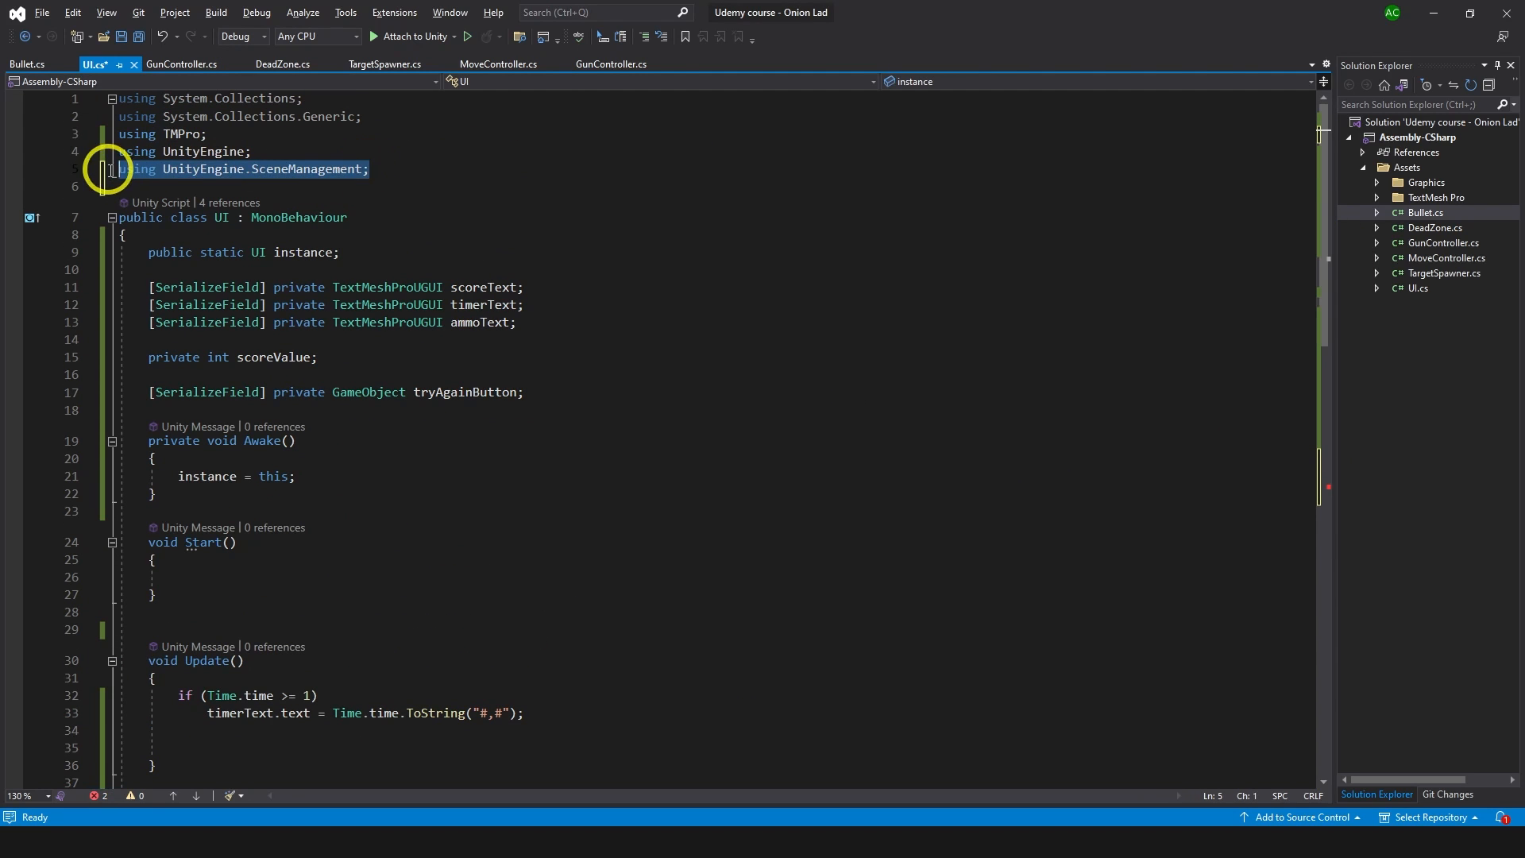
scroll("down", 3)
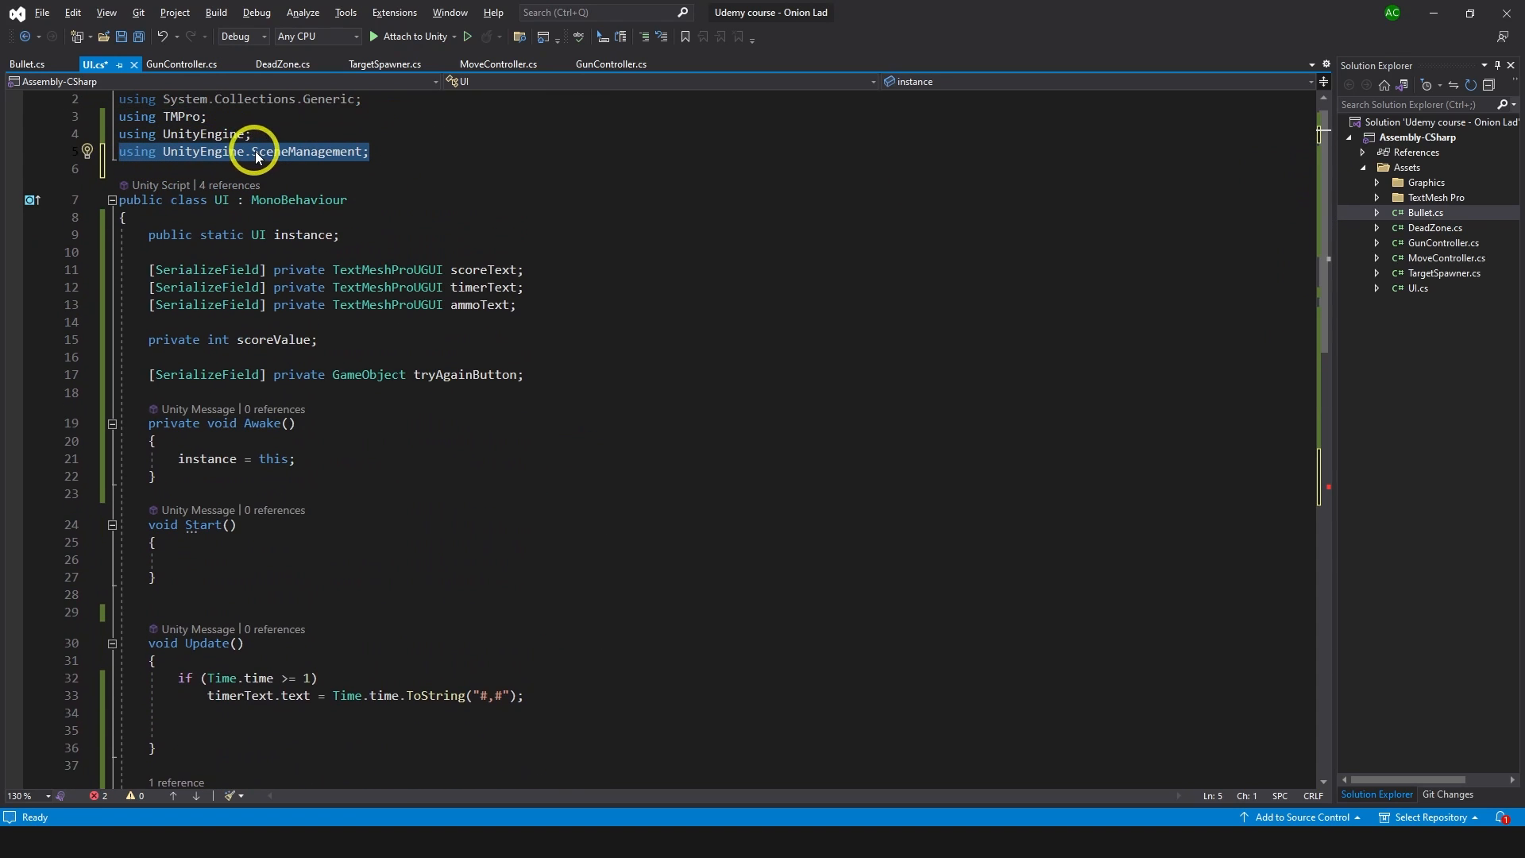
scroll("down", 3)
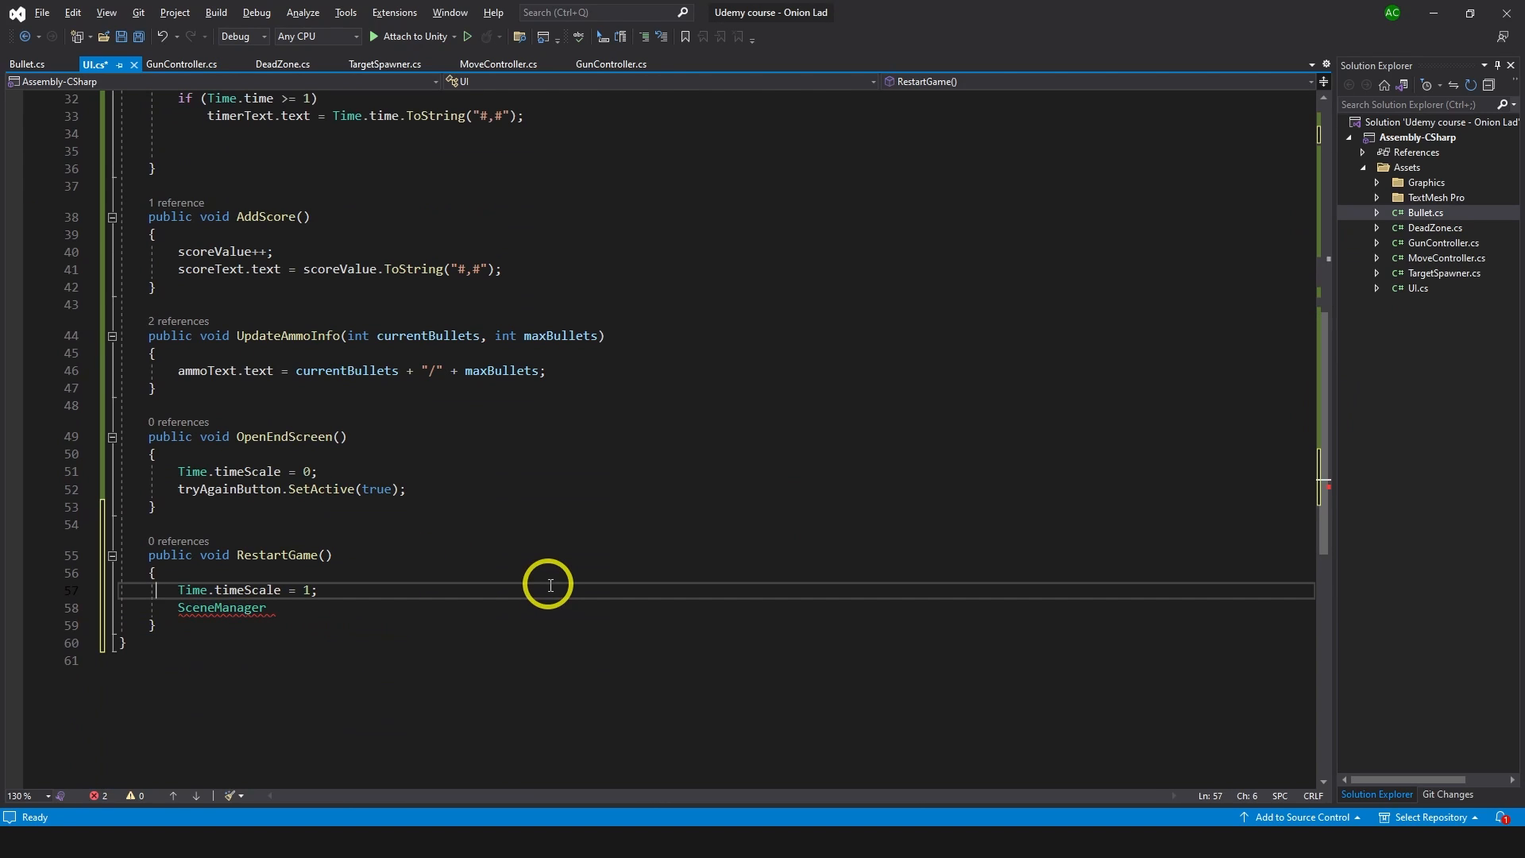
type(".LoadScene(")
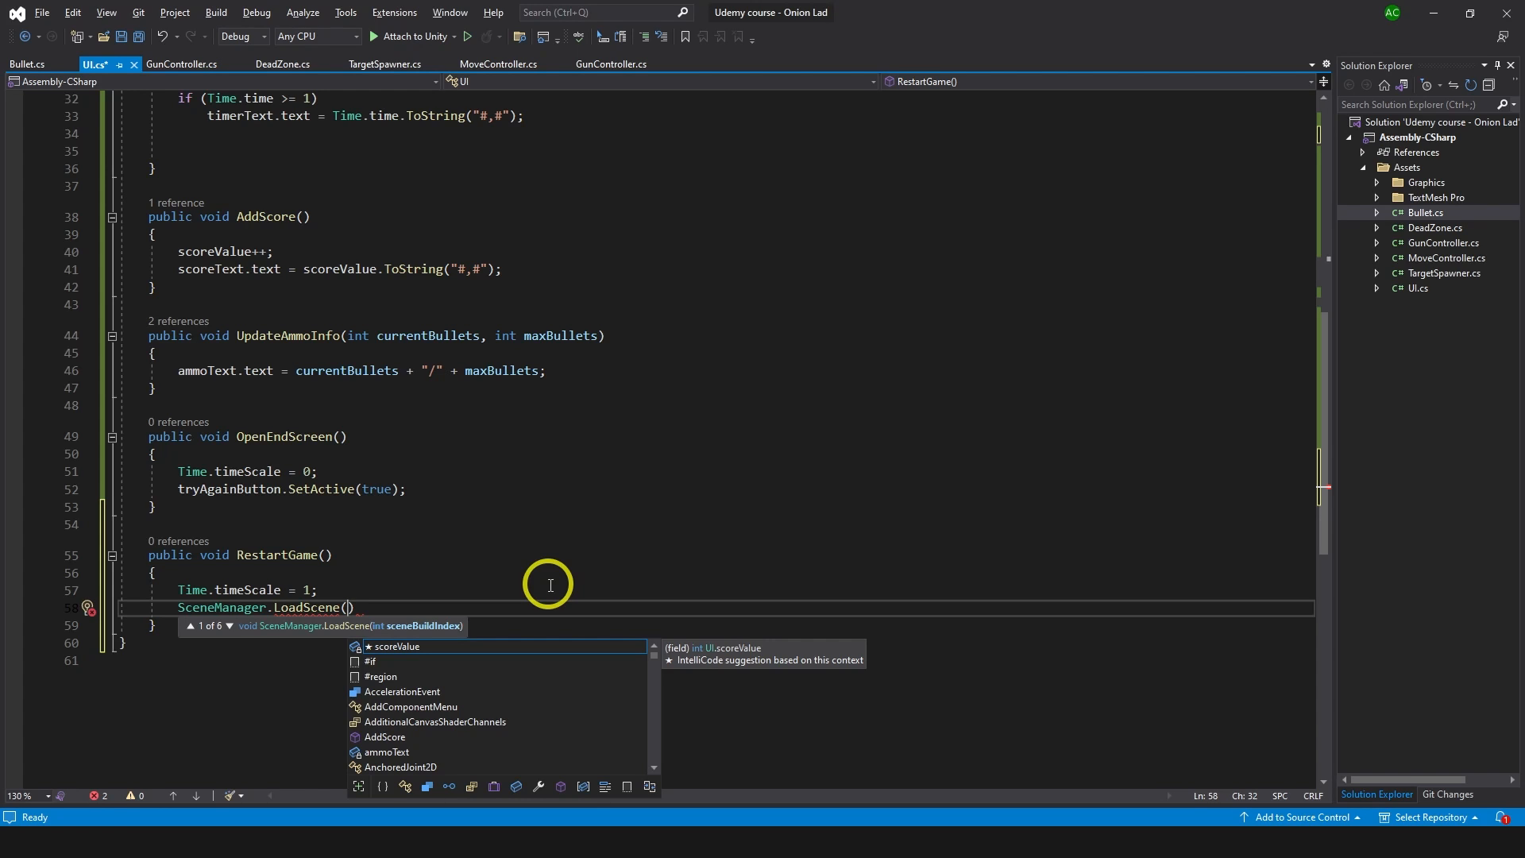
type("0);")
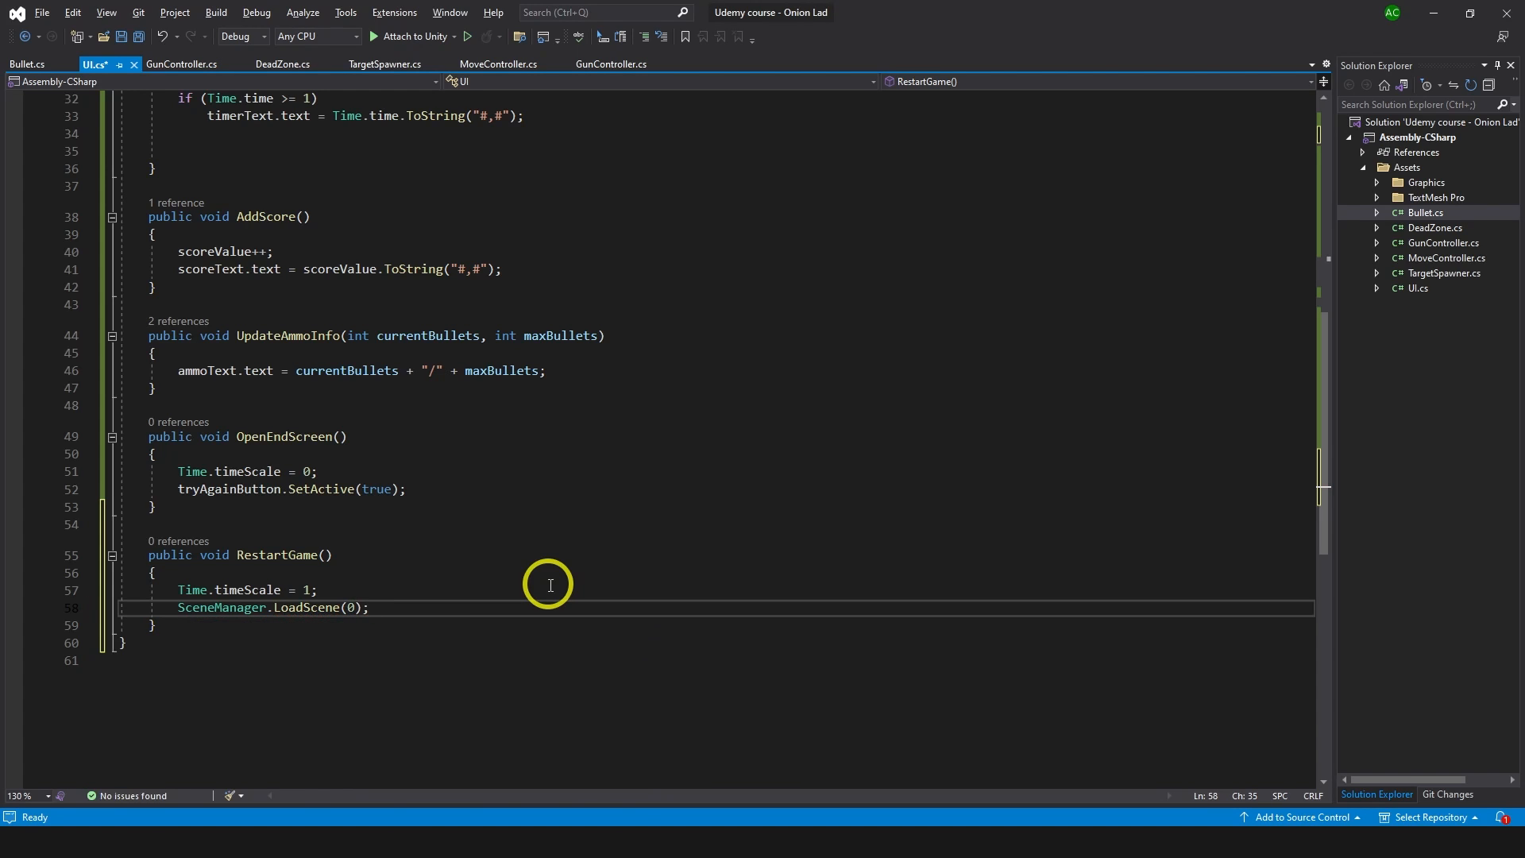
key("ctrl+s")
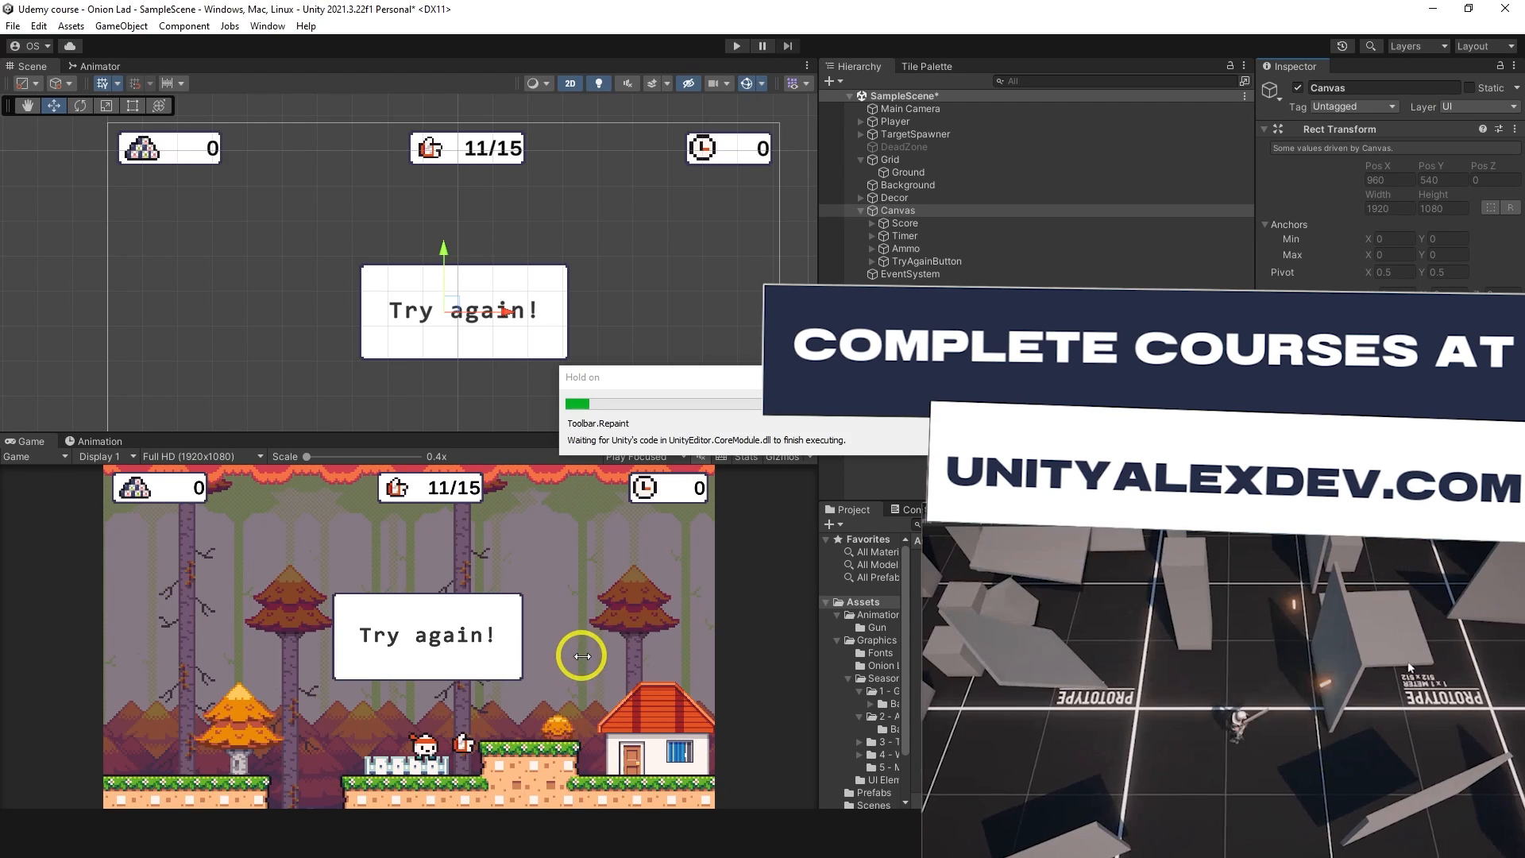
Confirm in Build Settings that SampleScene is build index 0.
left_click(12, 26)
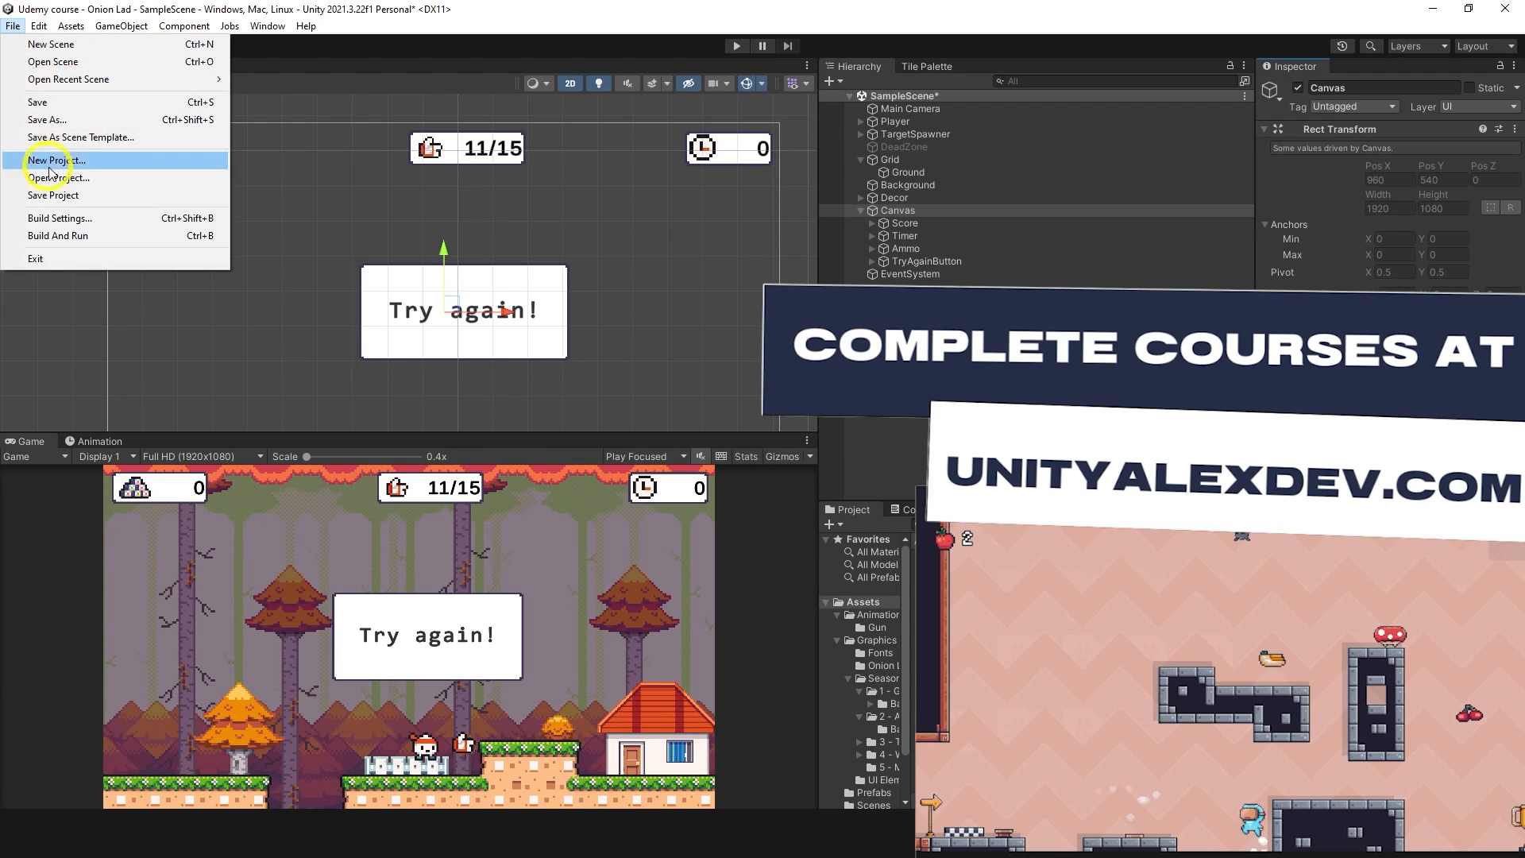
left_click(58, 218)
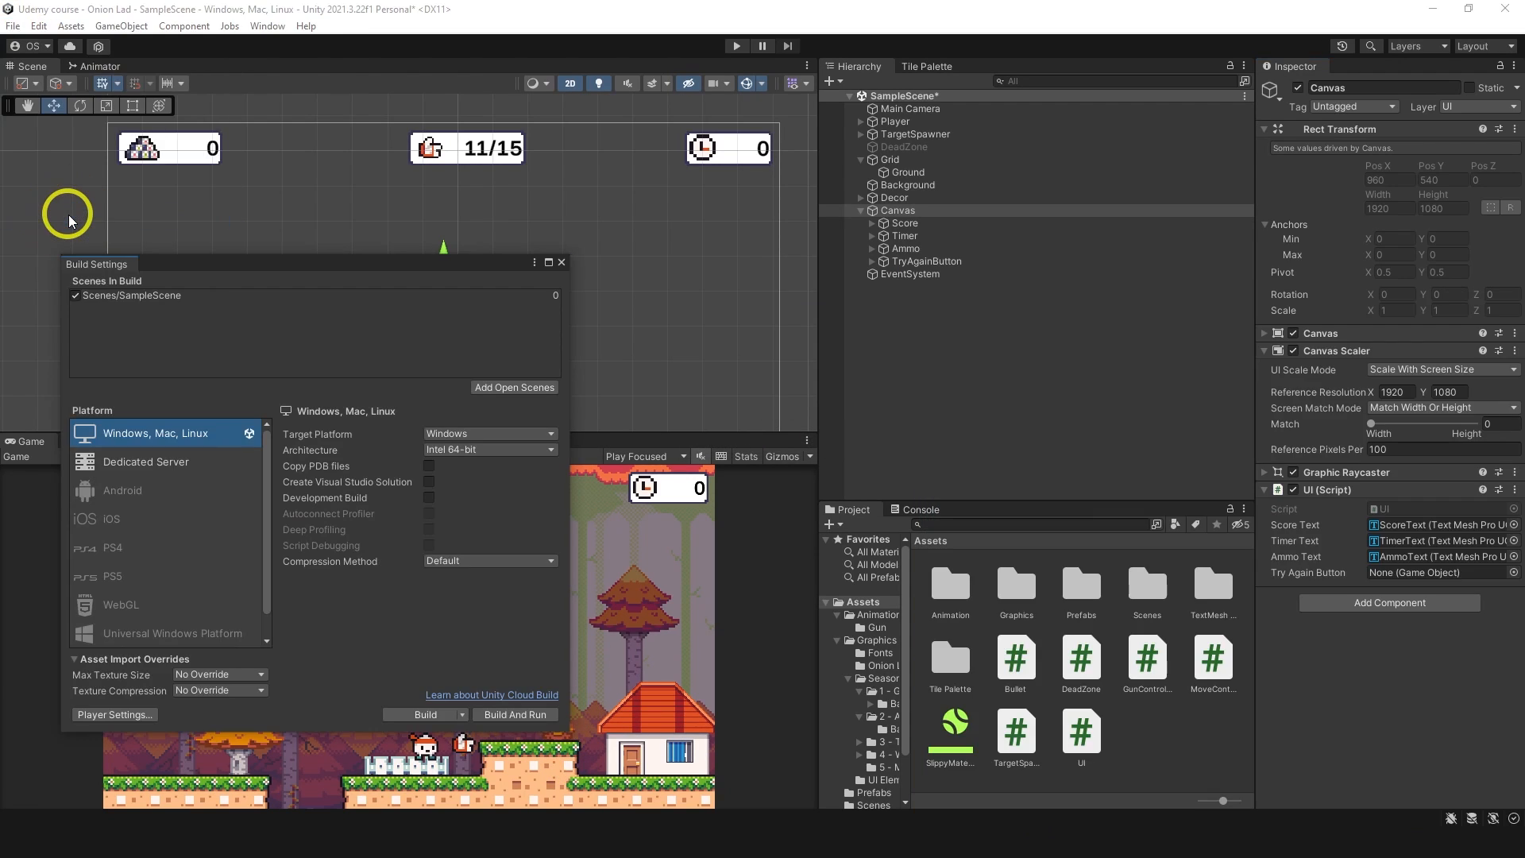
mouse_move(187, 372)
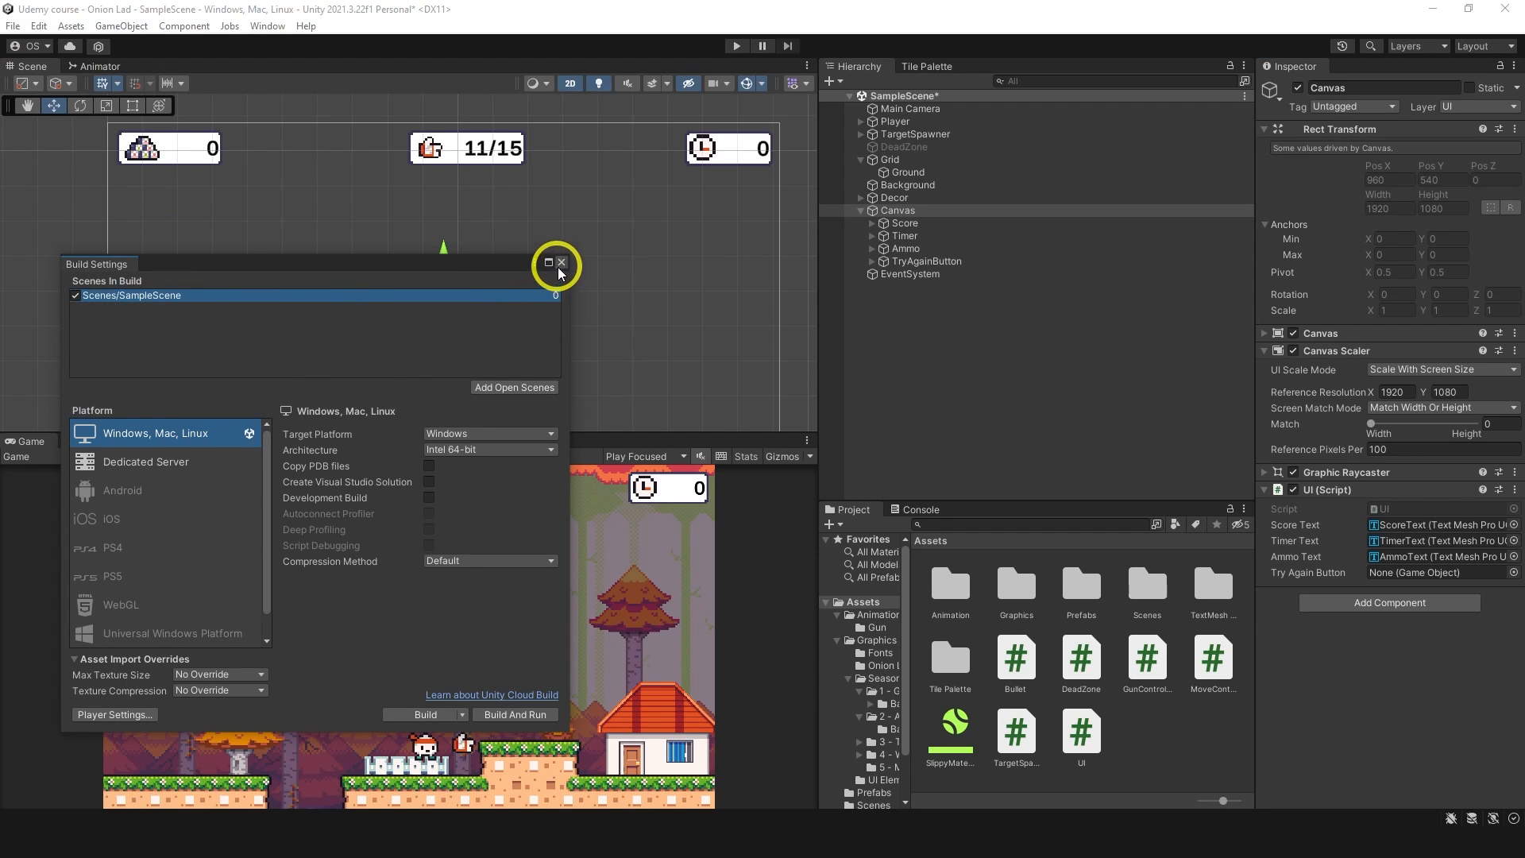
left_click(561, 264)
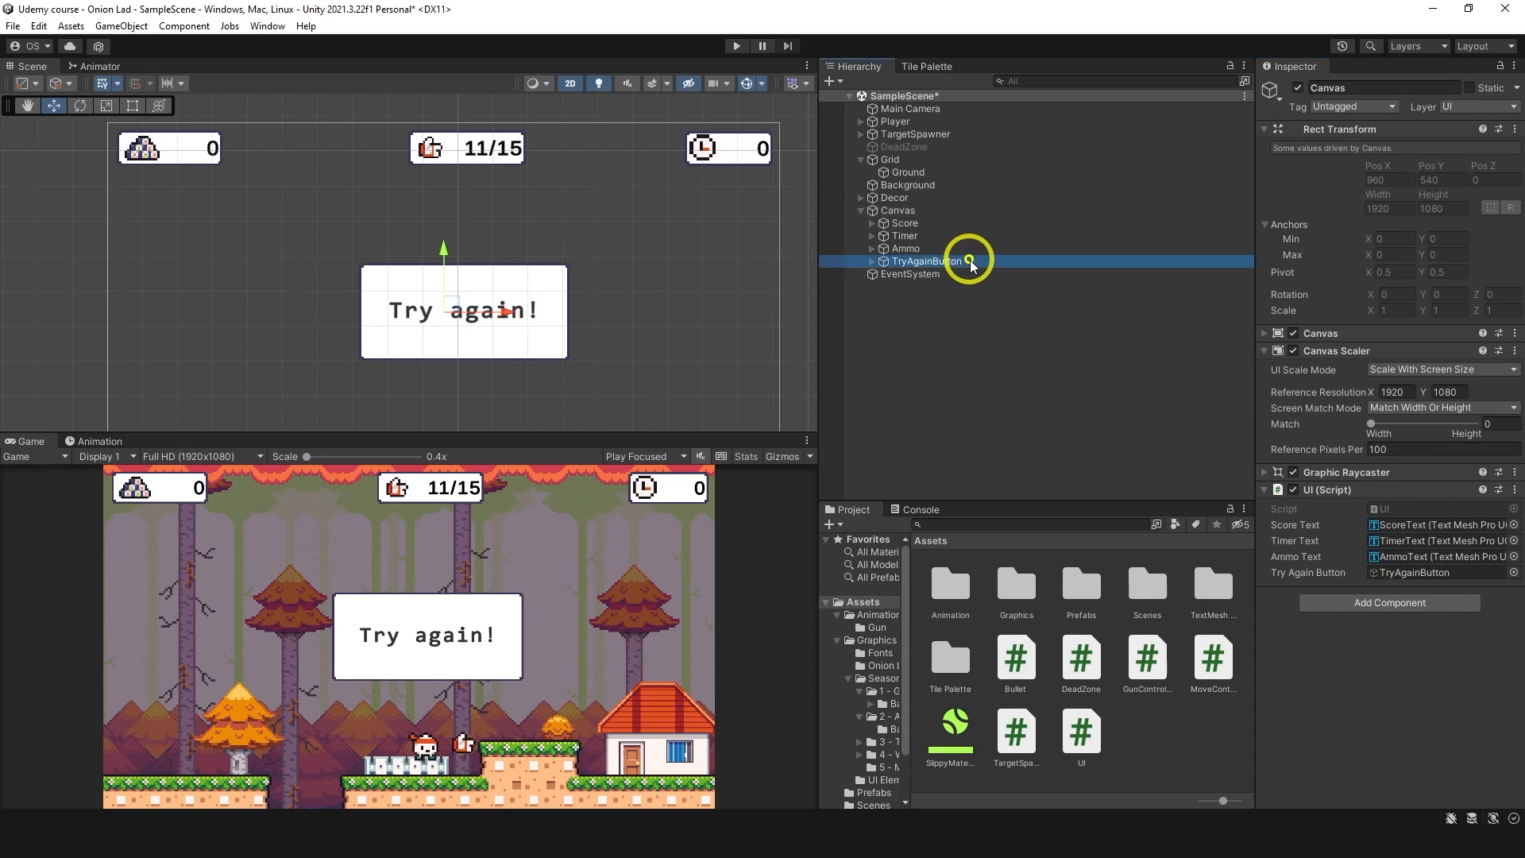
Deactivate the TryAgainButton object so it starts hidden.
left_click(926, 260)
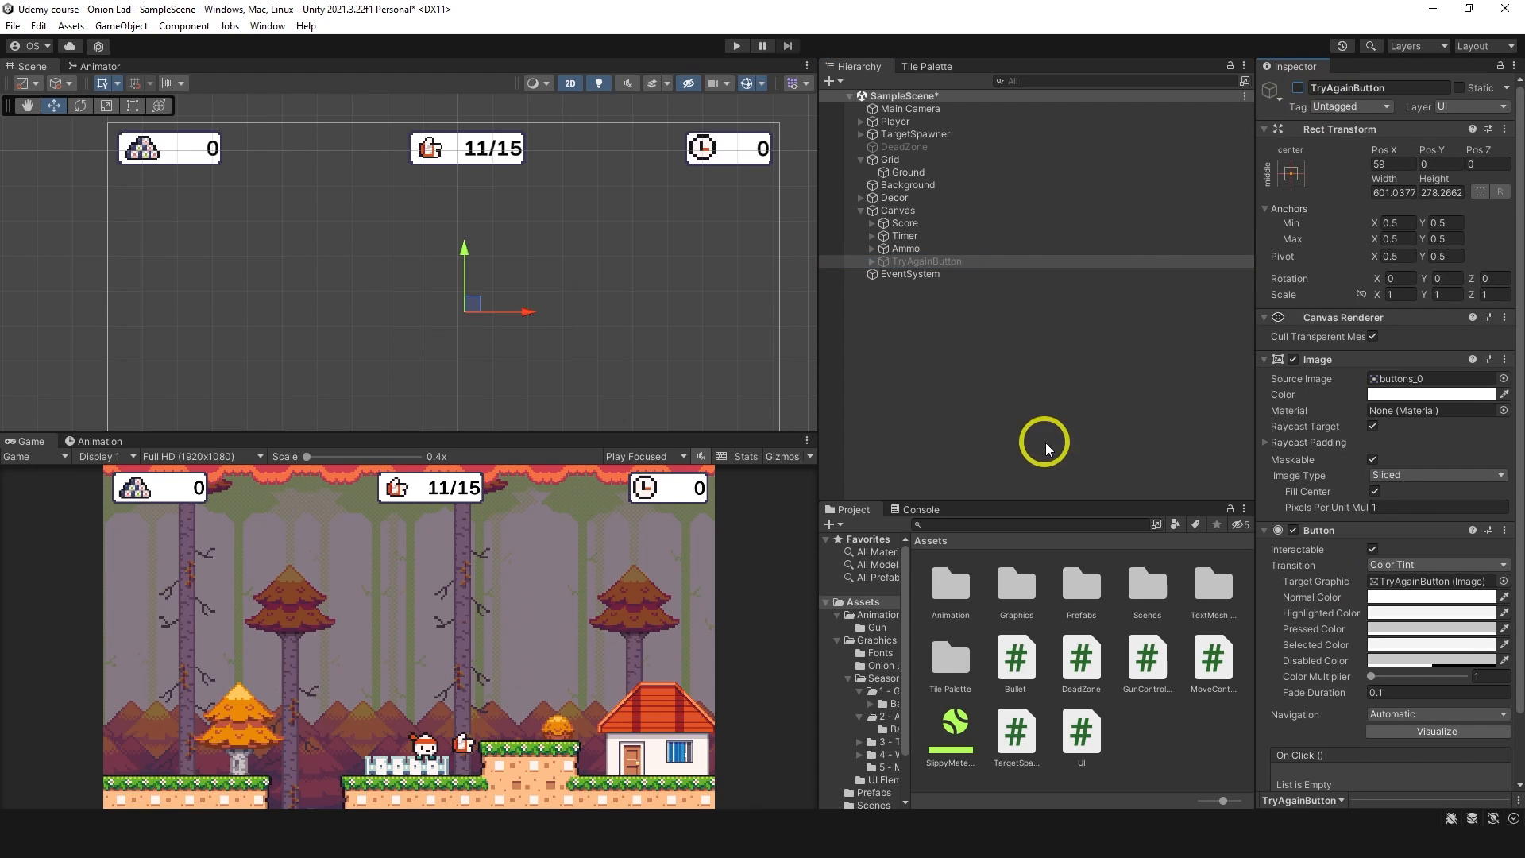
left_click(904, 146)
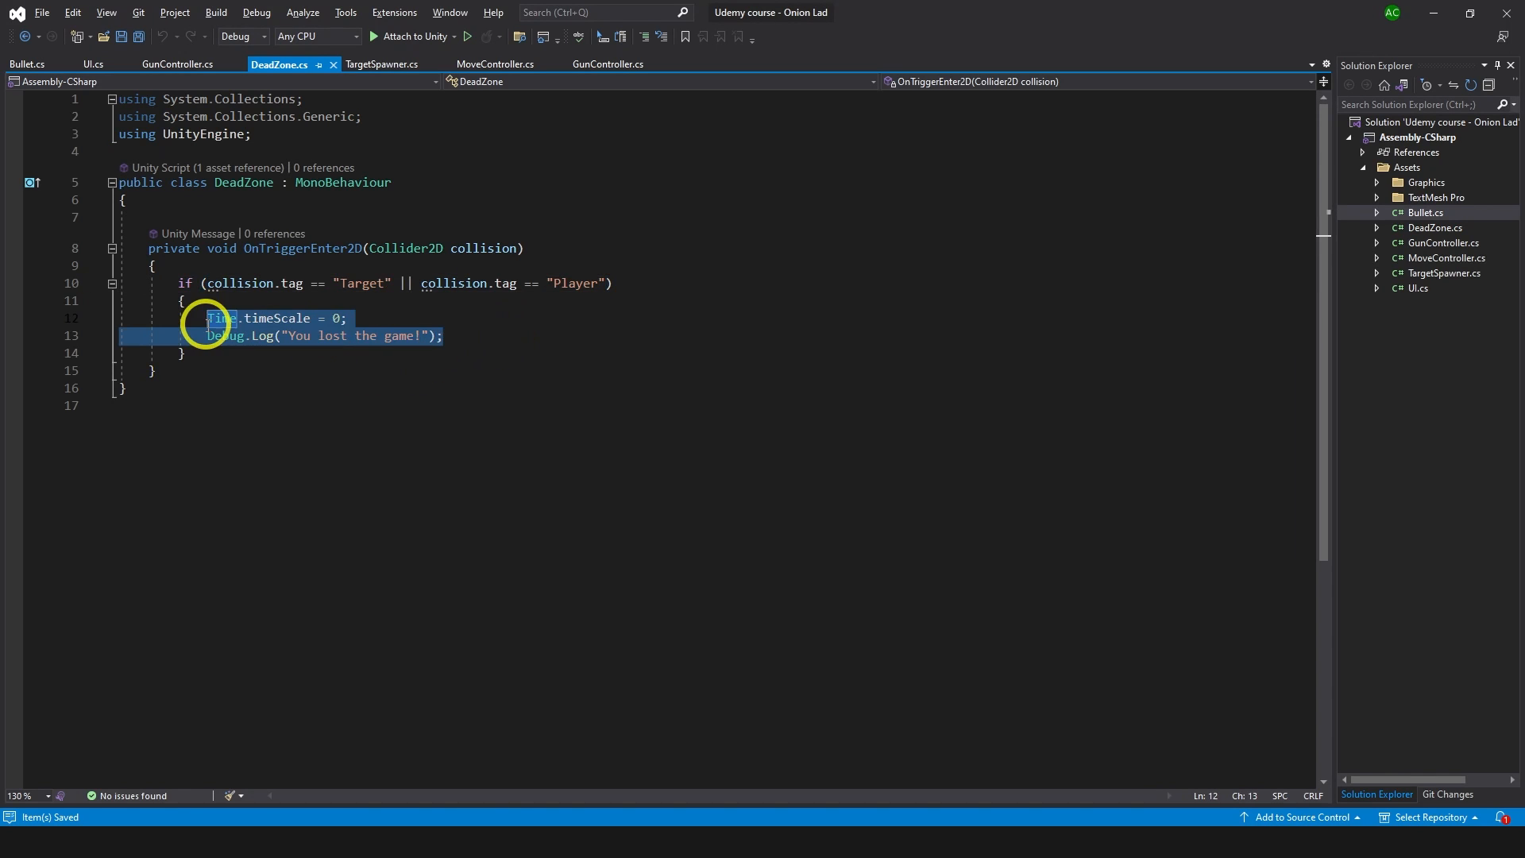
mouse_move(725, 392)
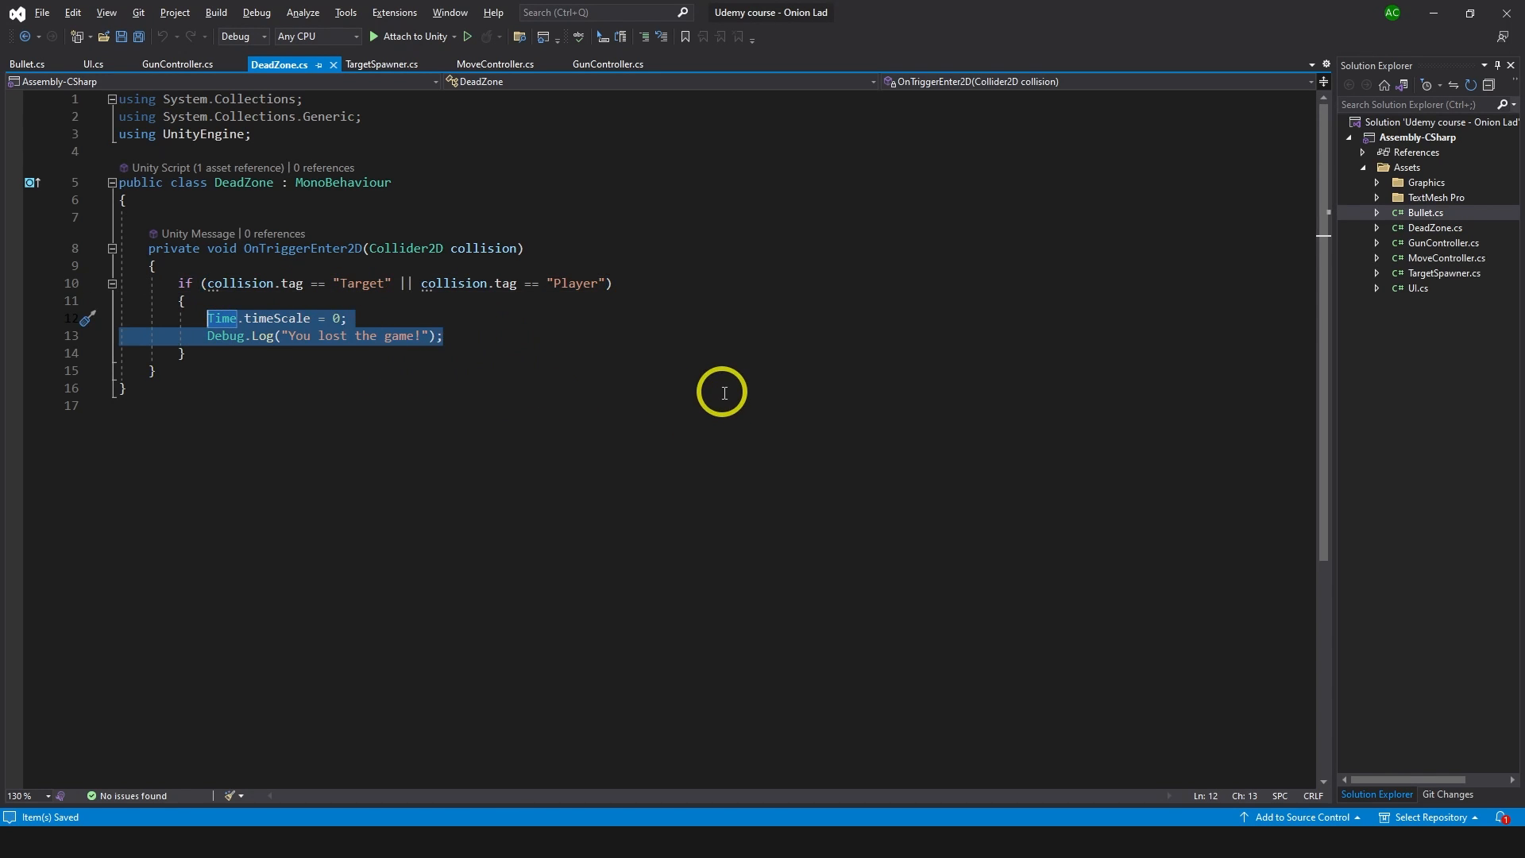
Replace the DeadZone loss lines with UI.instance.OpenEndScreen();.
type("UI.in")
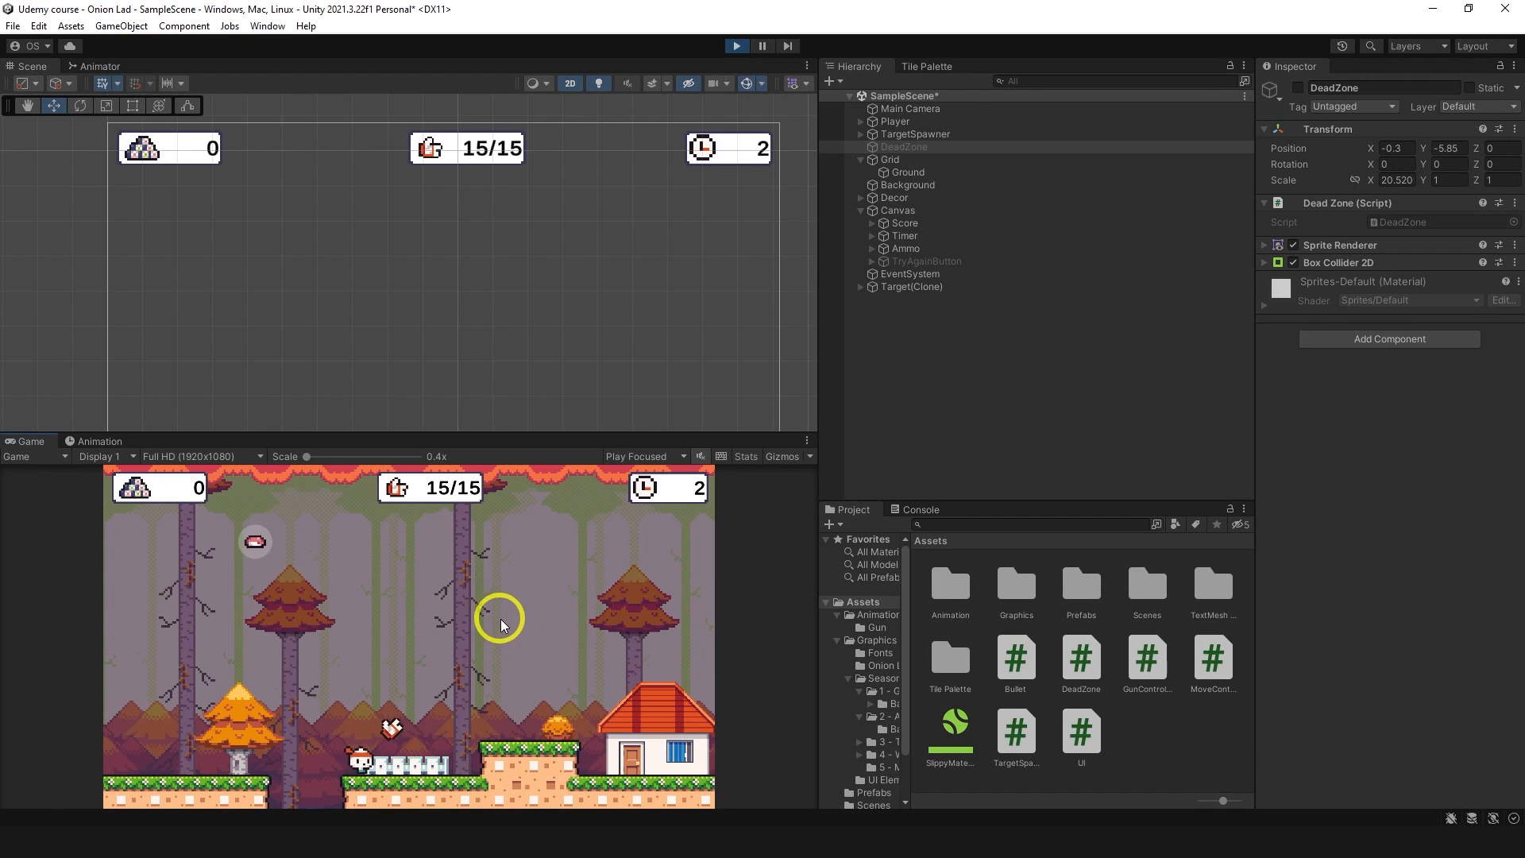
mouse_move(678, 410)
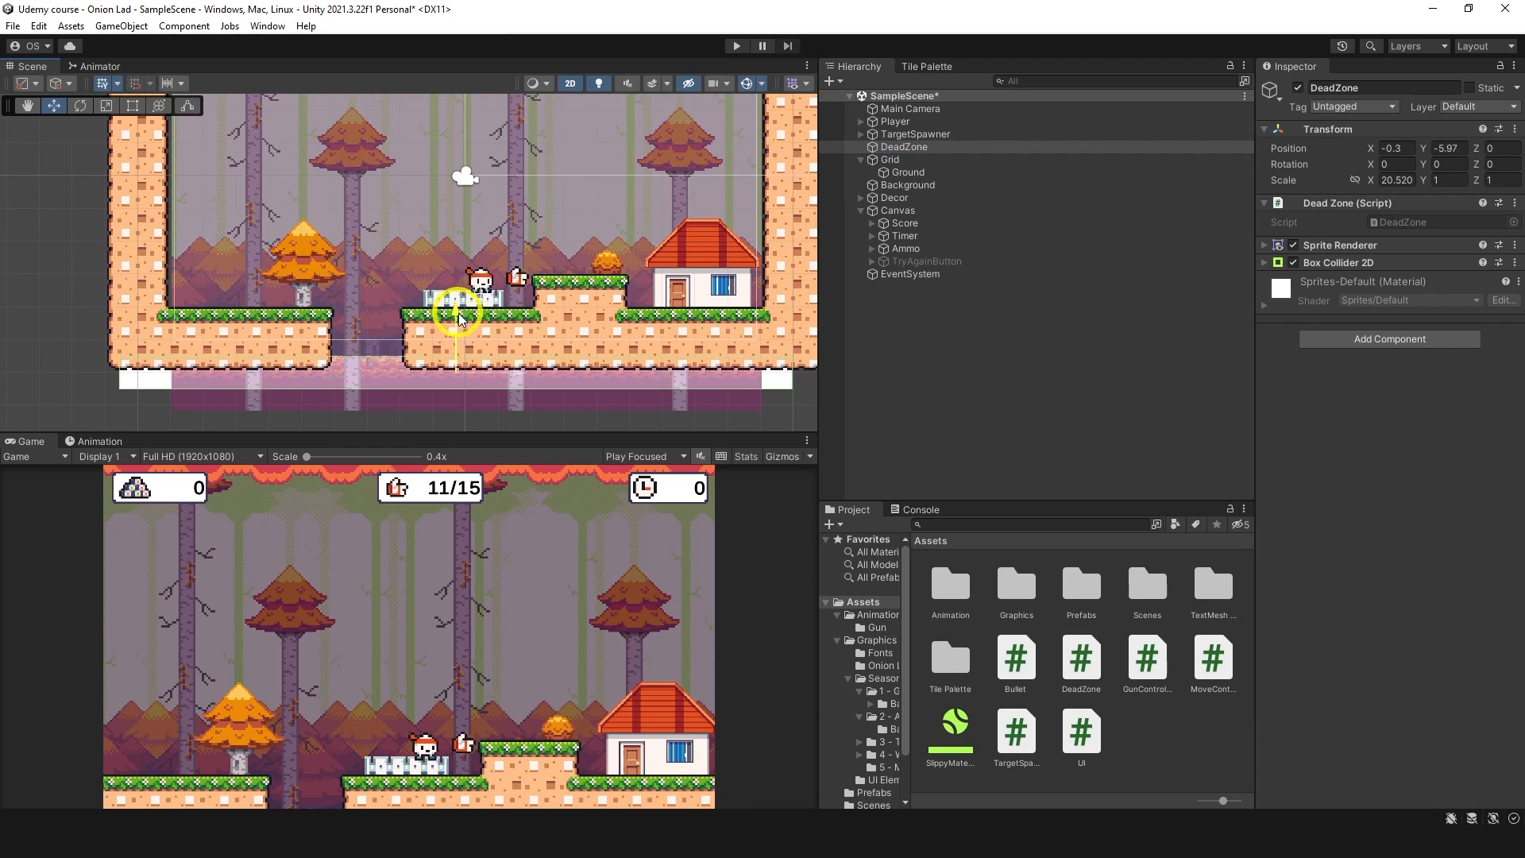
Lower the DeadZone to Y -6.6 and test a fall that reveals the Try again! button.
left_click_drag(457, 311, 457, 335)
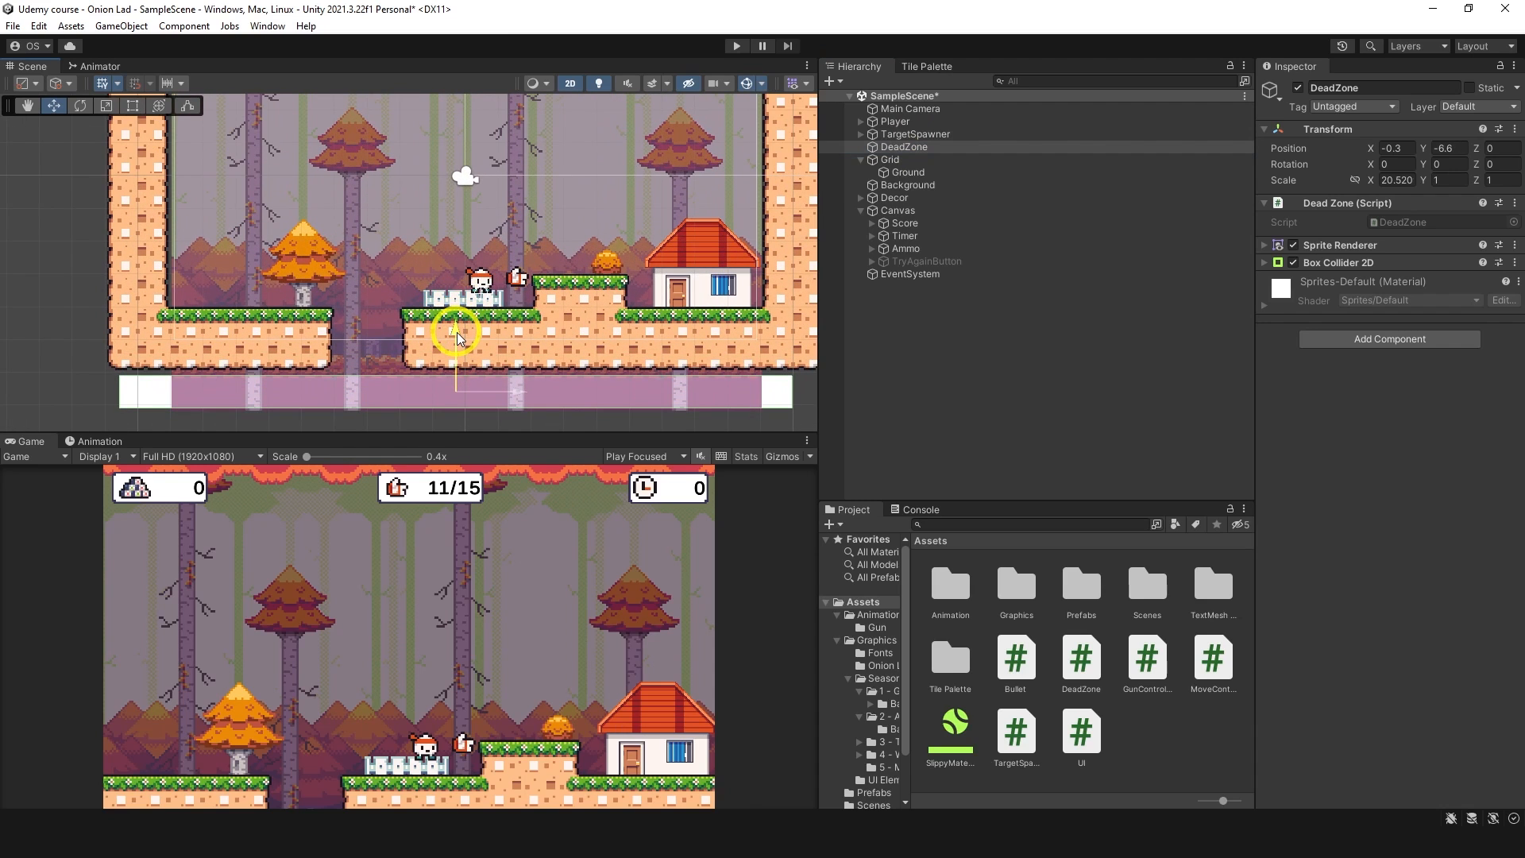
left_click(735, 46)
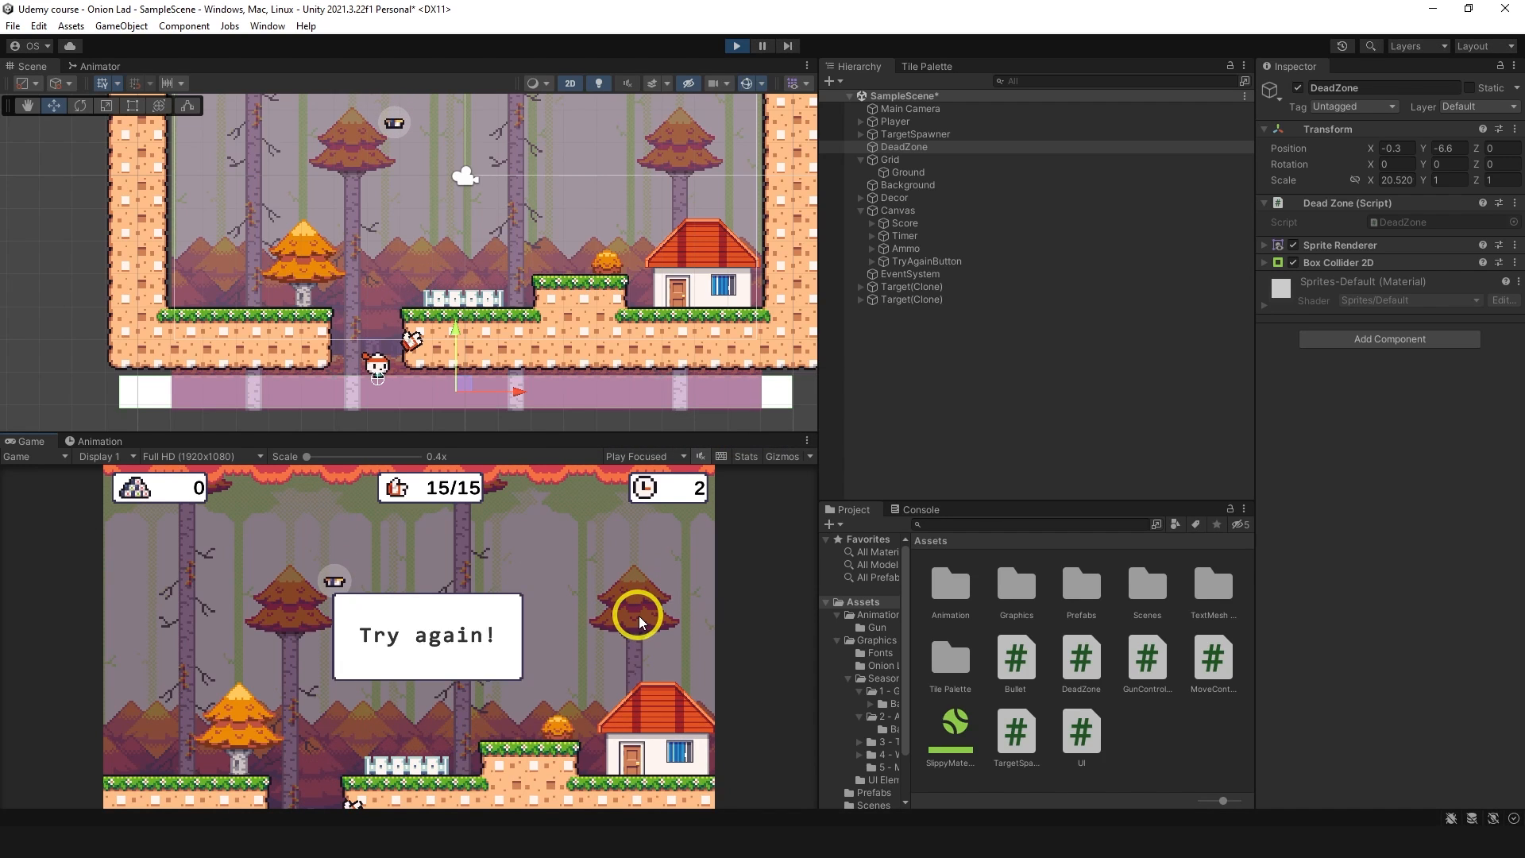
left_click(453, 642)
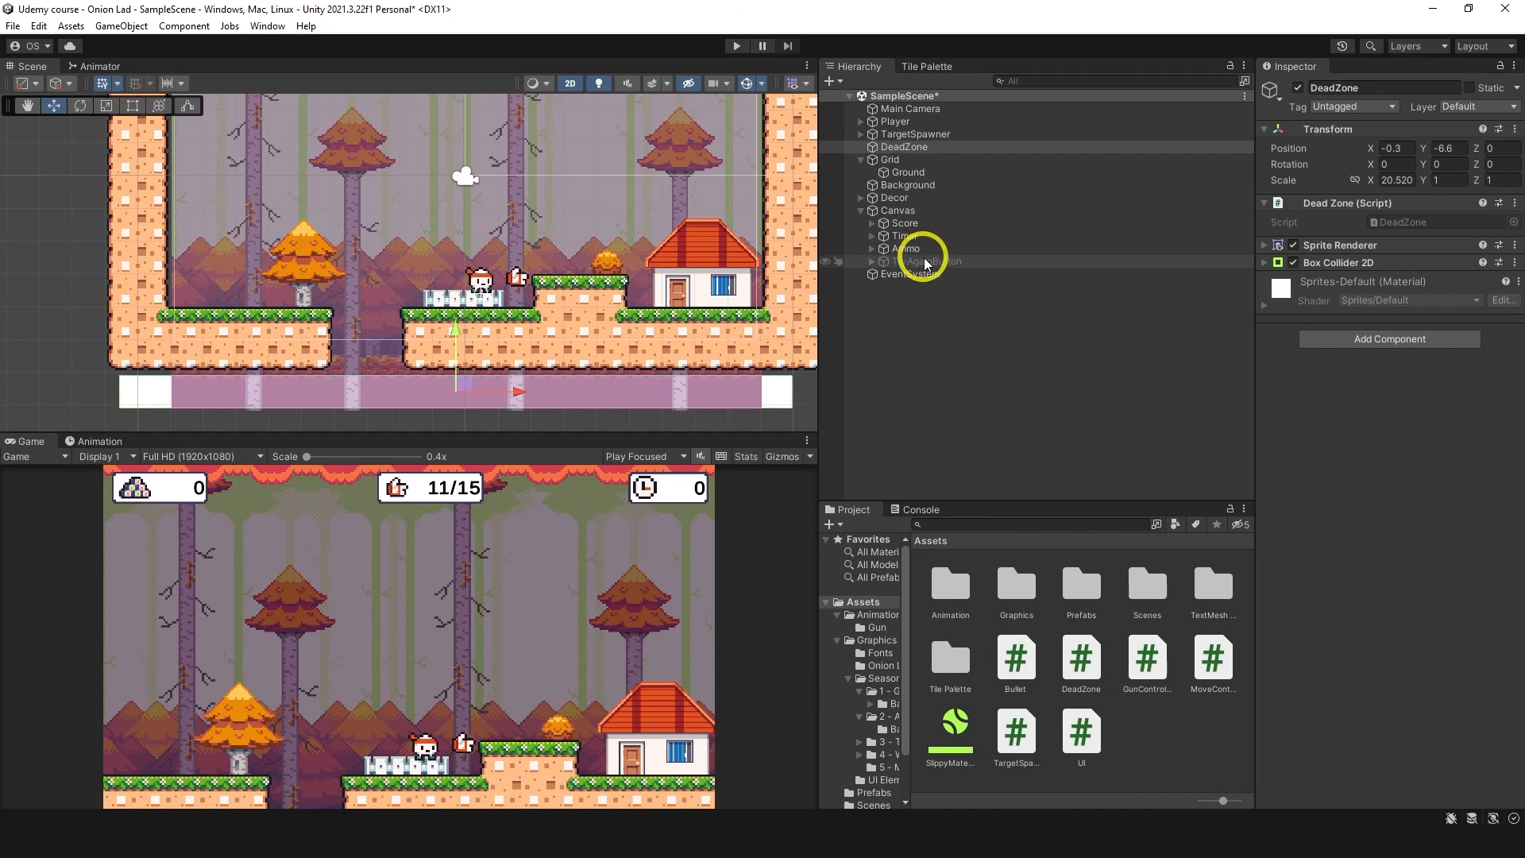
Wire TryAgainButton's On Click event to UI.RestartGame on the Canvas.
left_click(926, 260)
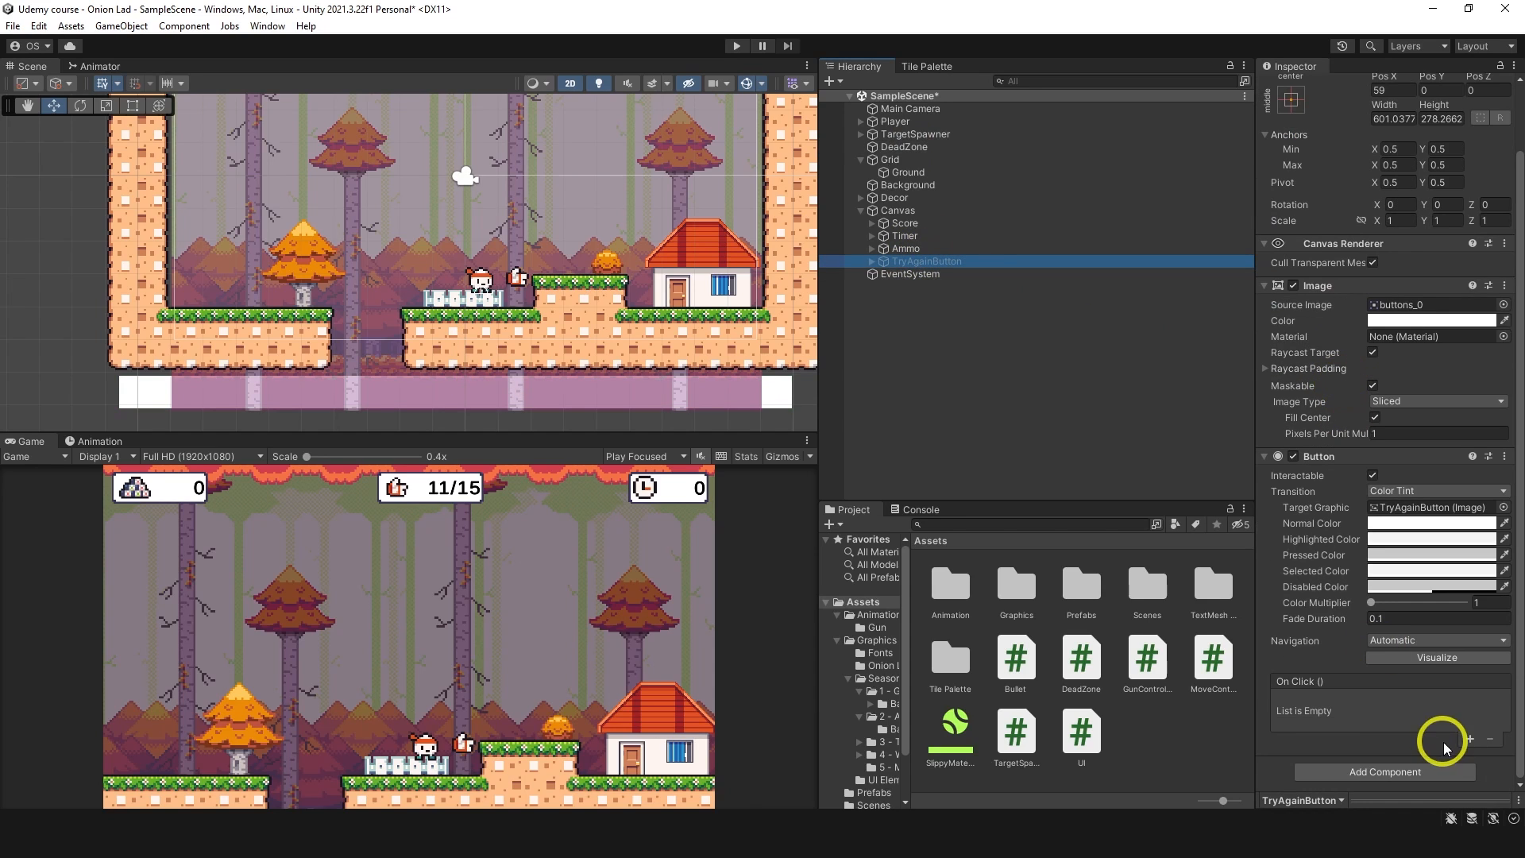
left_click(1471, 740)
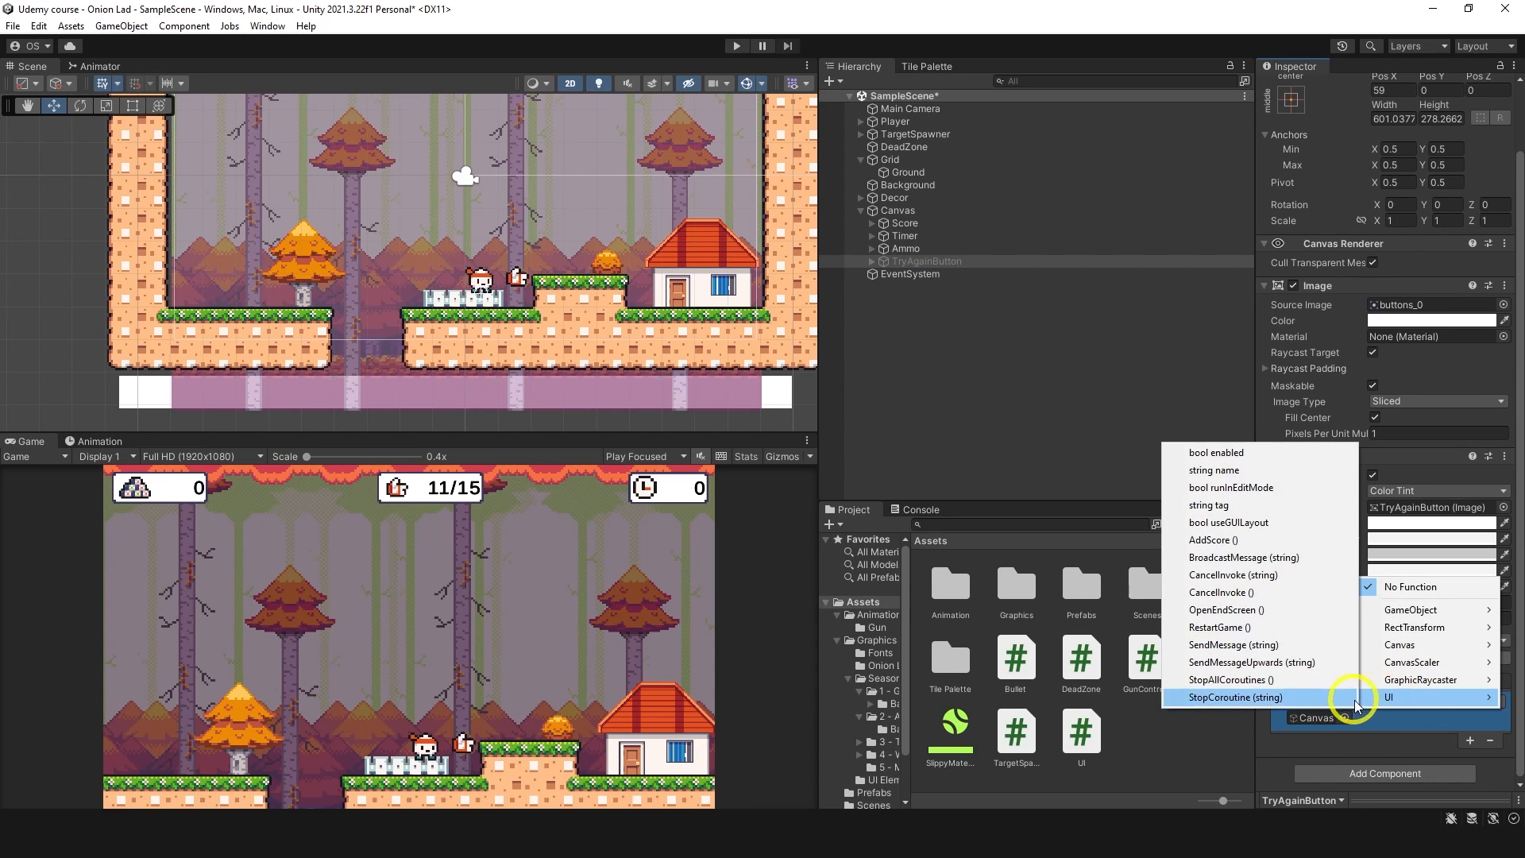
left_click(1219, 626)
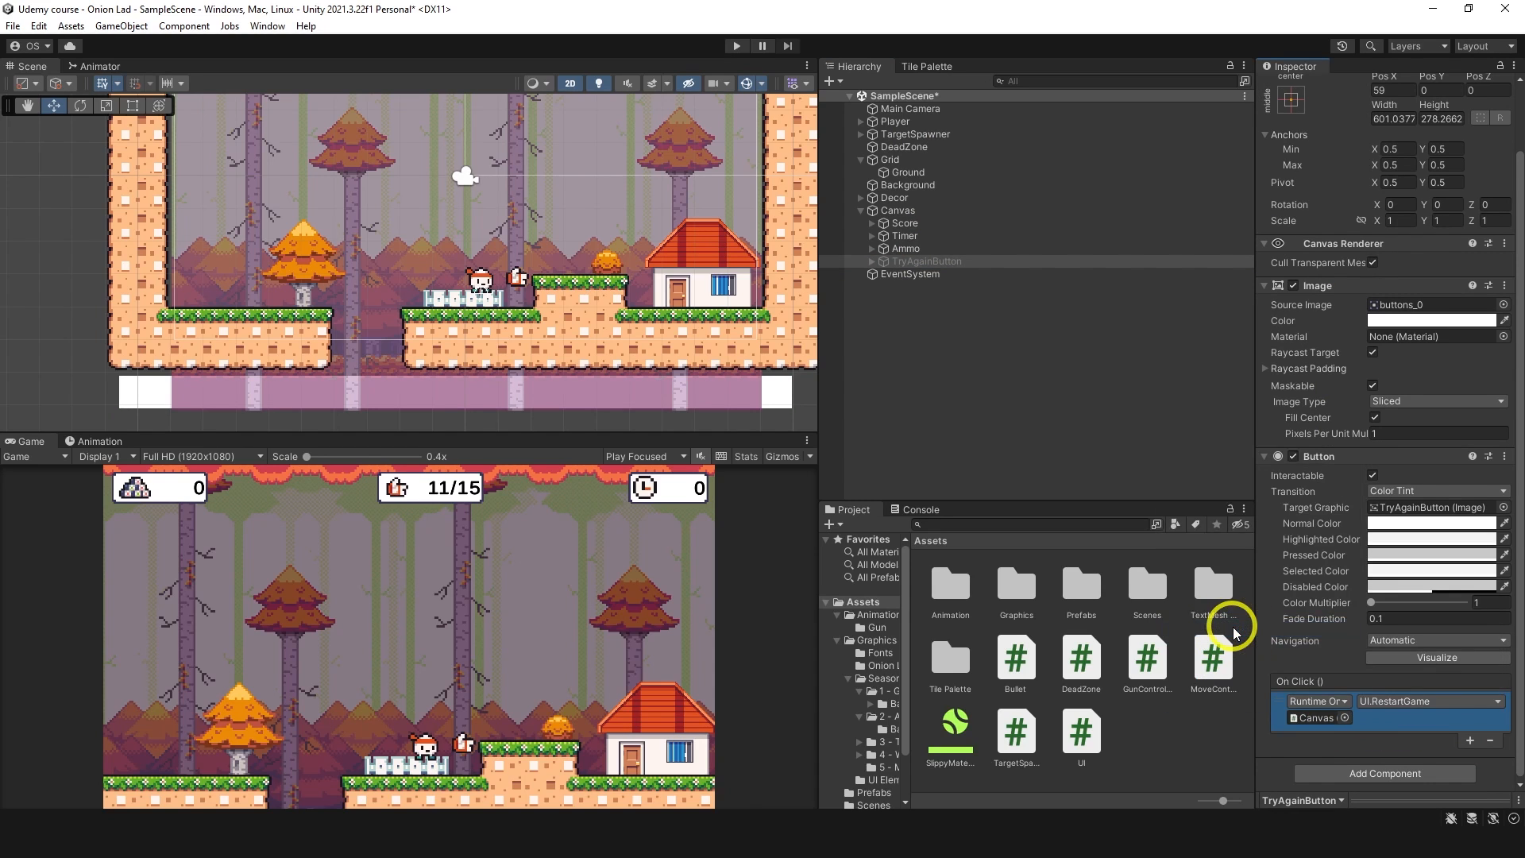
Test the button in play mode by falling and pressing Try again!
left_click(735, 46)
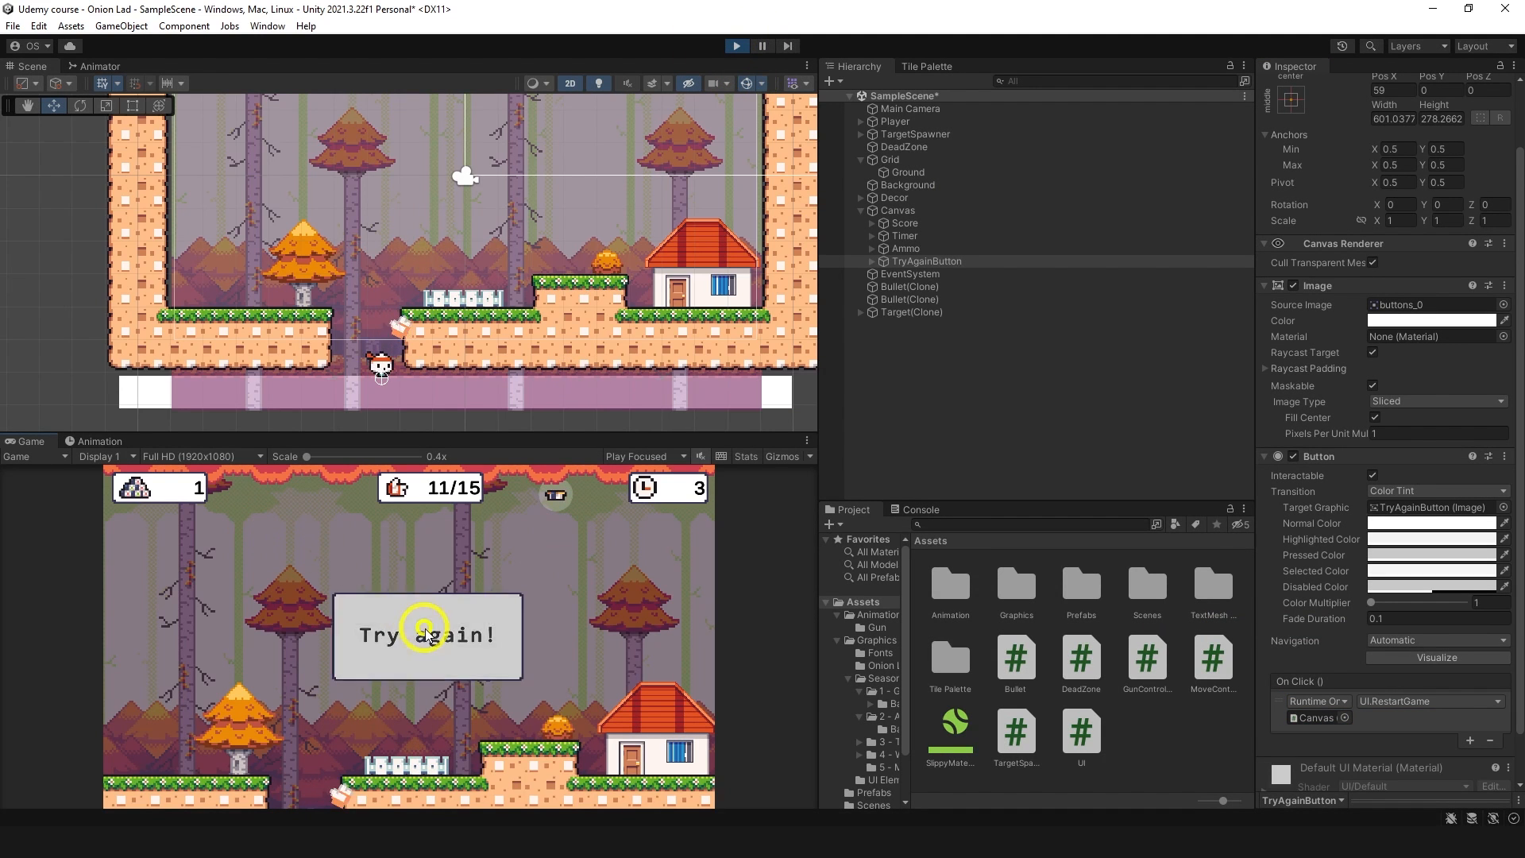
left_click(426, 636)
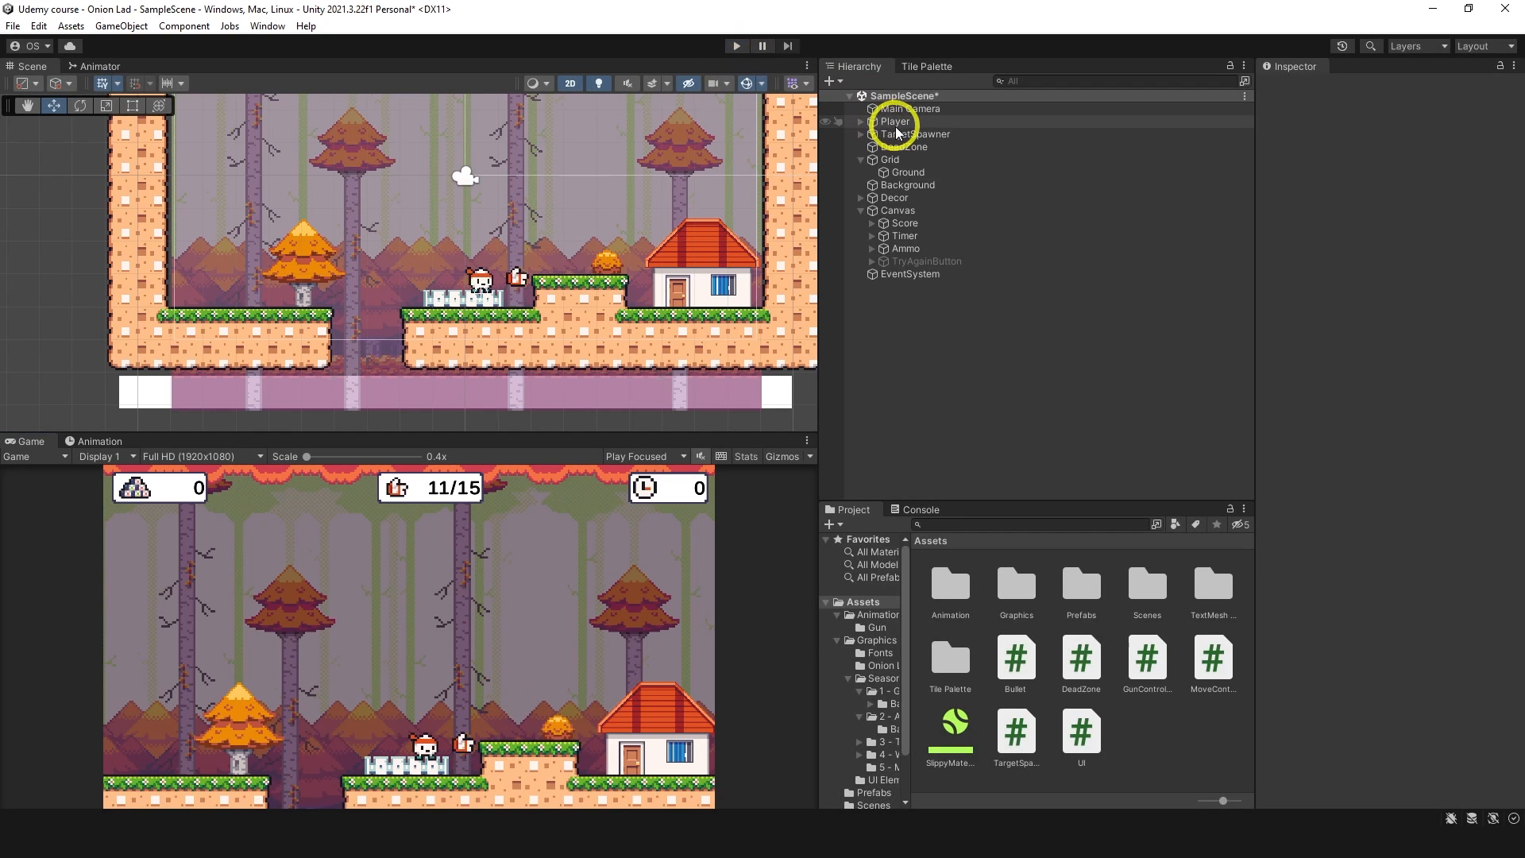
Shrink the Player's capsule collider to size Y 0.8254 with a slightly raised offset.
left_click(893, 121)
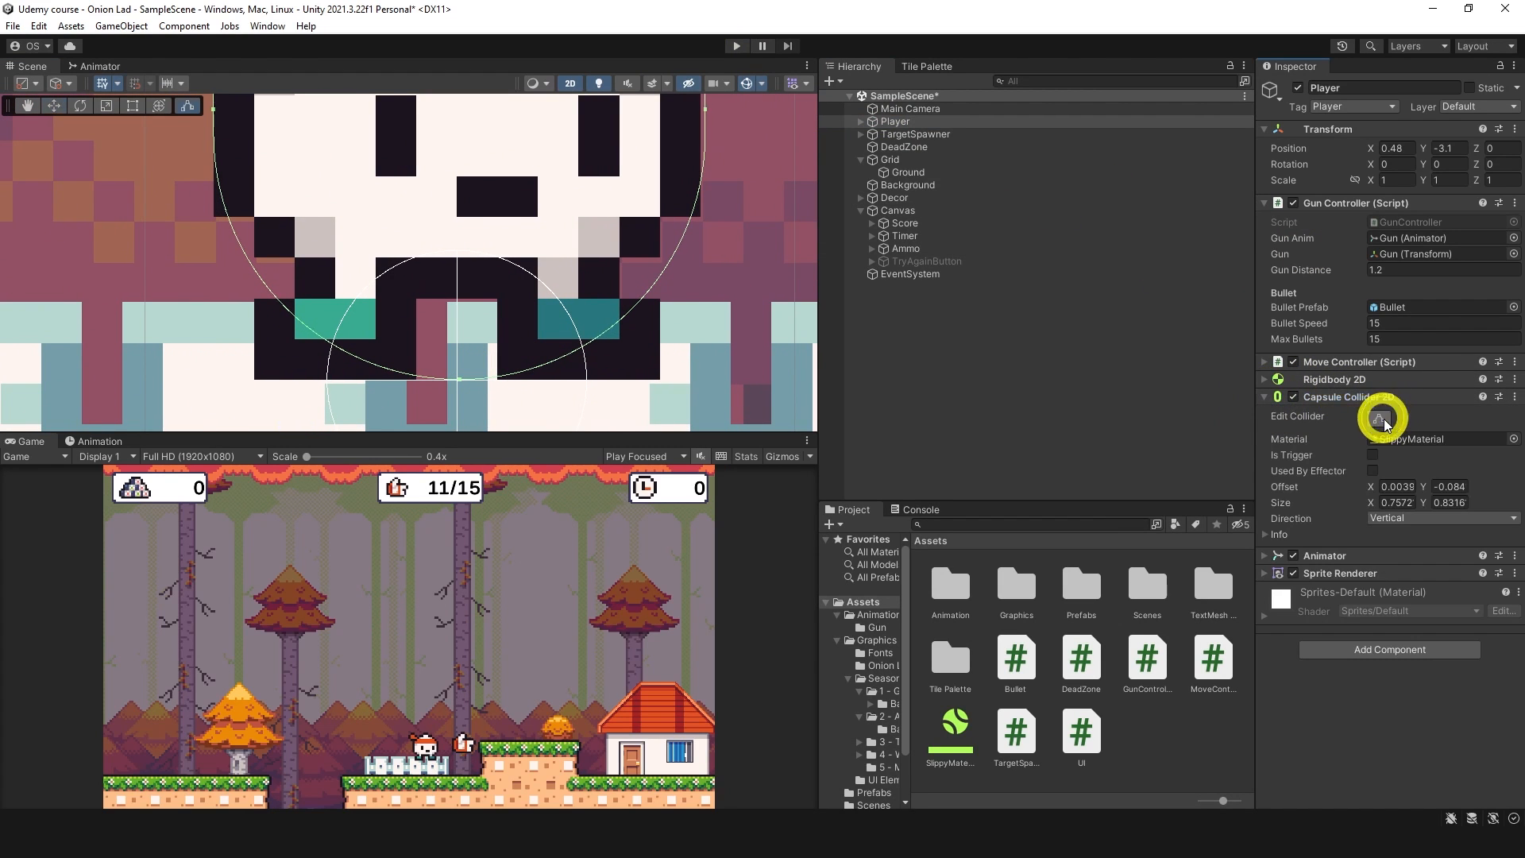
left_click_drag(1380, 418, 457, 375)
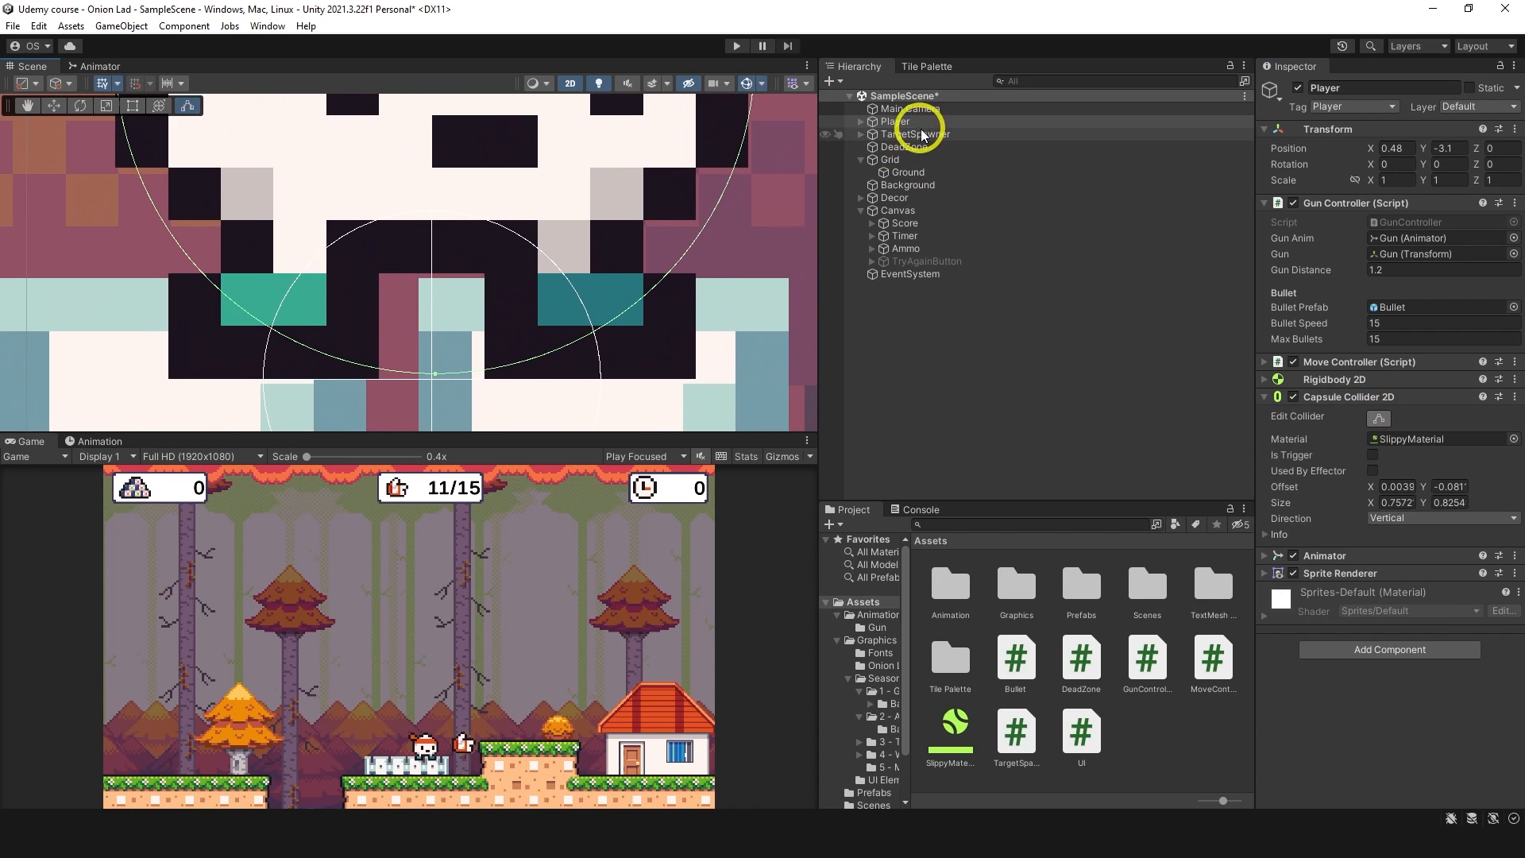
left_click(919, 146)
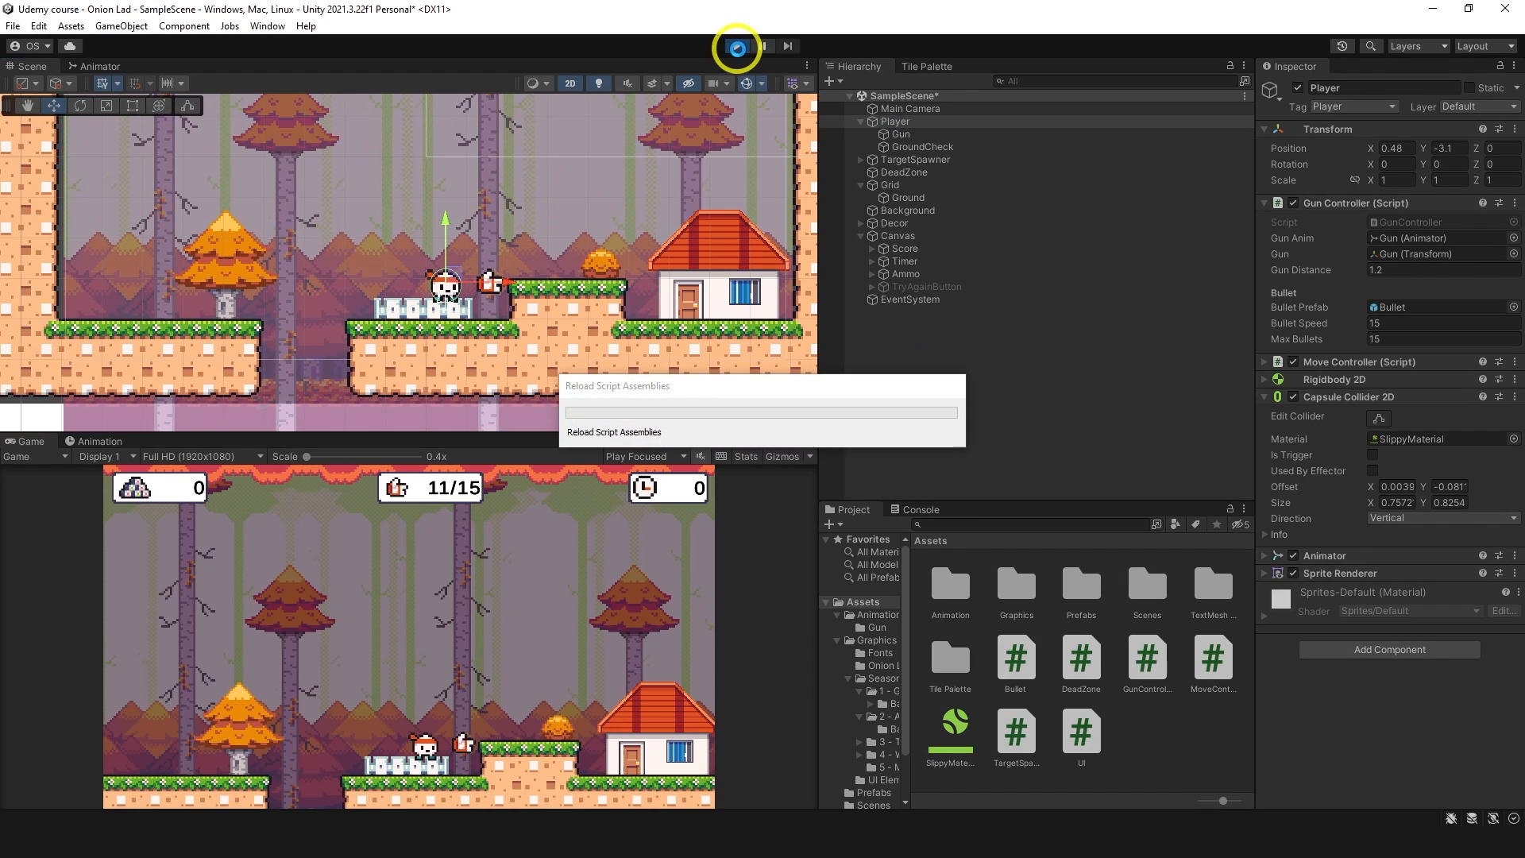
Play, fall into the DeadZone, and click Try again! to reload the level.
left_click(736, 46)
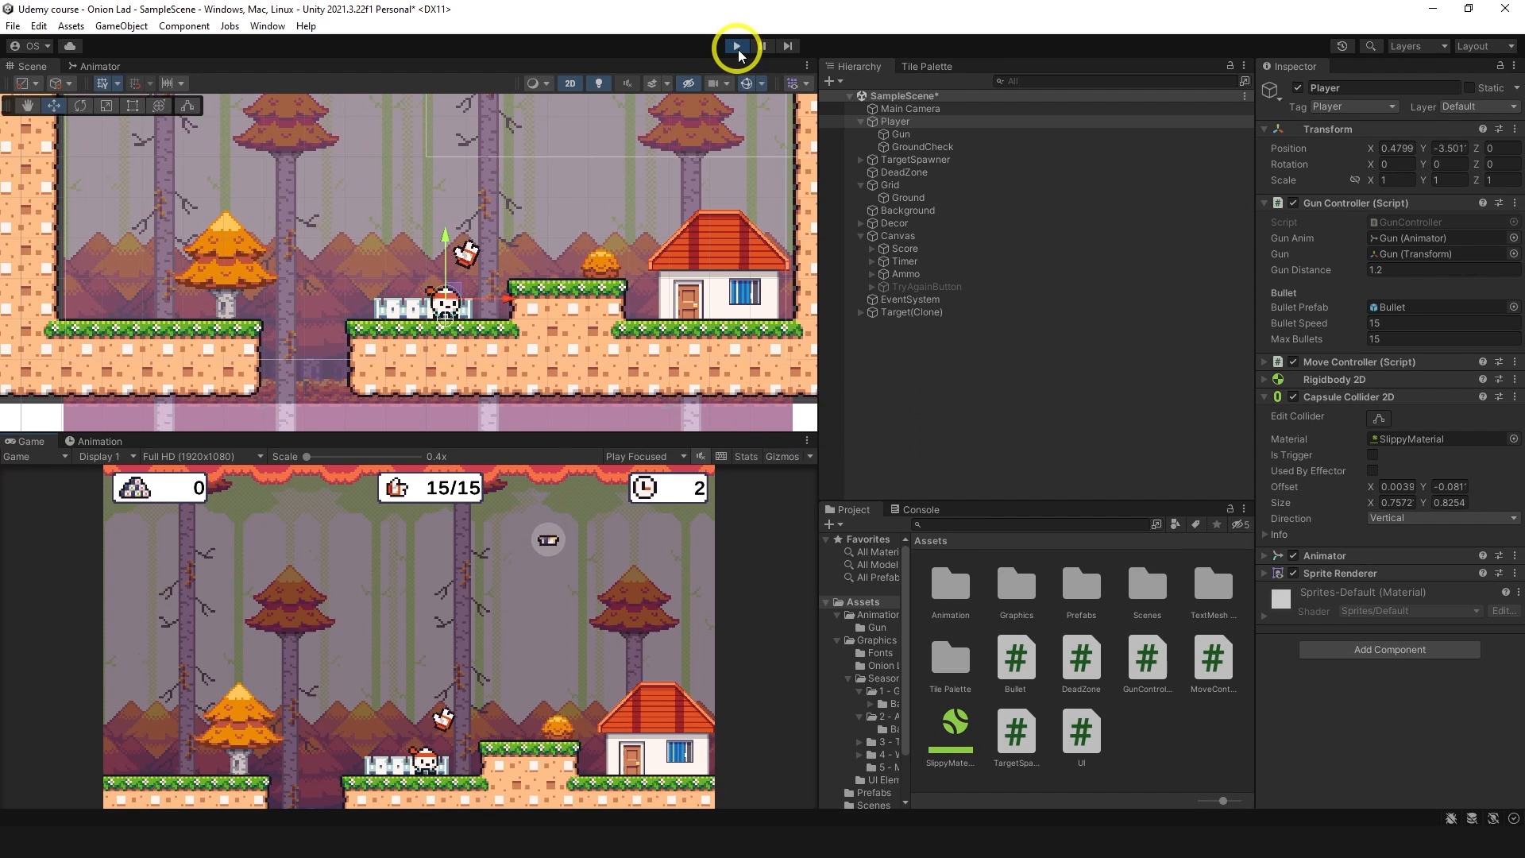
left_click(735, 46)
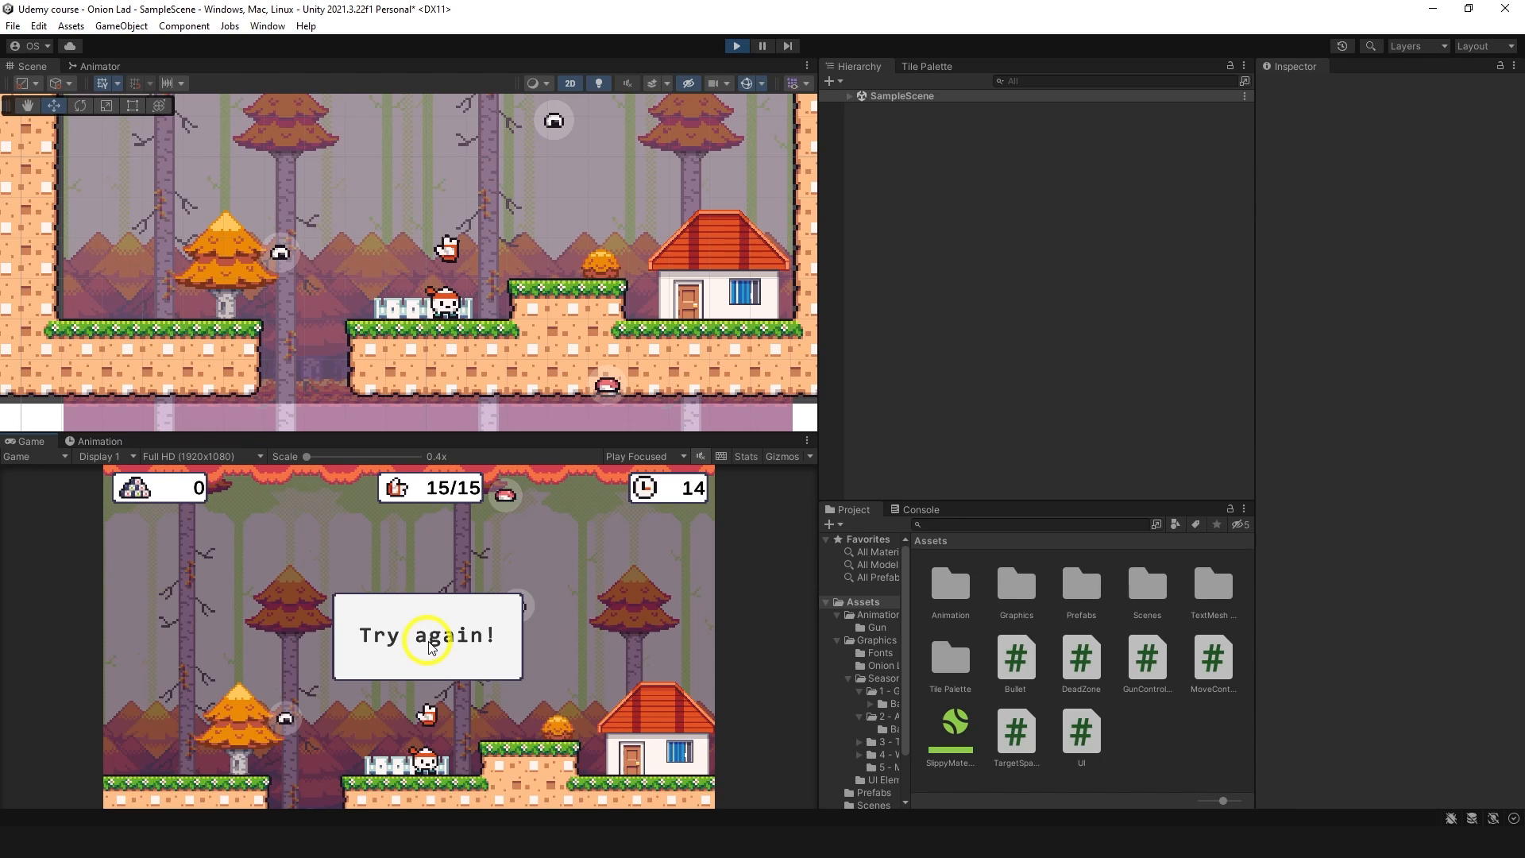
left_click(426, 635)
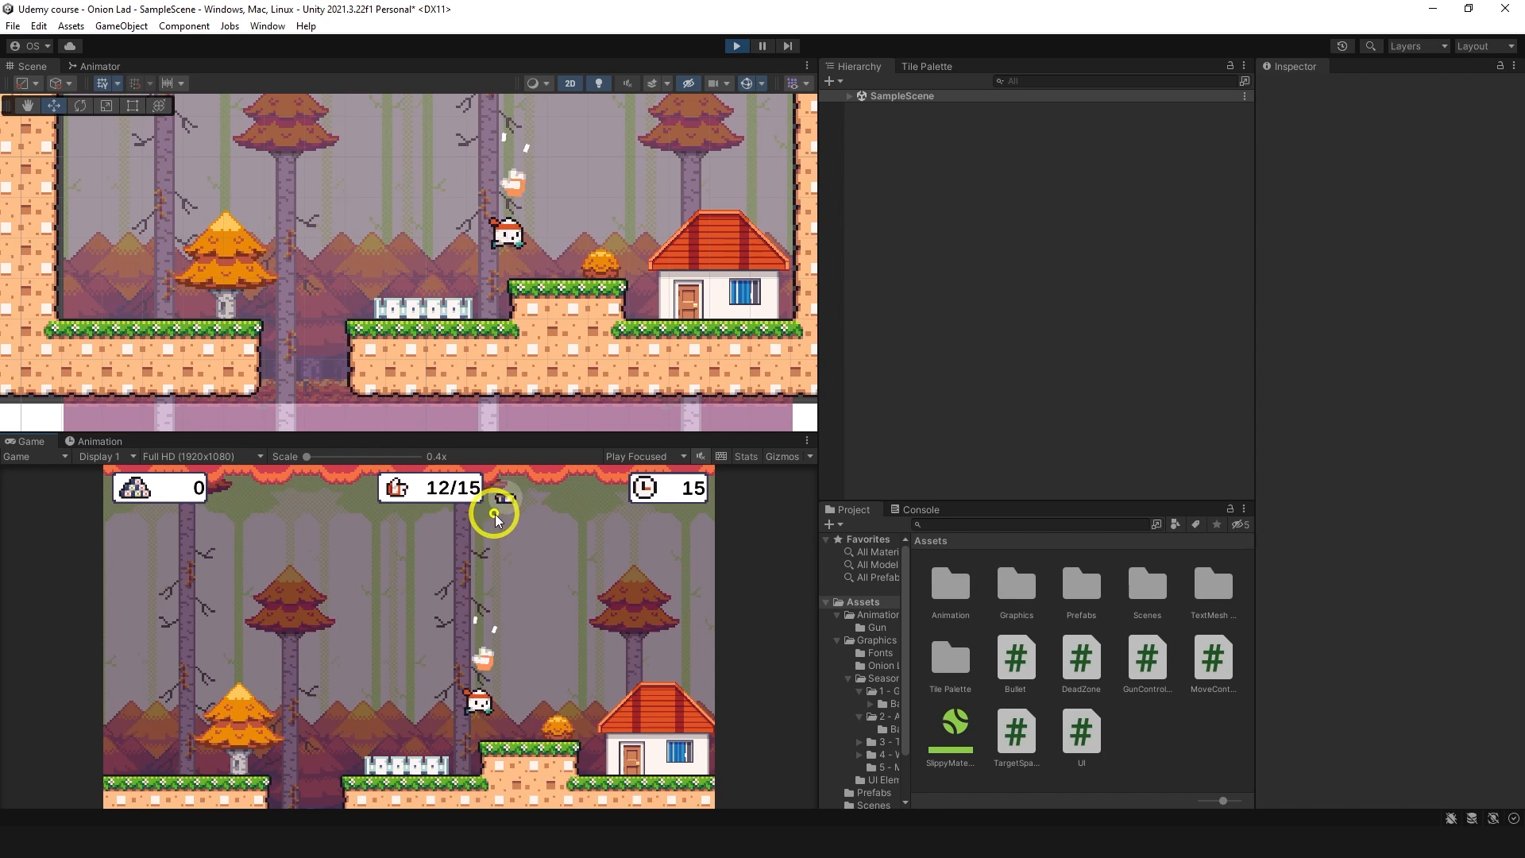